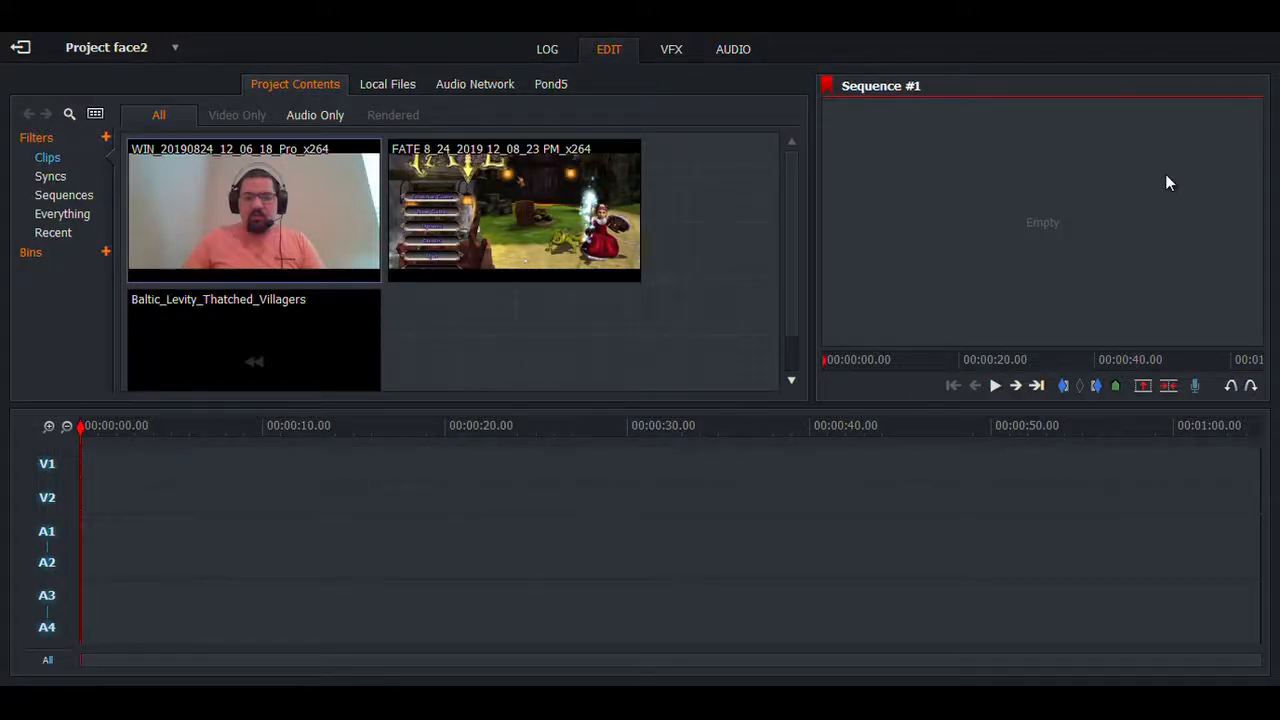
mouse_move(1152, 172)
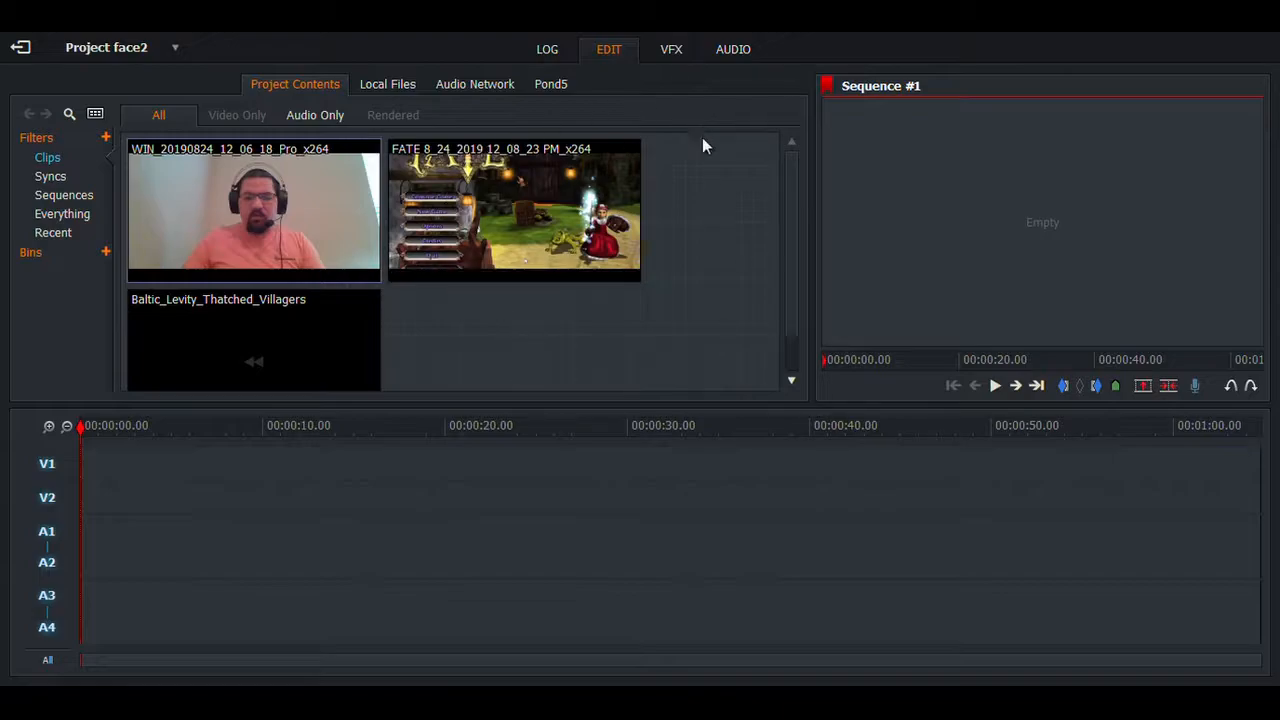
mouse_move(980, 204)
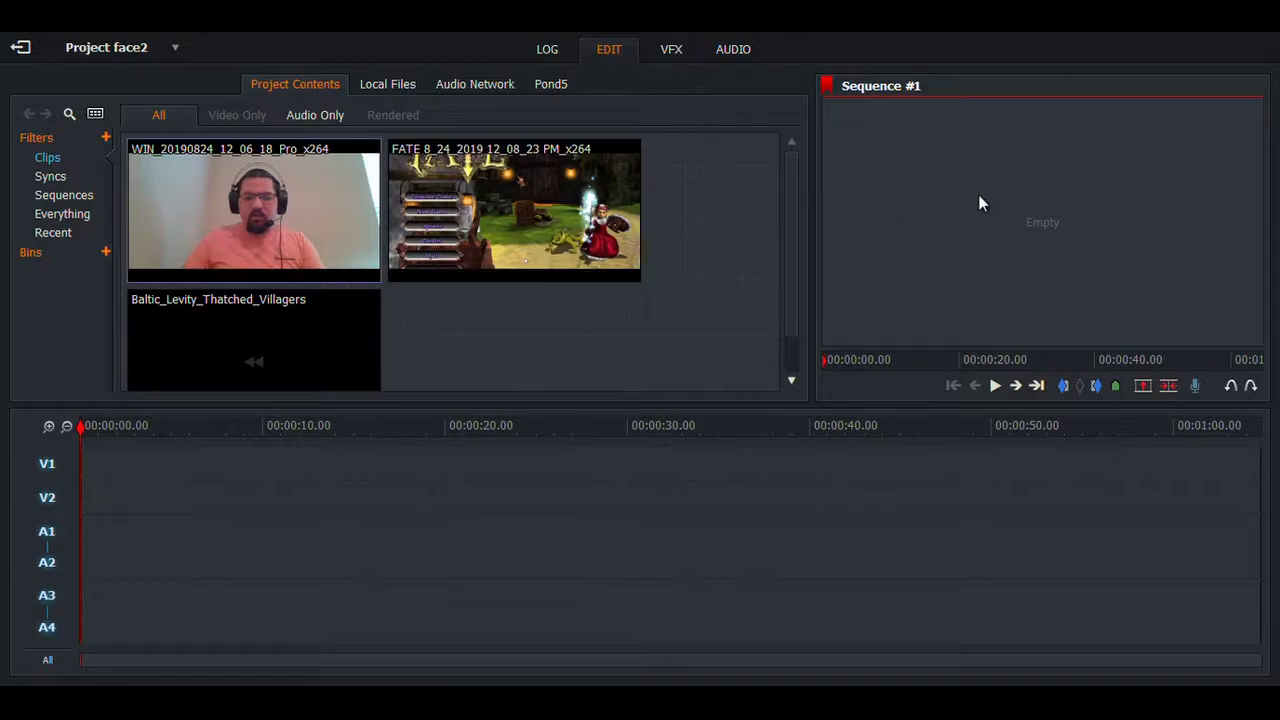
mouse_move(176, 220)
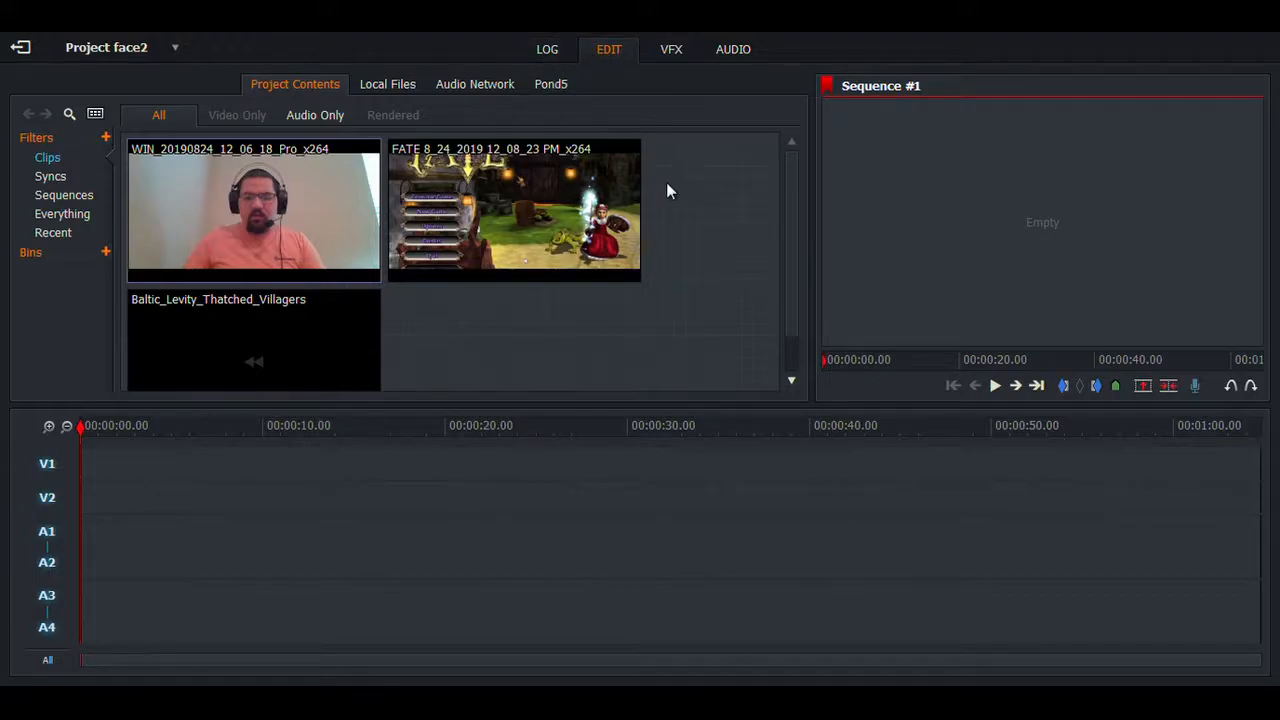
Step: Return to the project browser, open the Face project and briefly play its sequence
left_click(548, 48)
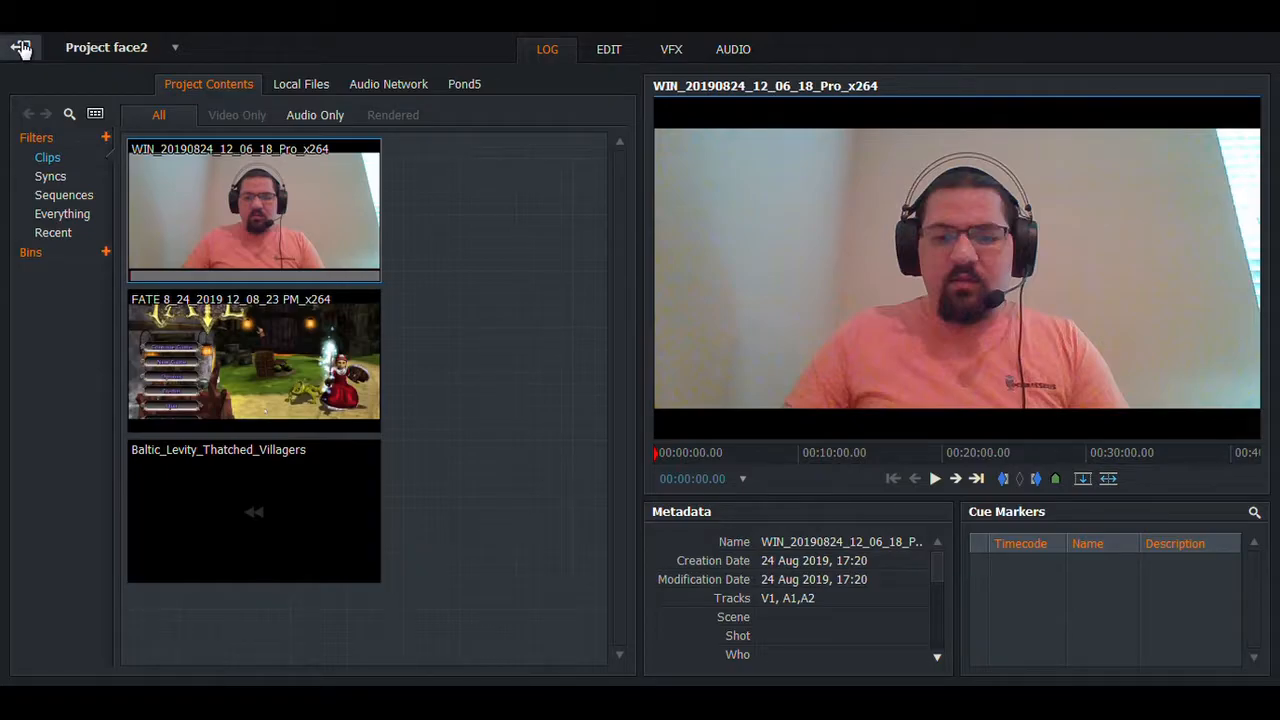
left_click(22, 48)
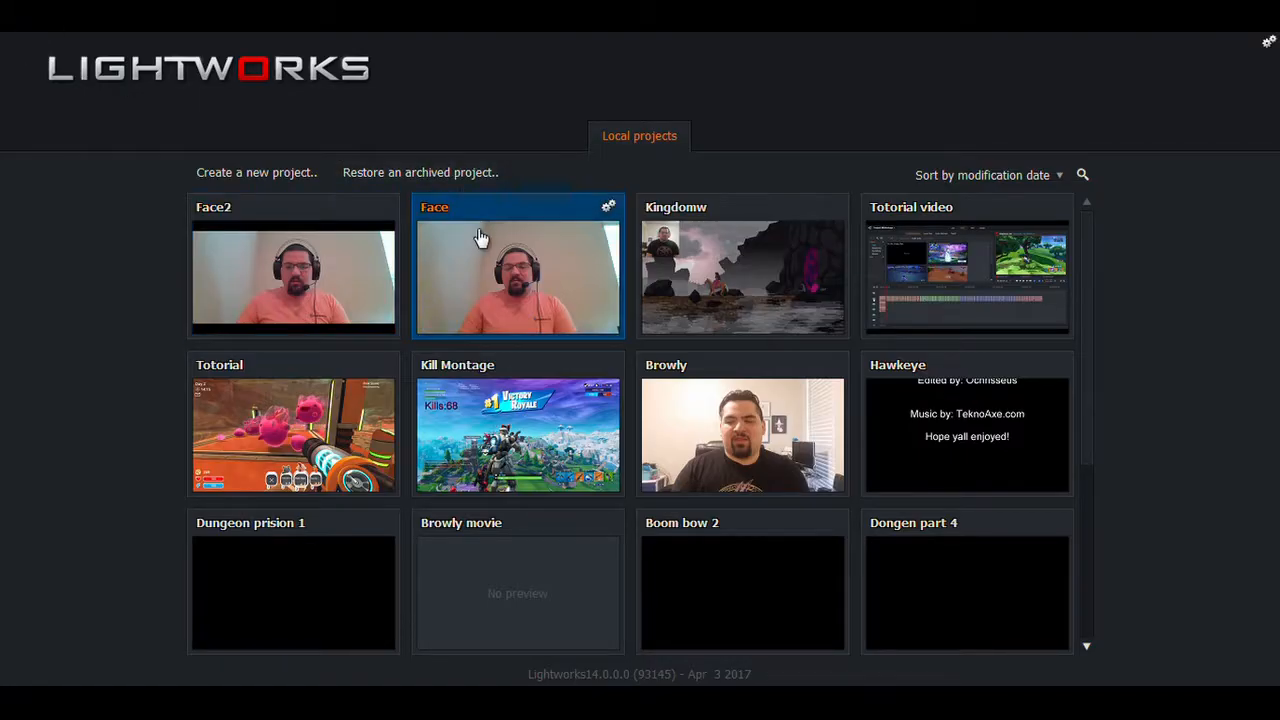
double_click(518, 278)
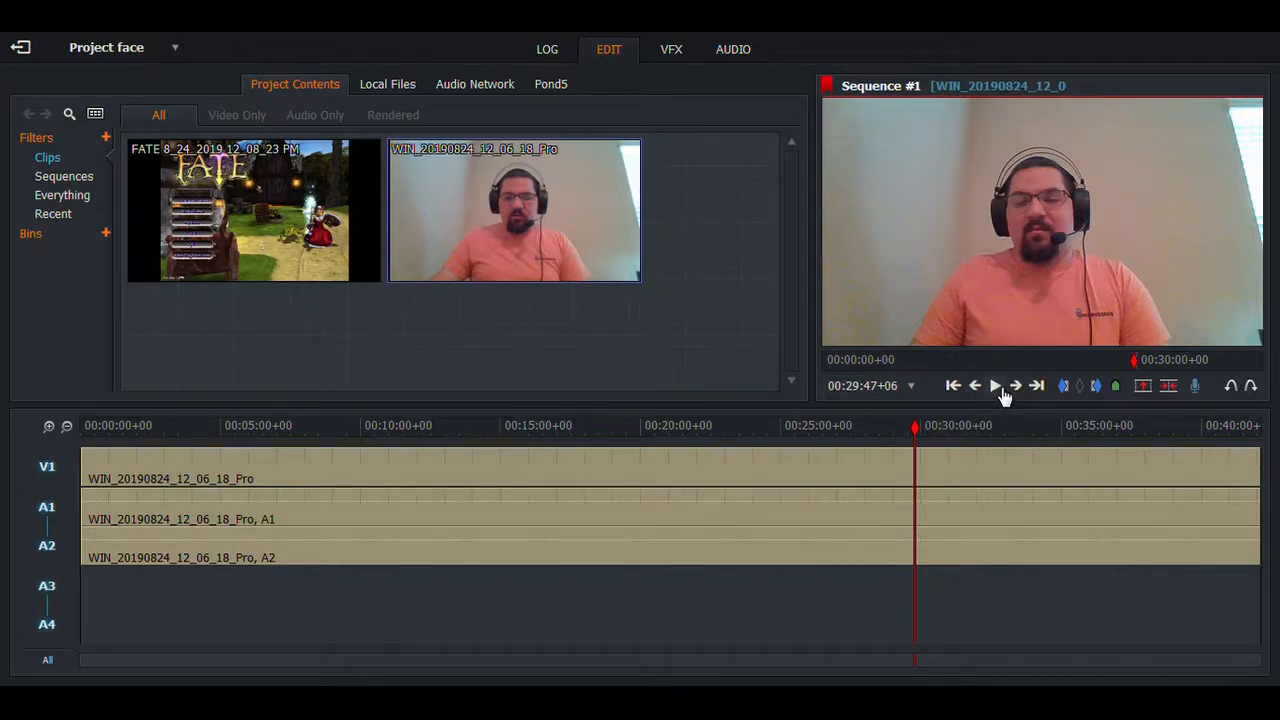
mouse_move(996, 384)
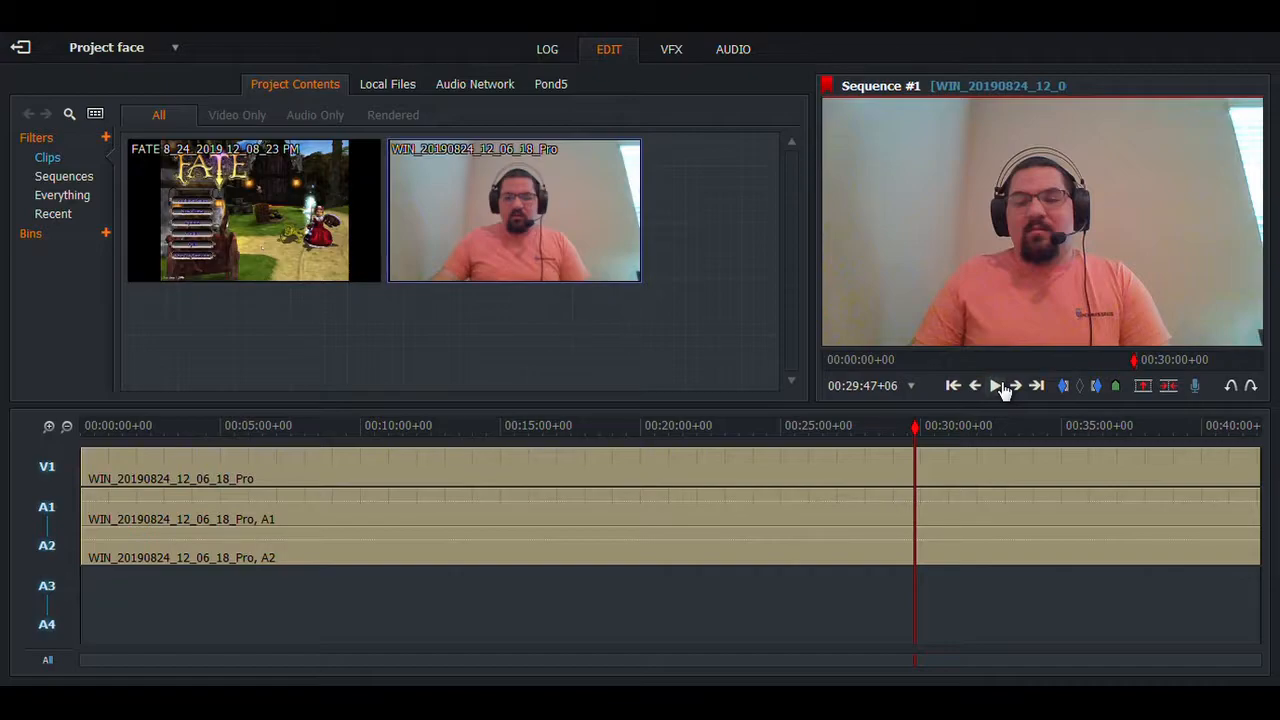
left_click(996, 386)
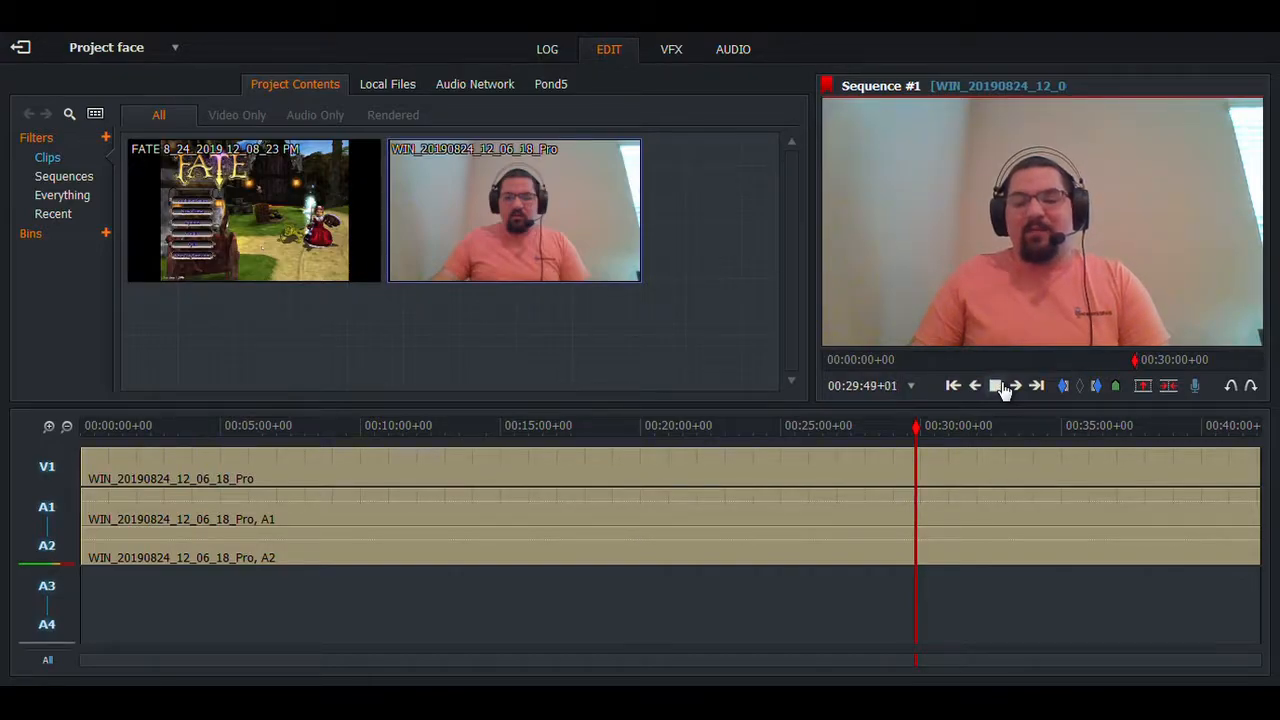
left_click(996, 384)
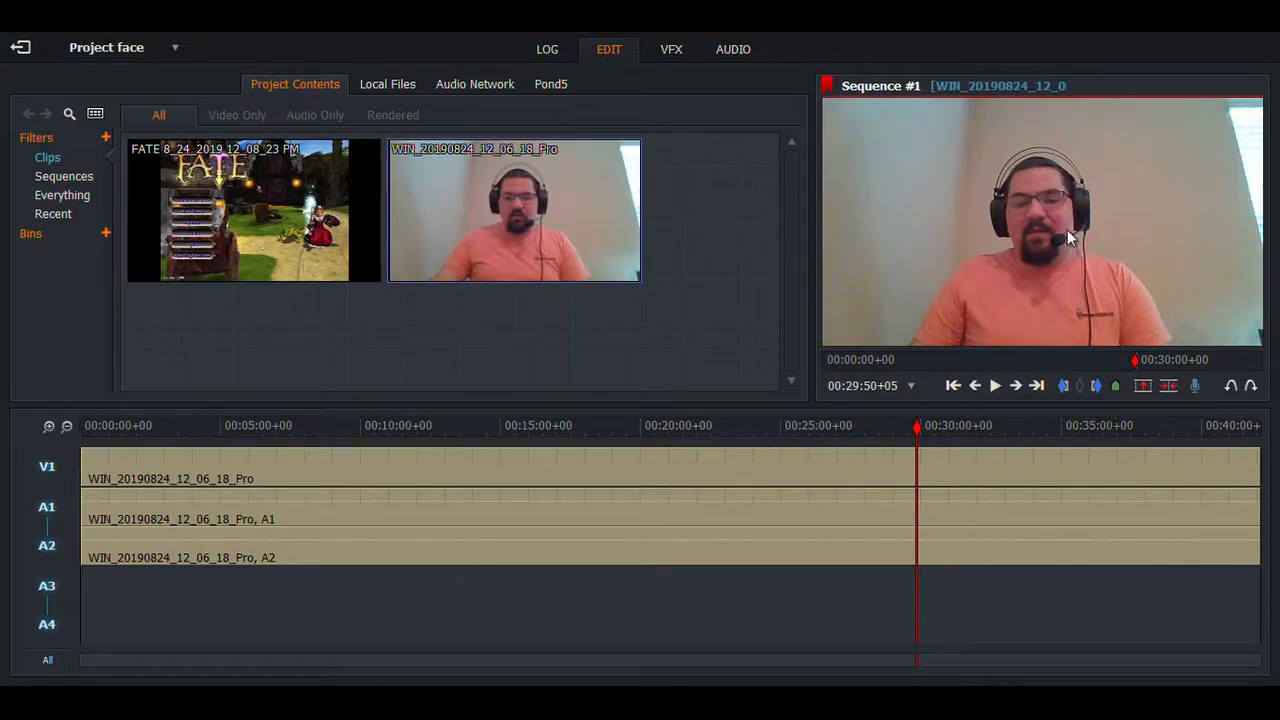
mouse_move(1200, 218)
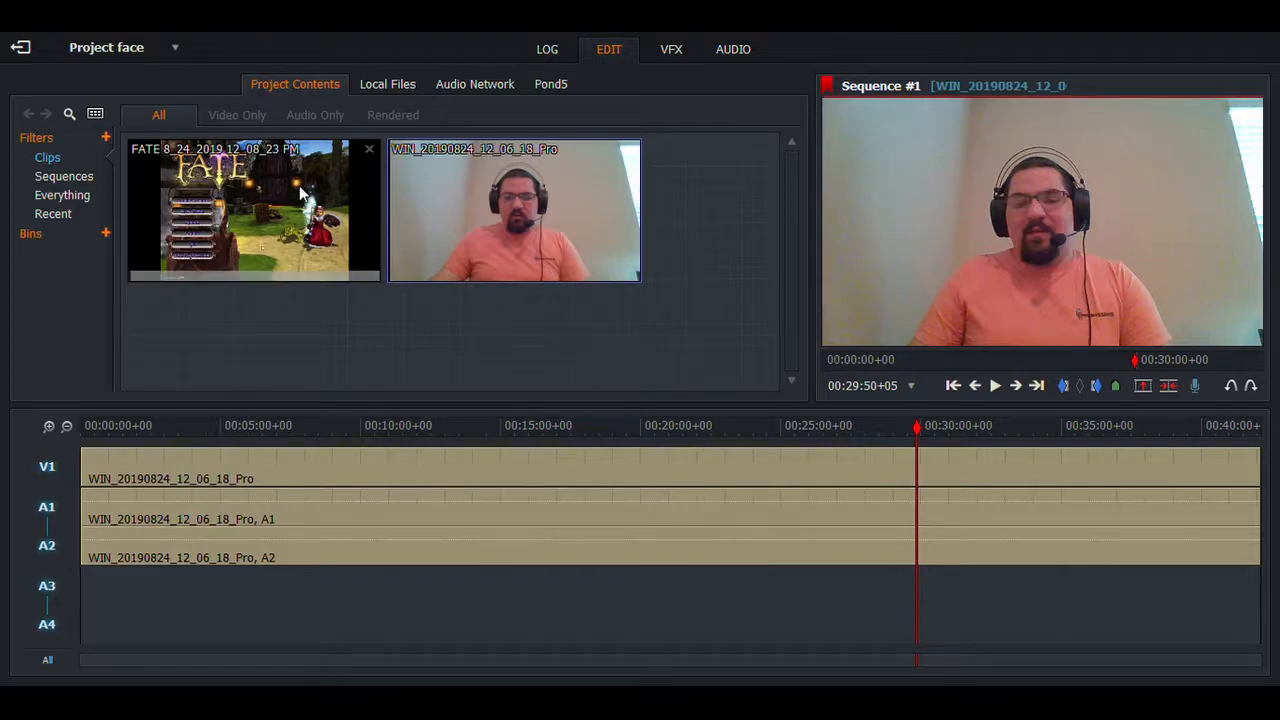
mouse_move(304, 264)
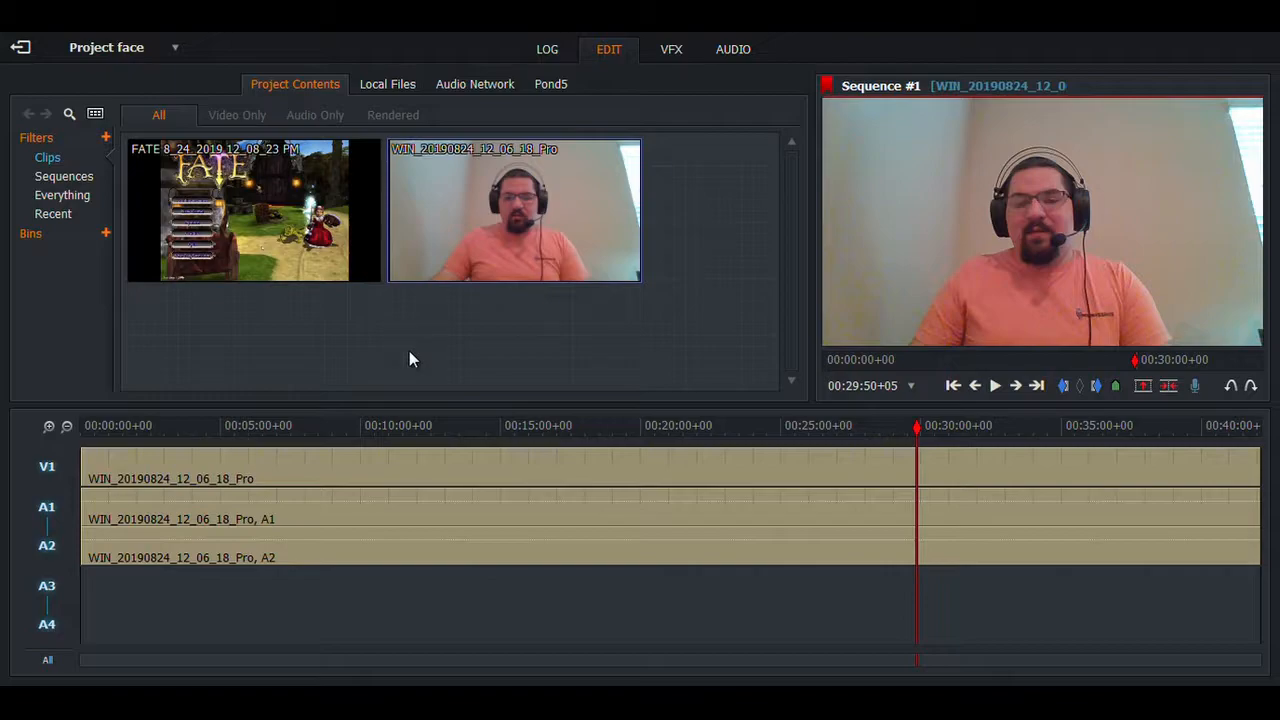
mouse_move(22, 48)
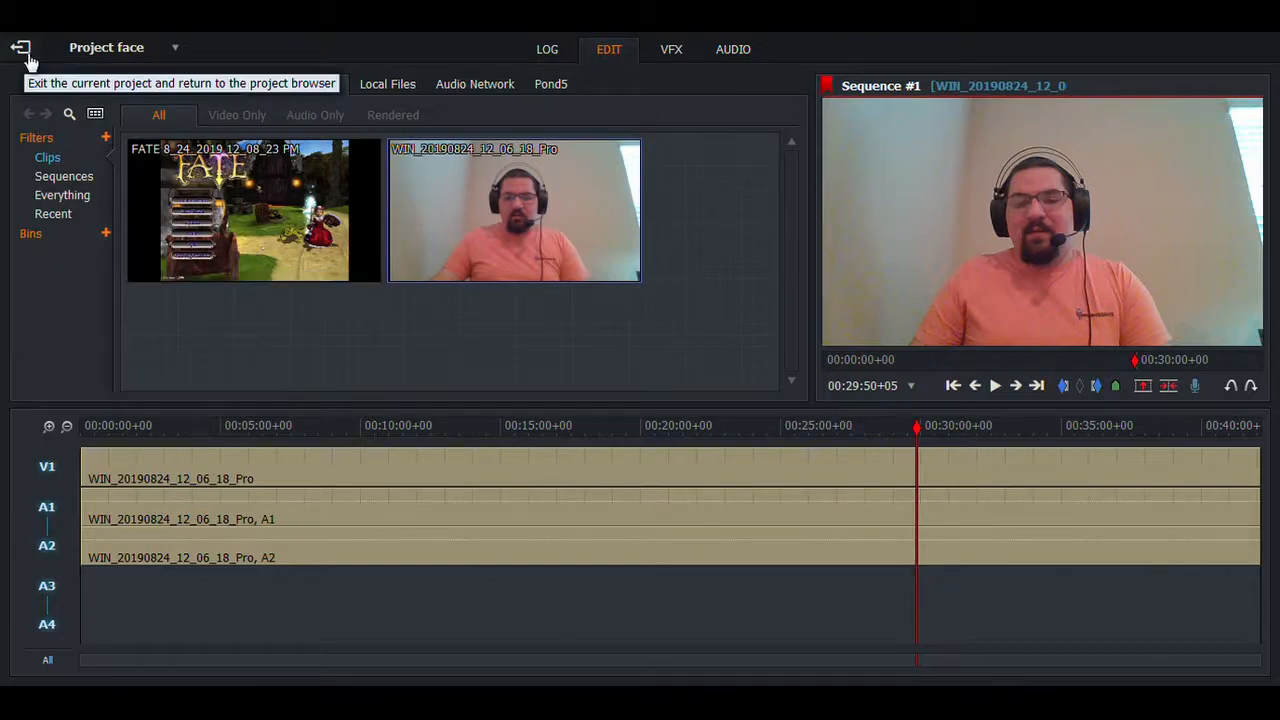
Step: Open the Face2 project in the editing workspace and bring in the facecam, gameplay and music clips
left_click(20, 48)
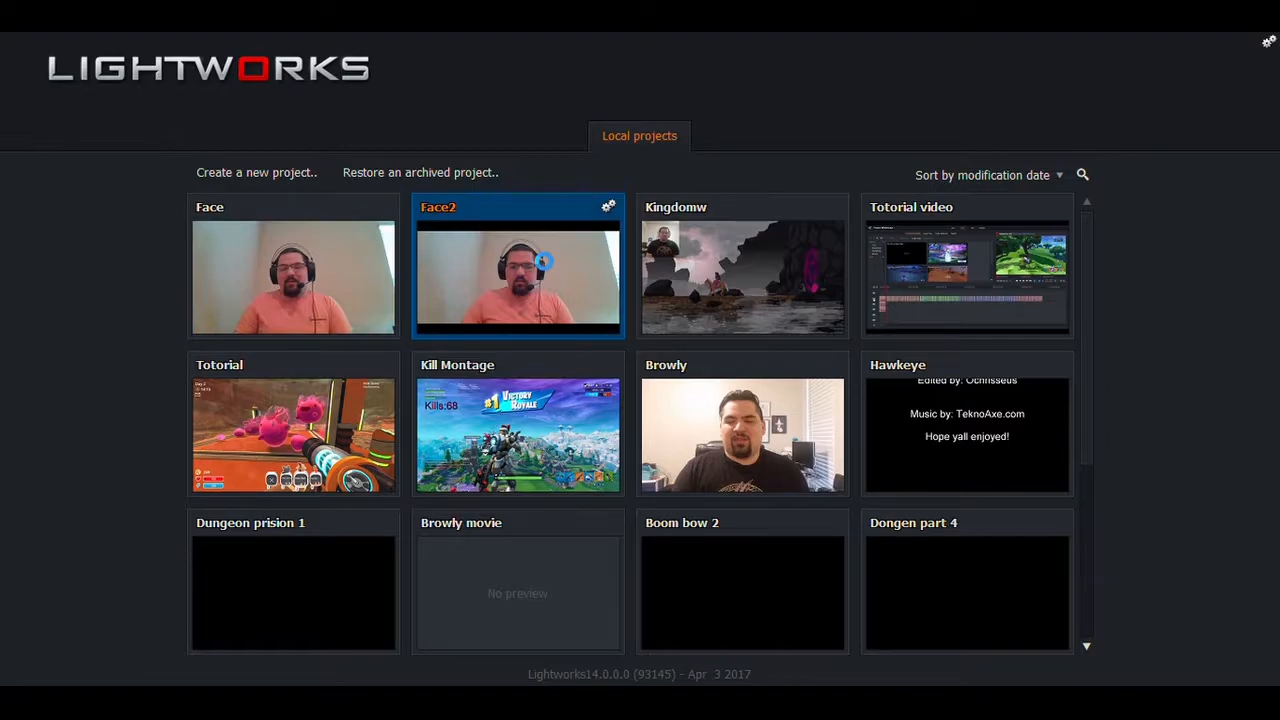
double_click(518, 280)
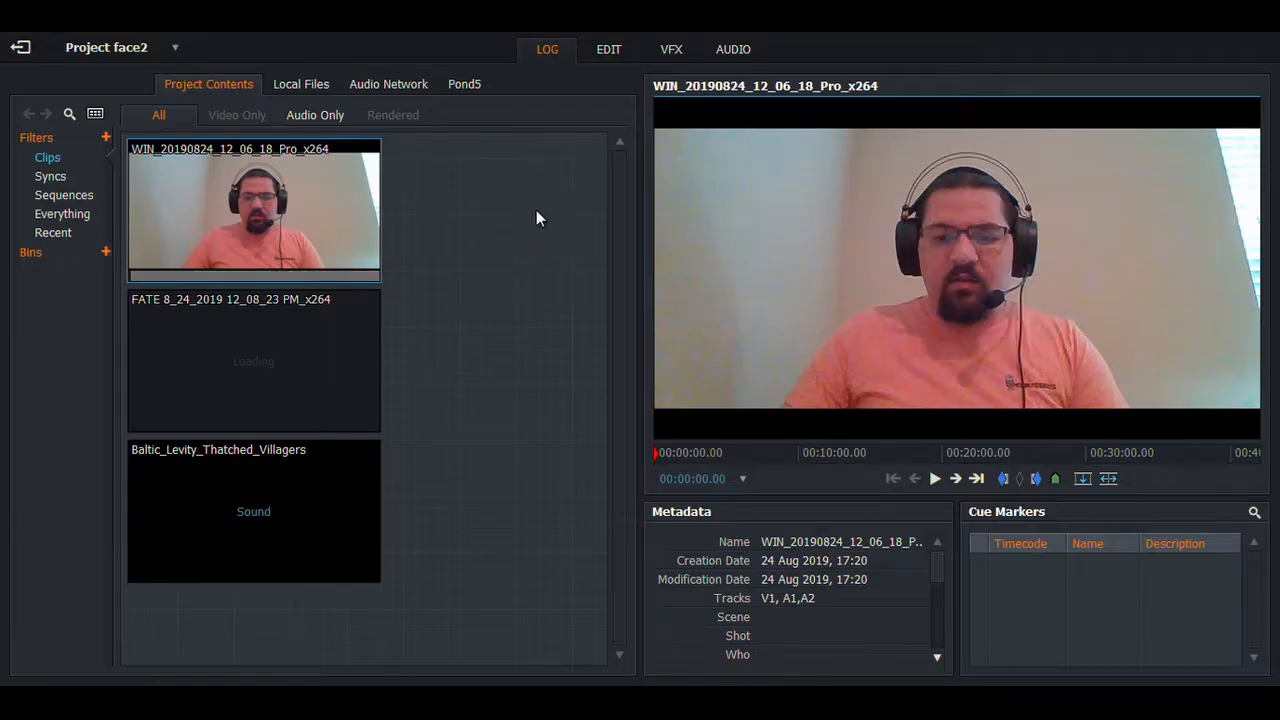
left_click(608, 48)
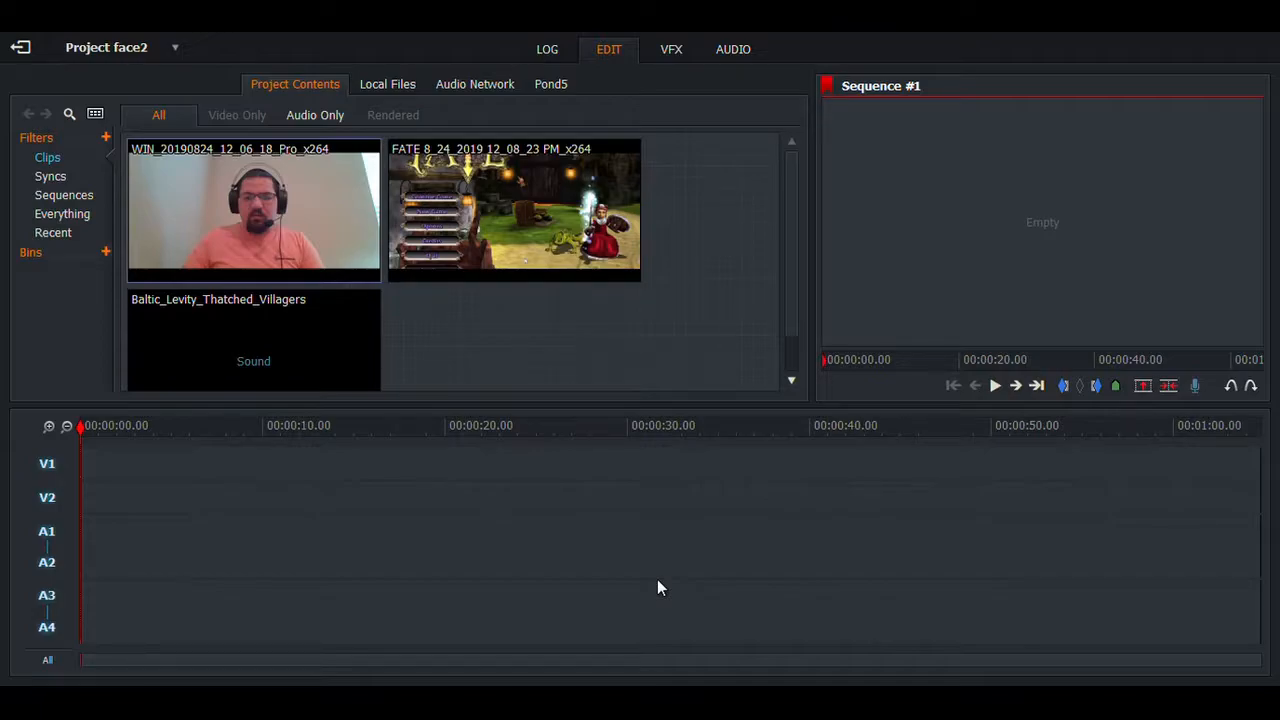
mouse_move(738, 536)
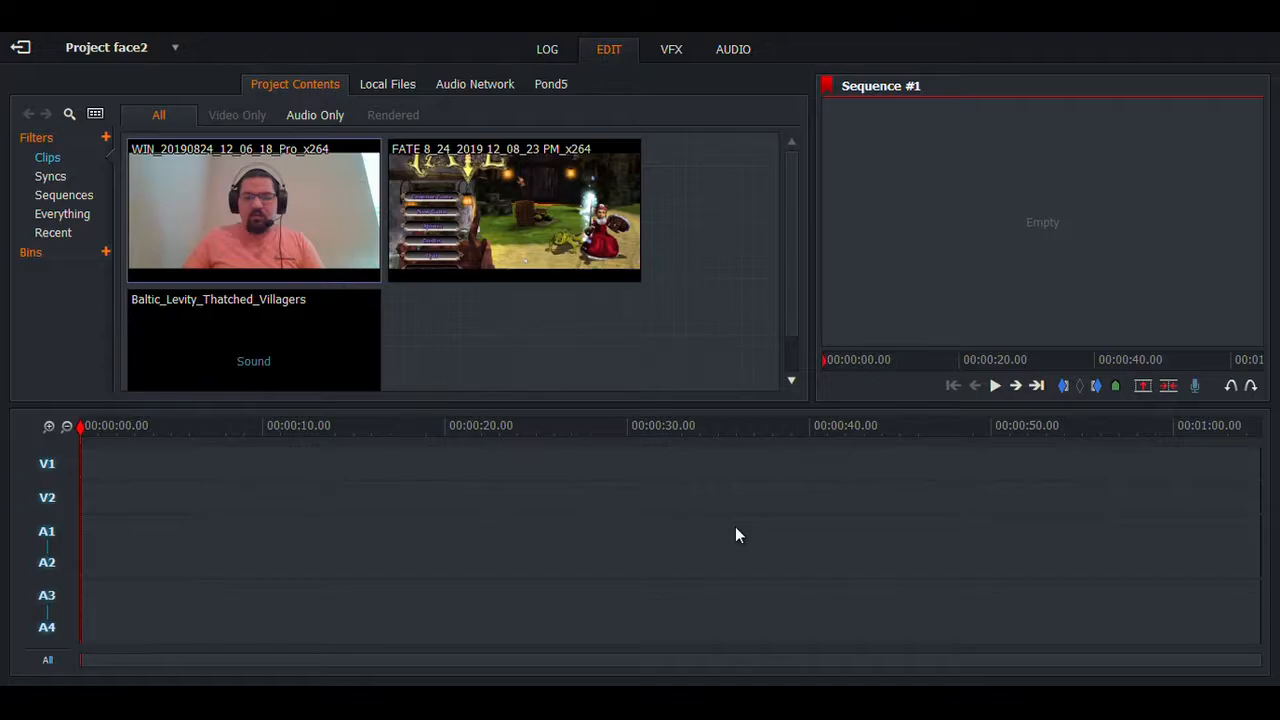
mouse_move(668, 596)
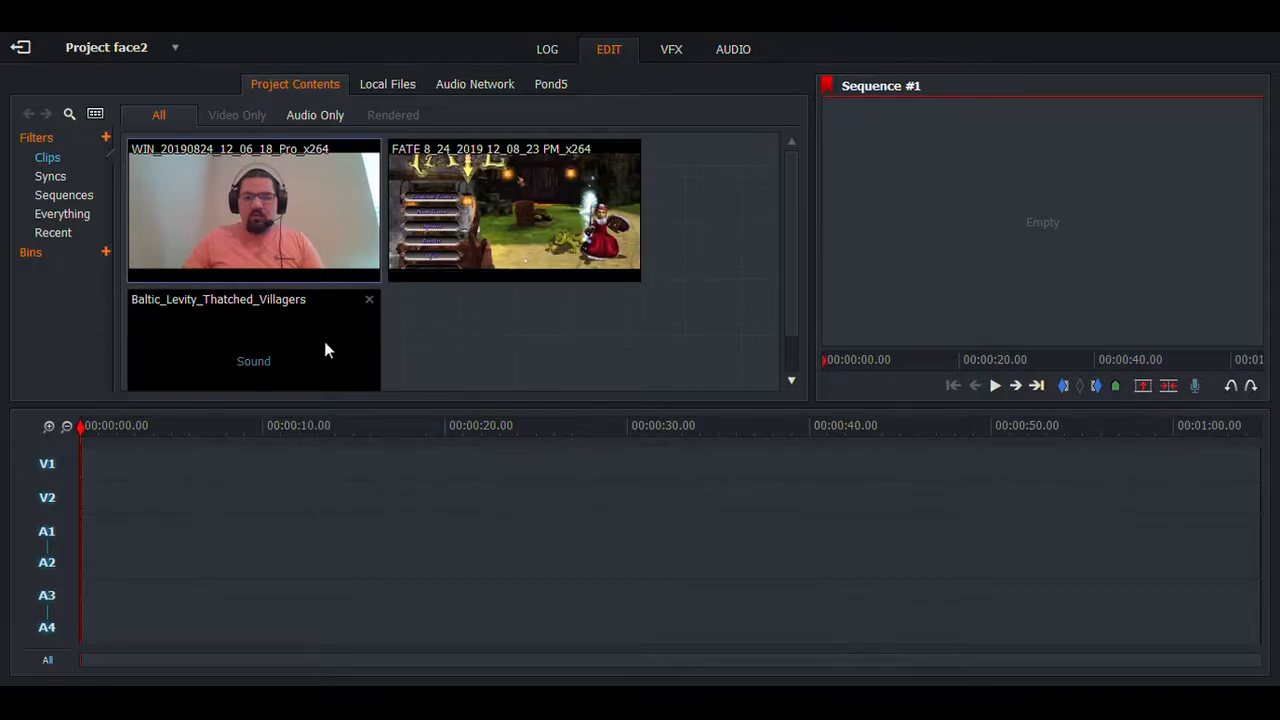
mouse_move(700, 284)
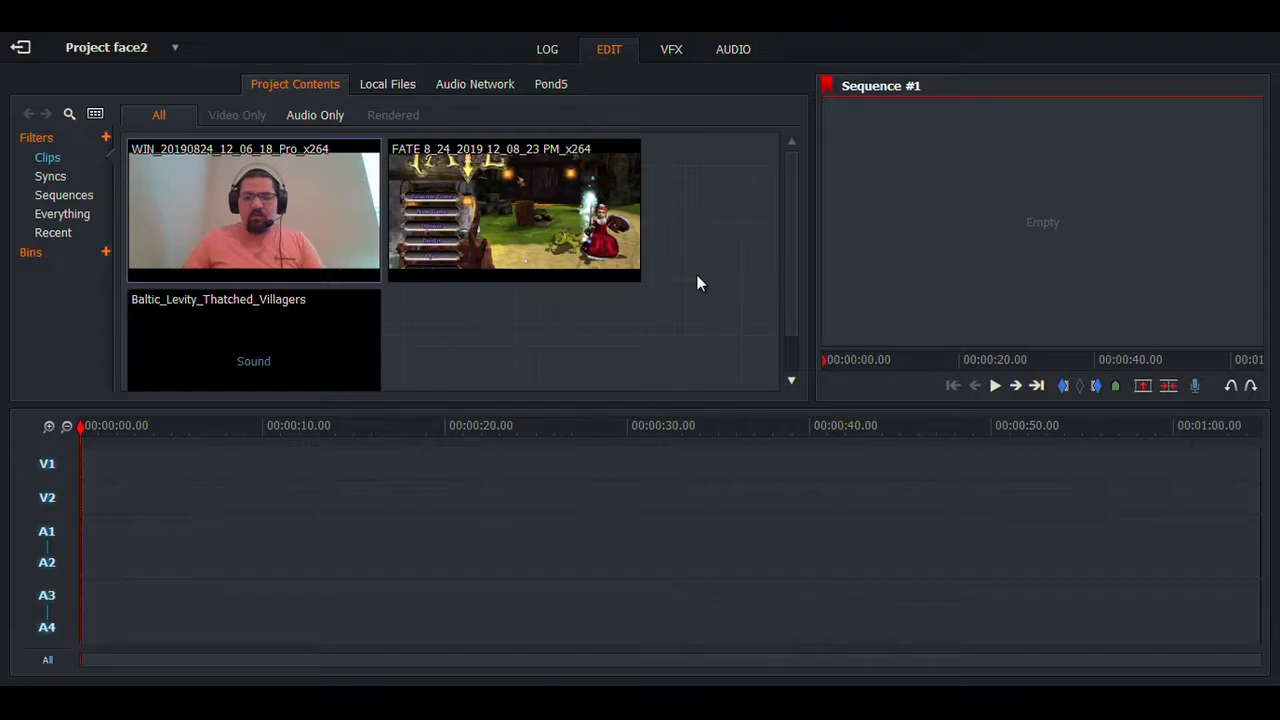
left_click(514, 210)
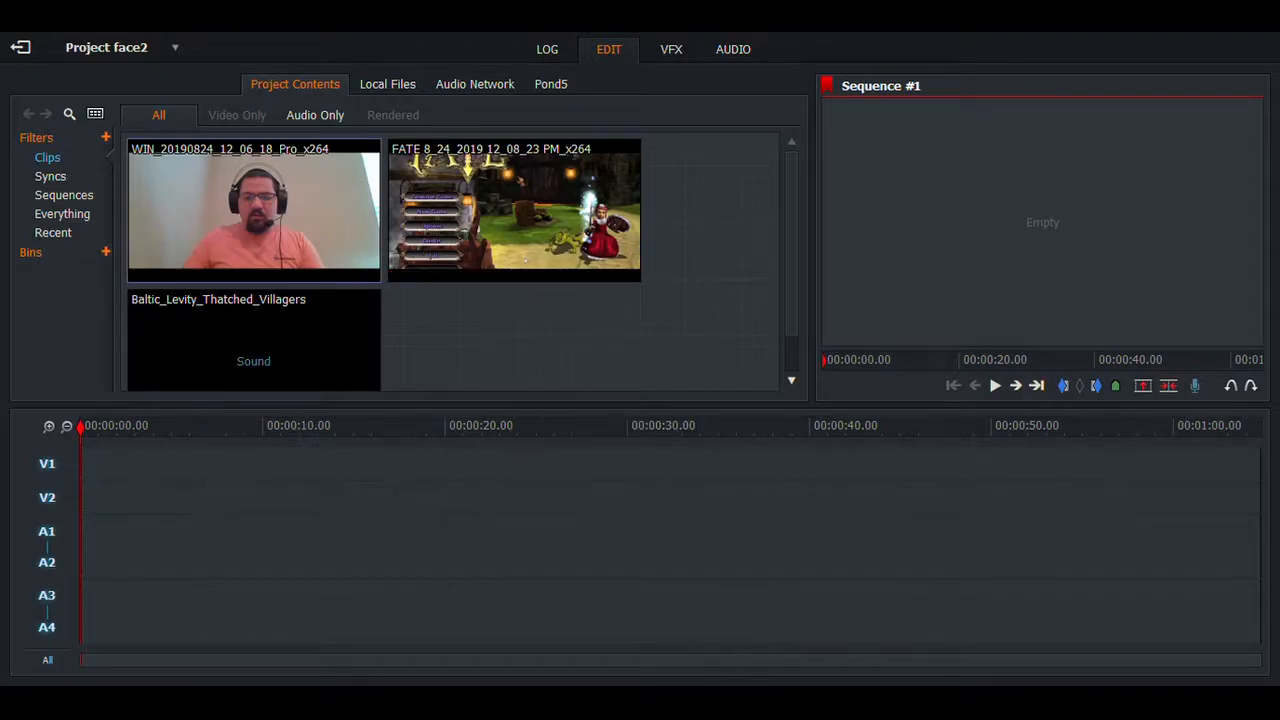
mouse_move(906, 110)
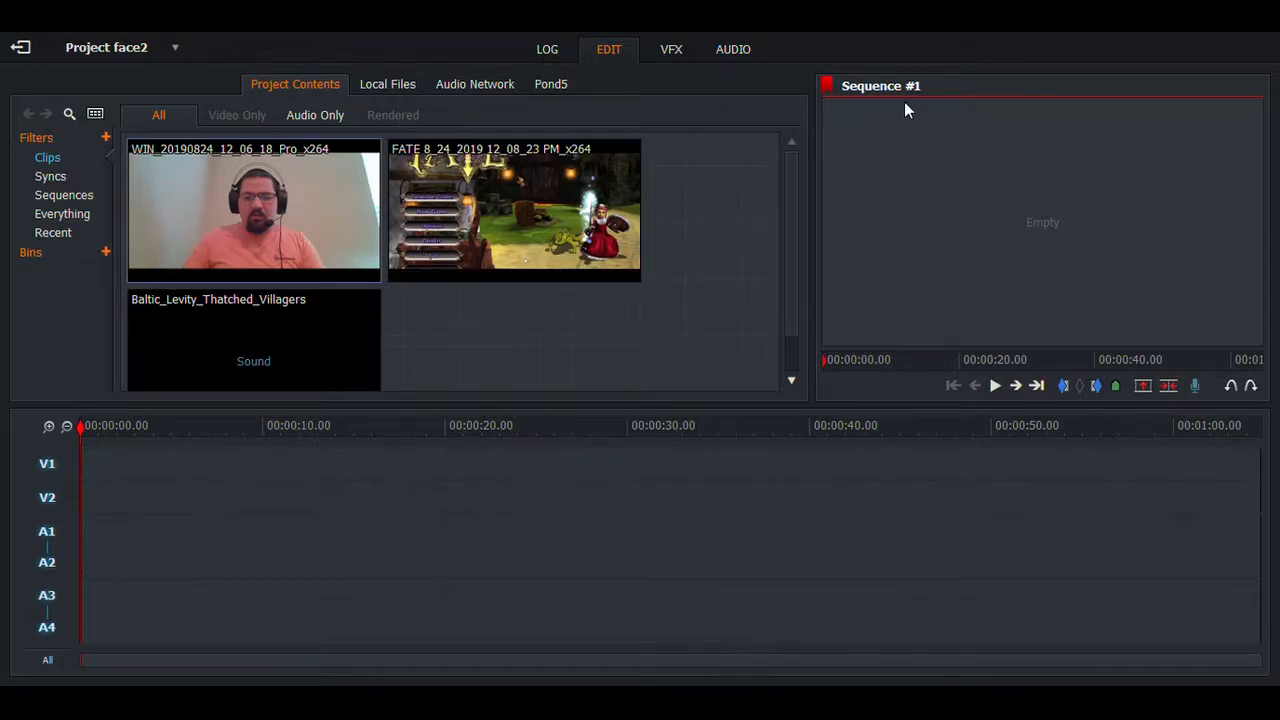
mouse_move(912, 42)
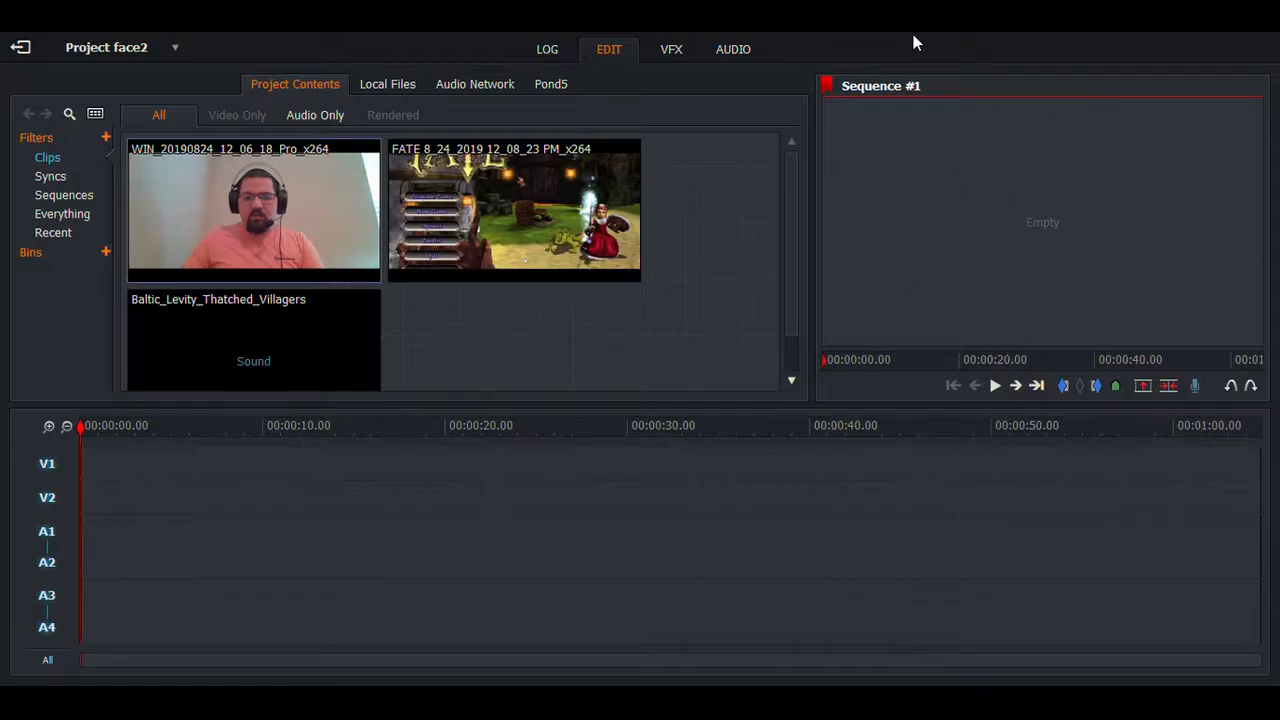
mouse_move(924, 64)
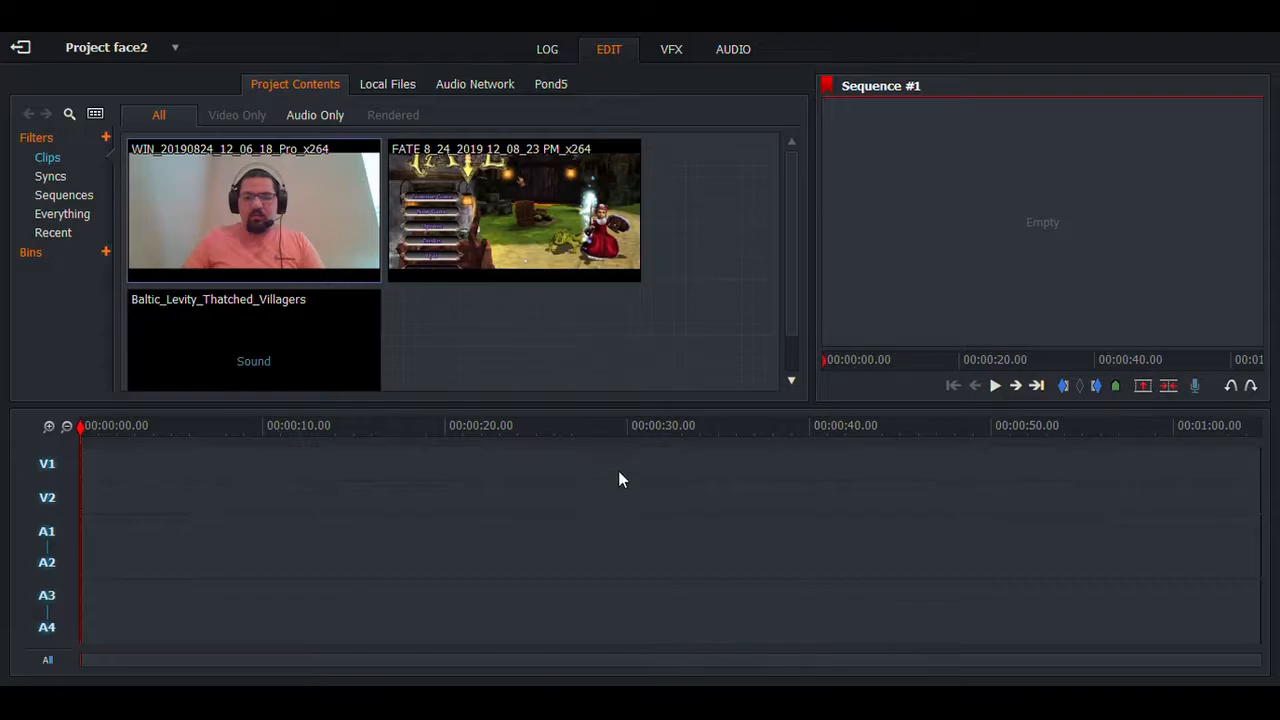
mouse_move(696, 384)
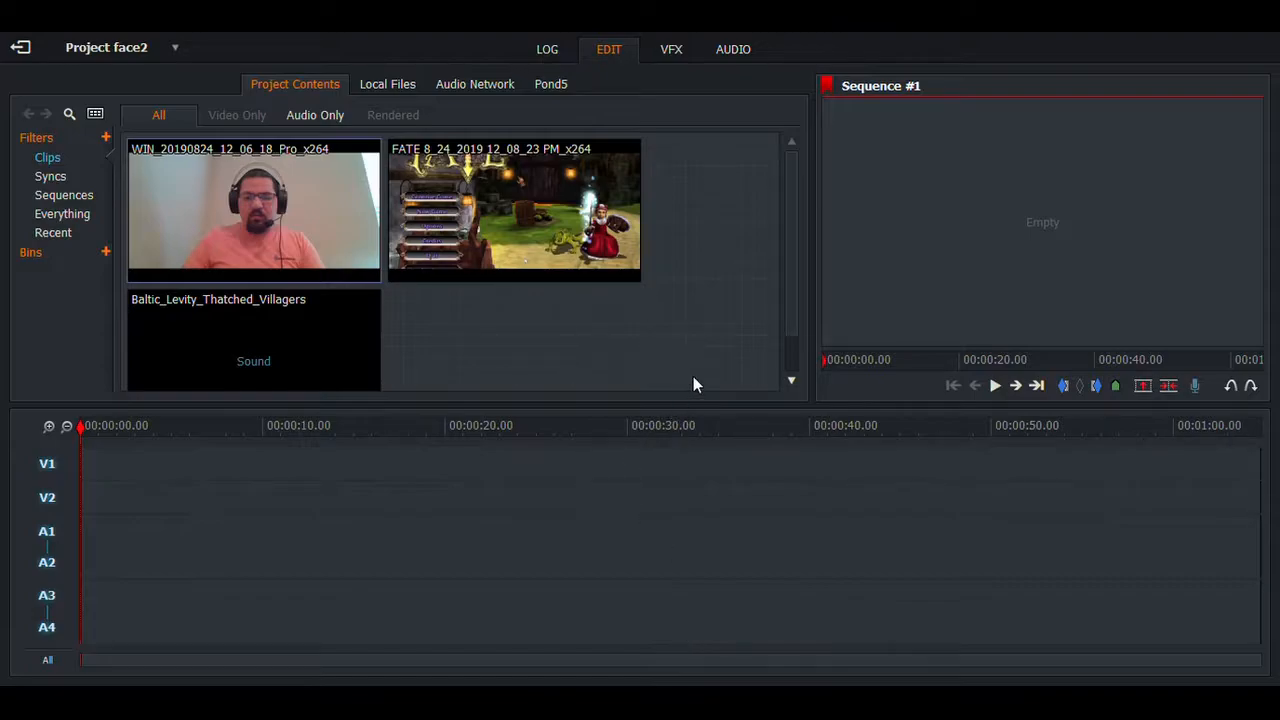
mouse_move(592, 356)
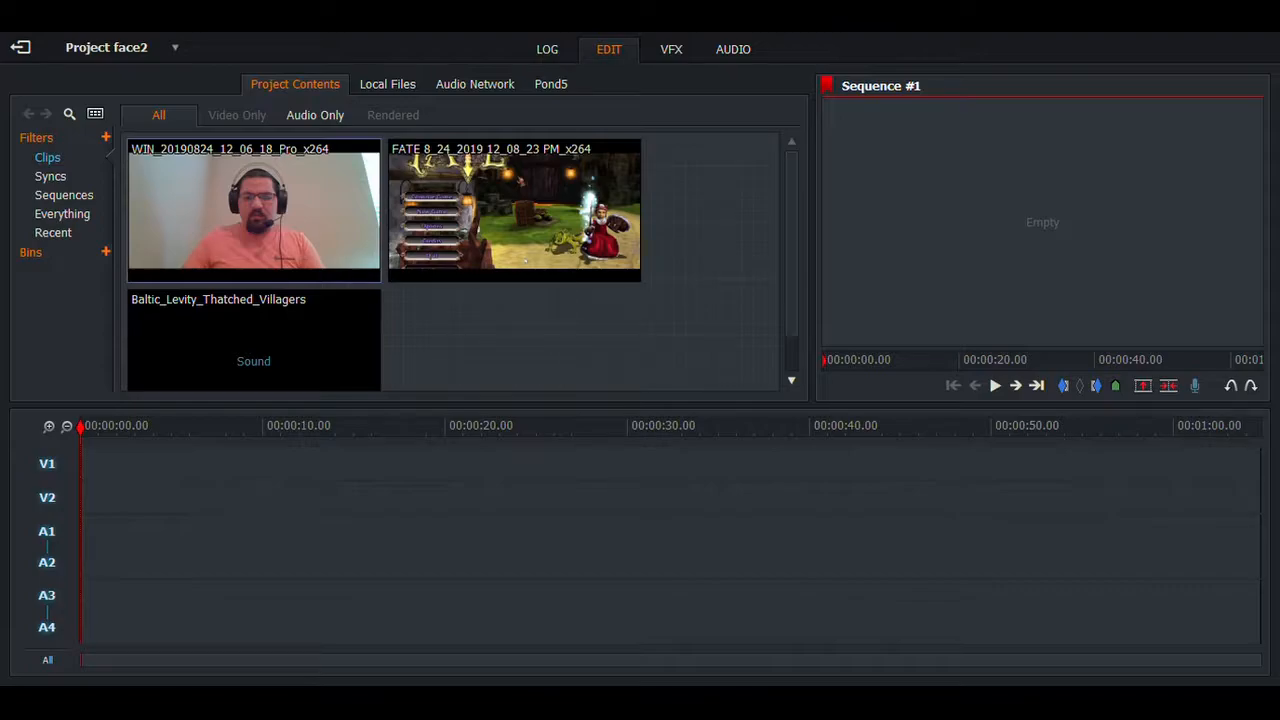
mouse_move(532, 384)
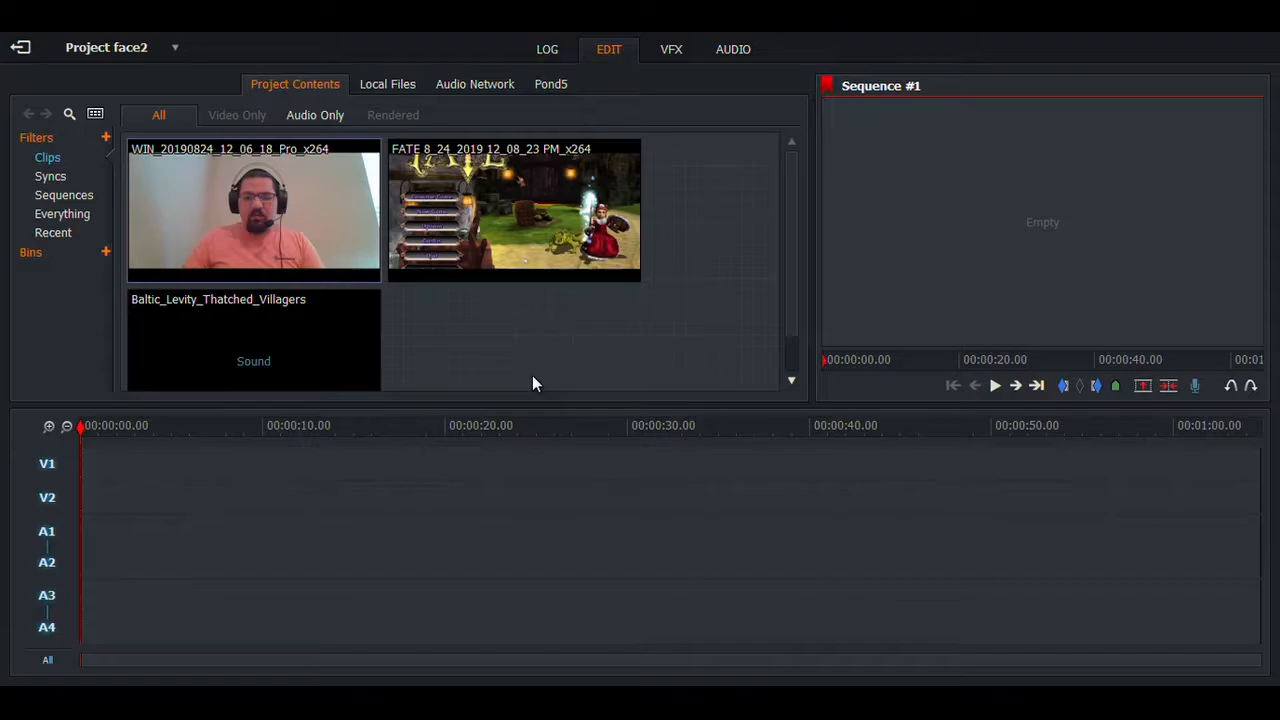
mouse_move(538, 388)
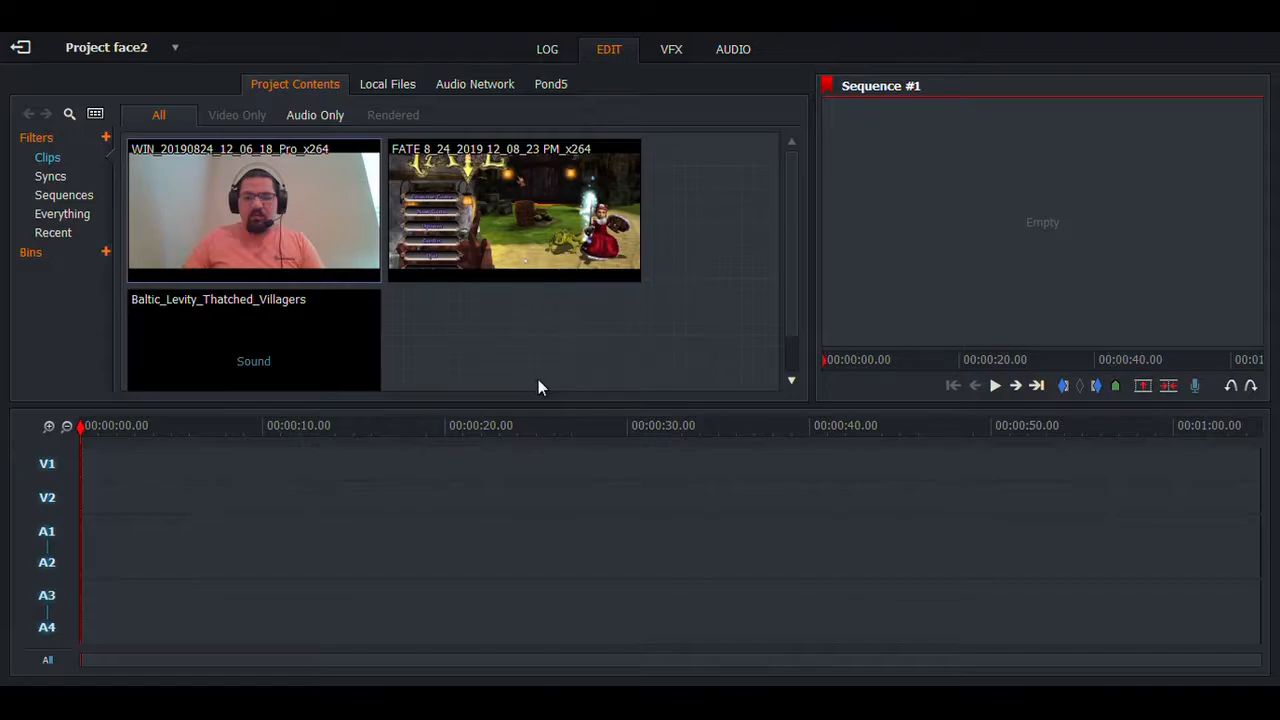
mouse_move(636, 132)
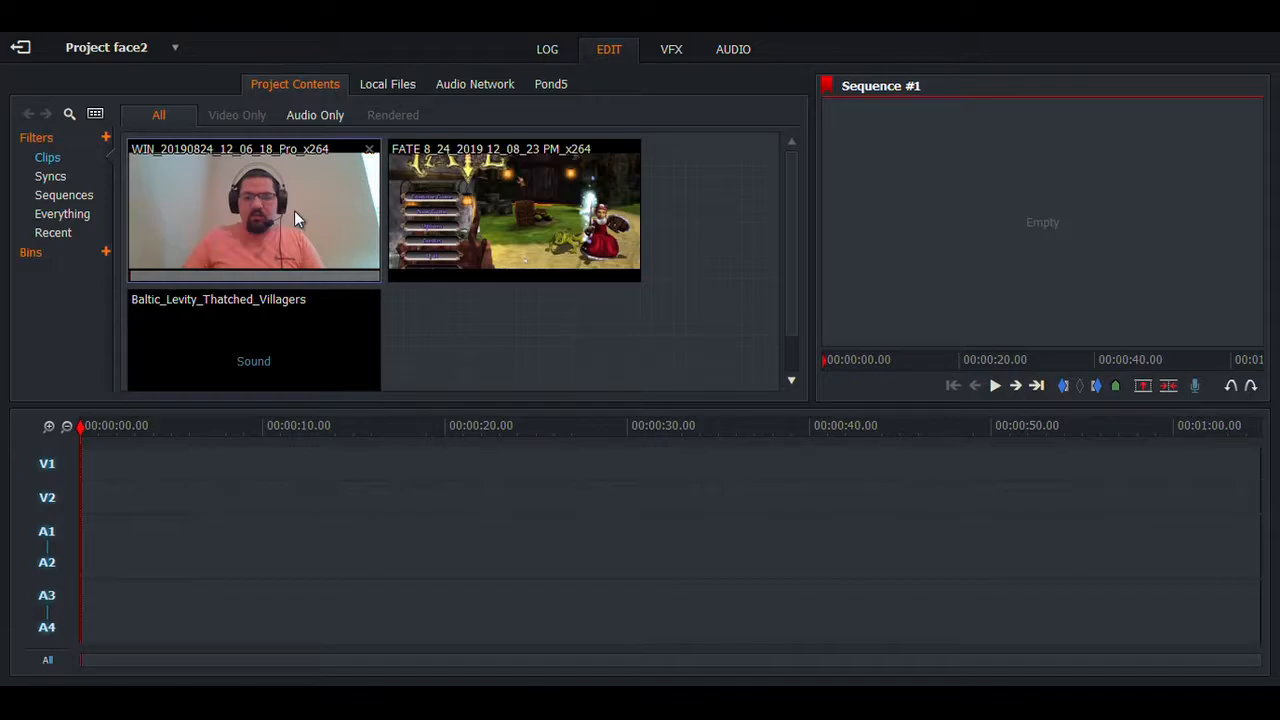
mouse_move(290, 222)
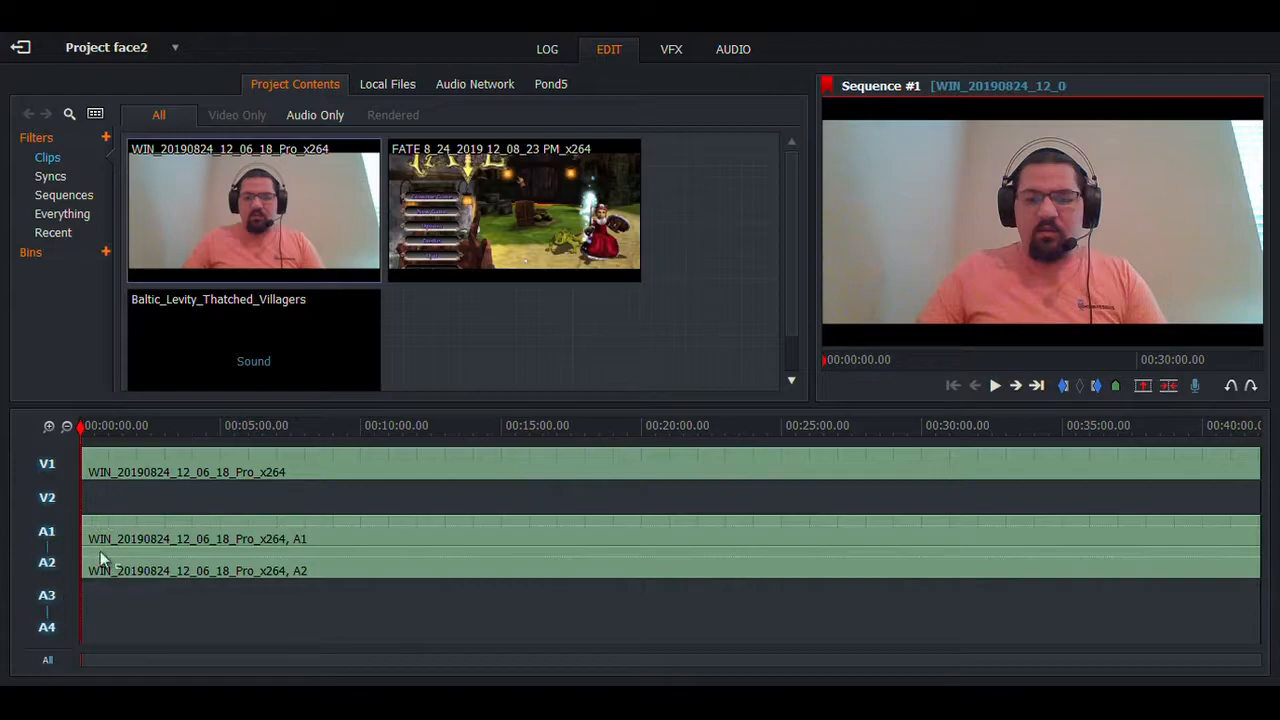
Step: View the sequence's Tracks commands on the timeline and dismiss the menu unchanged
right_click(104, 558)
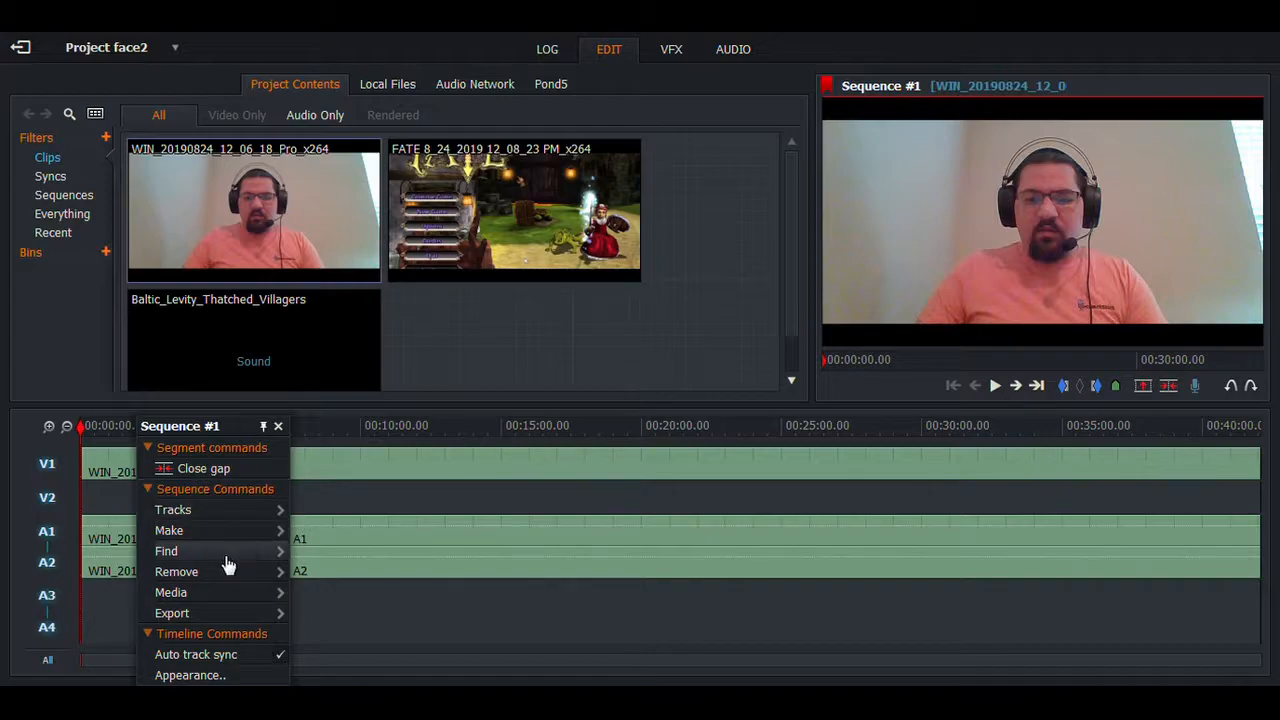
mouse_move(250, 556)
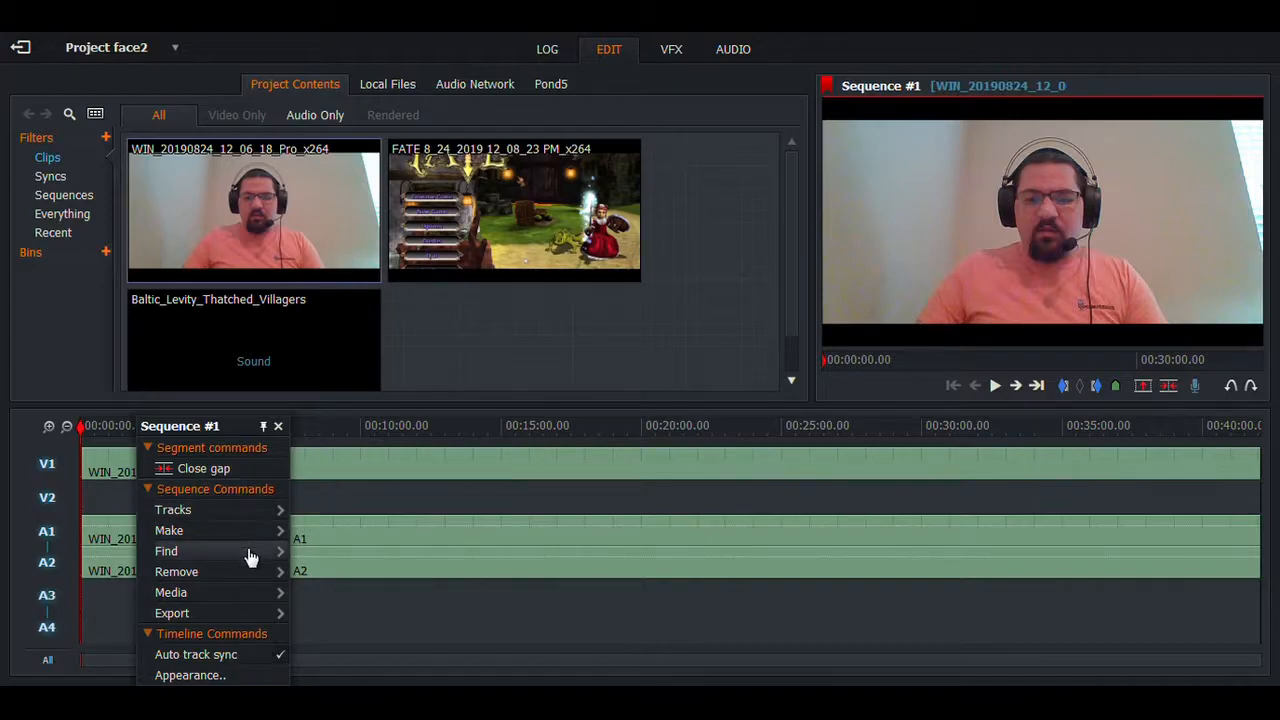
mouse_move(168, 530)
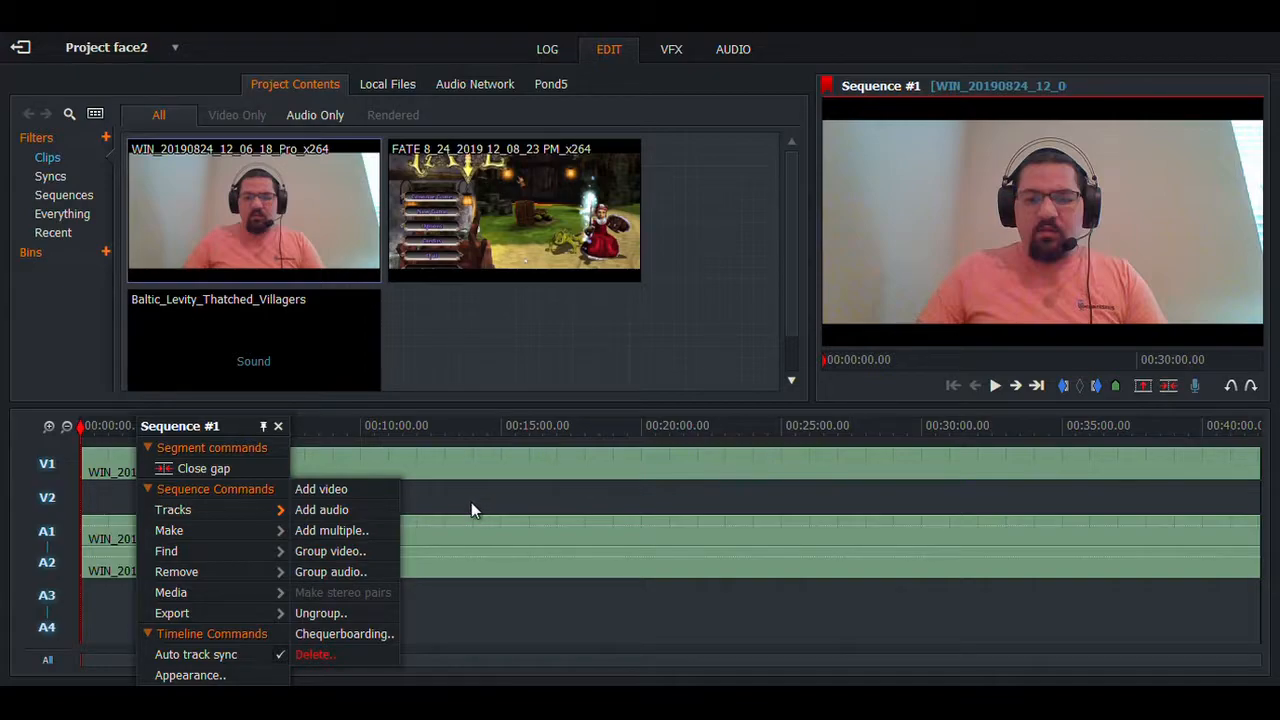
left_click(476, 510)
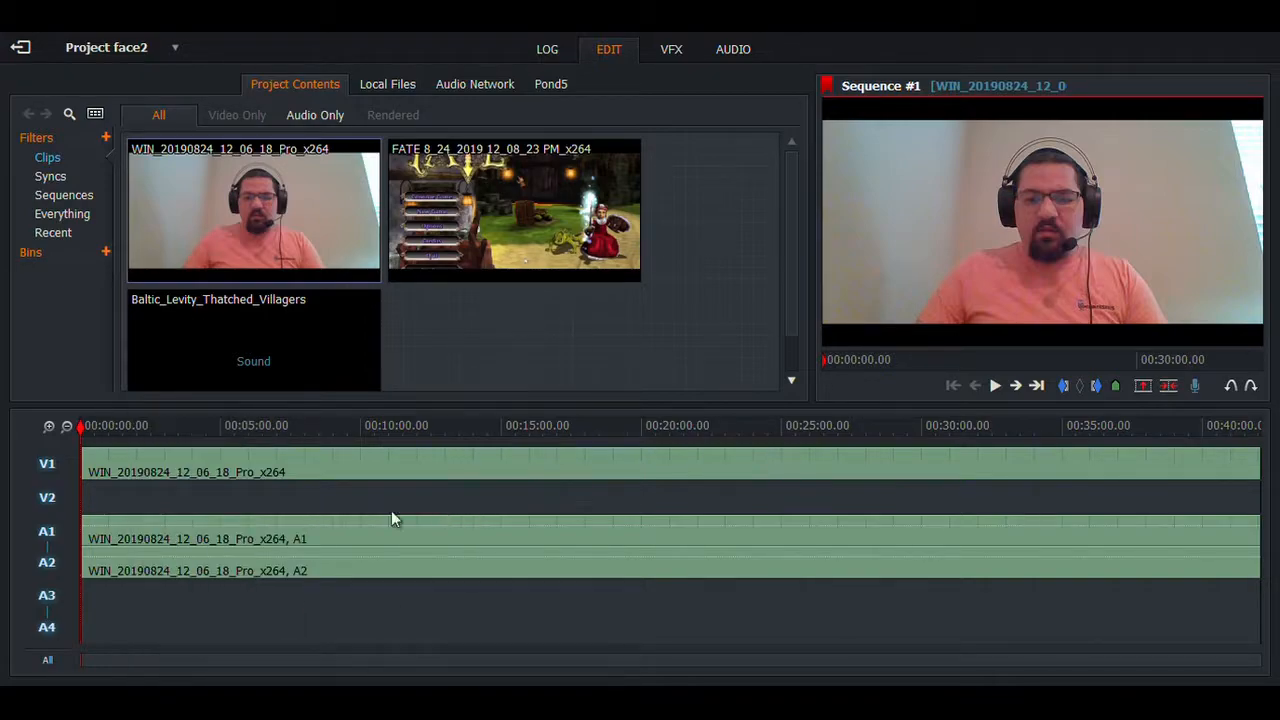
mouse_move(70, 472)
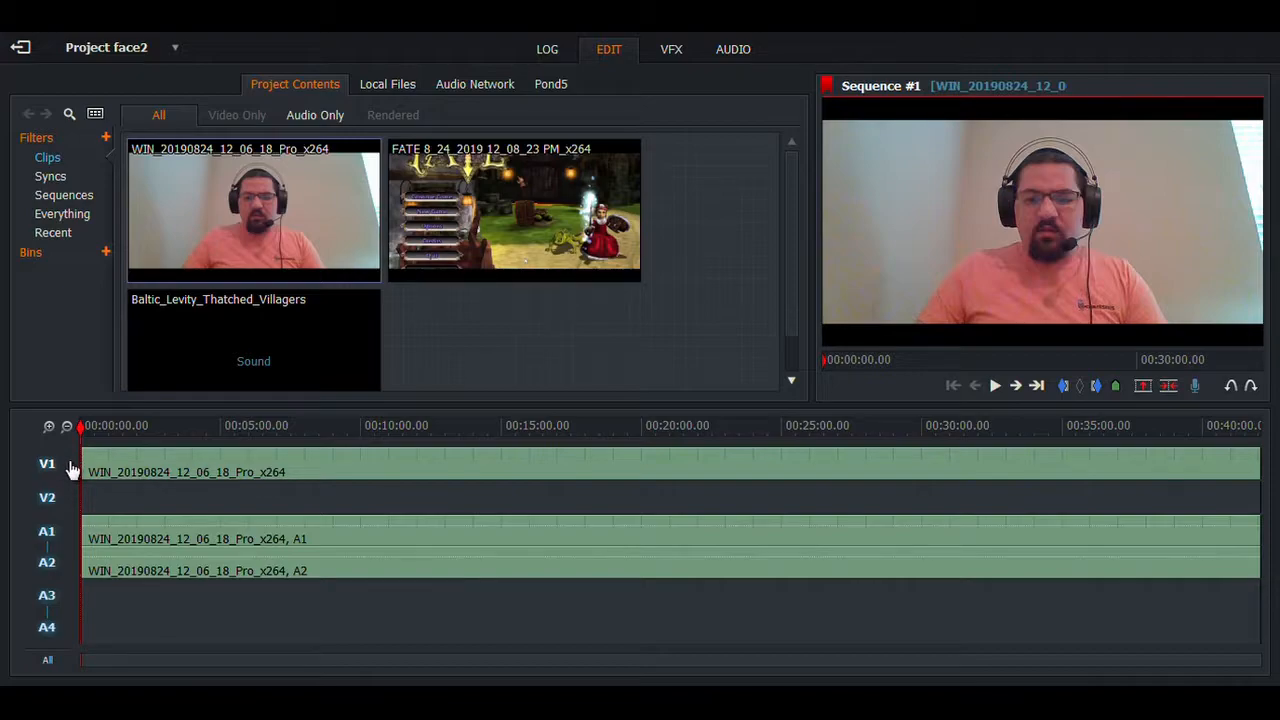
mouse_move(56, 478)
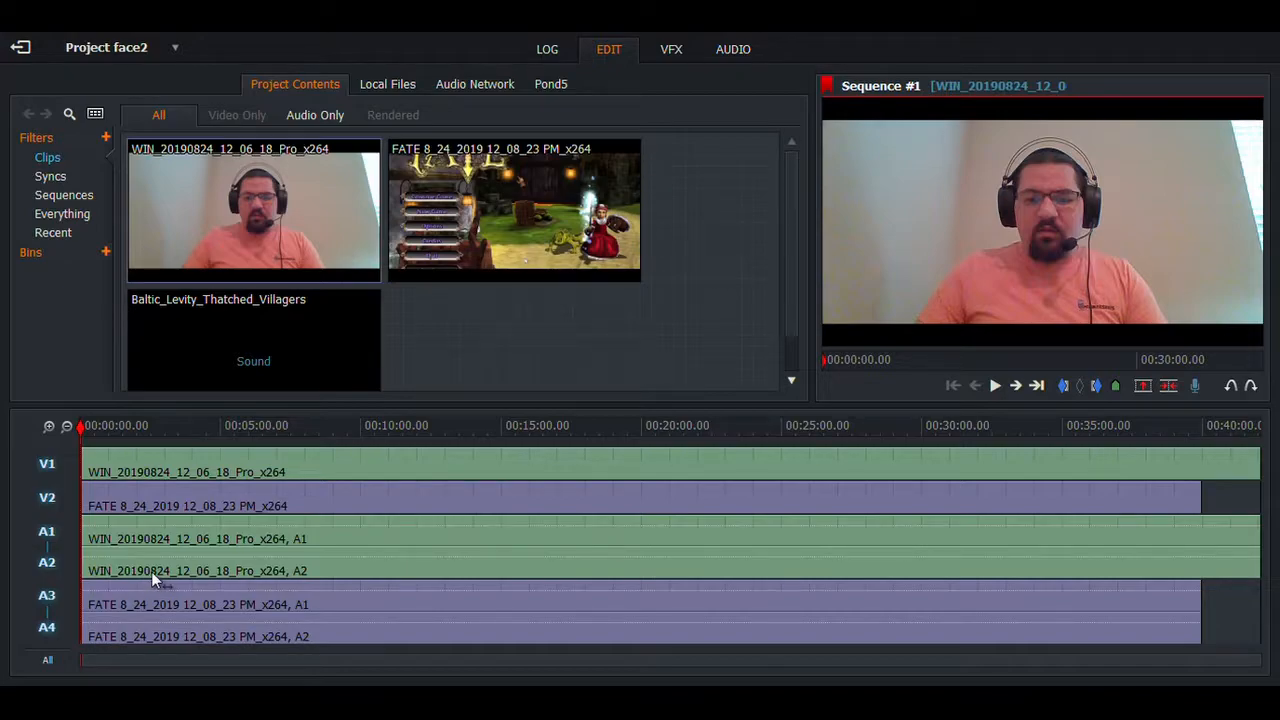
mouse_move(136, 400)
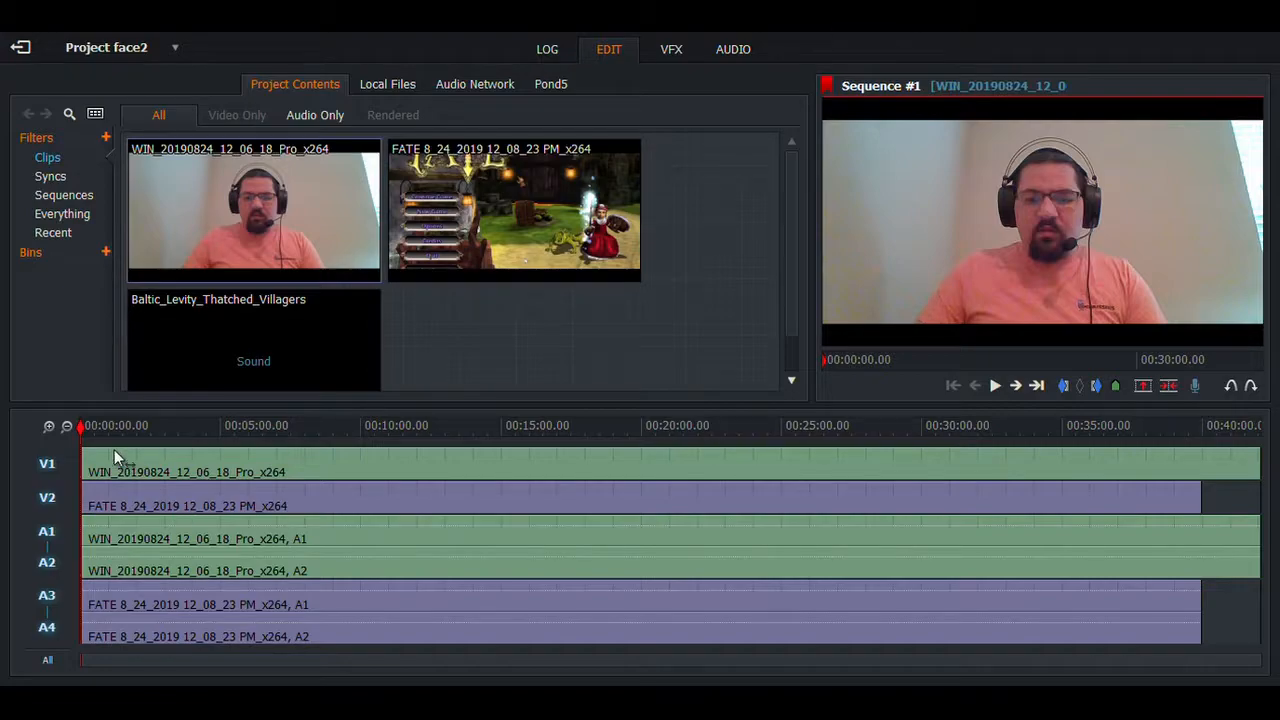
mouse_move(1084, 340)
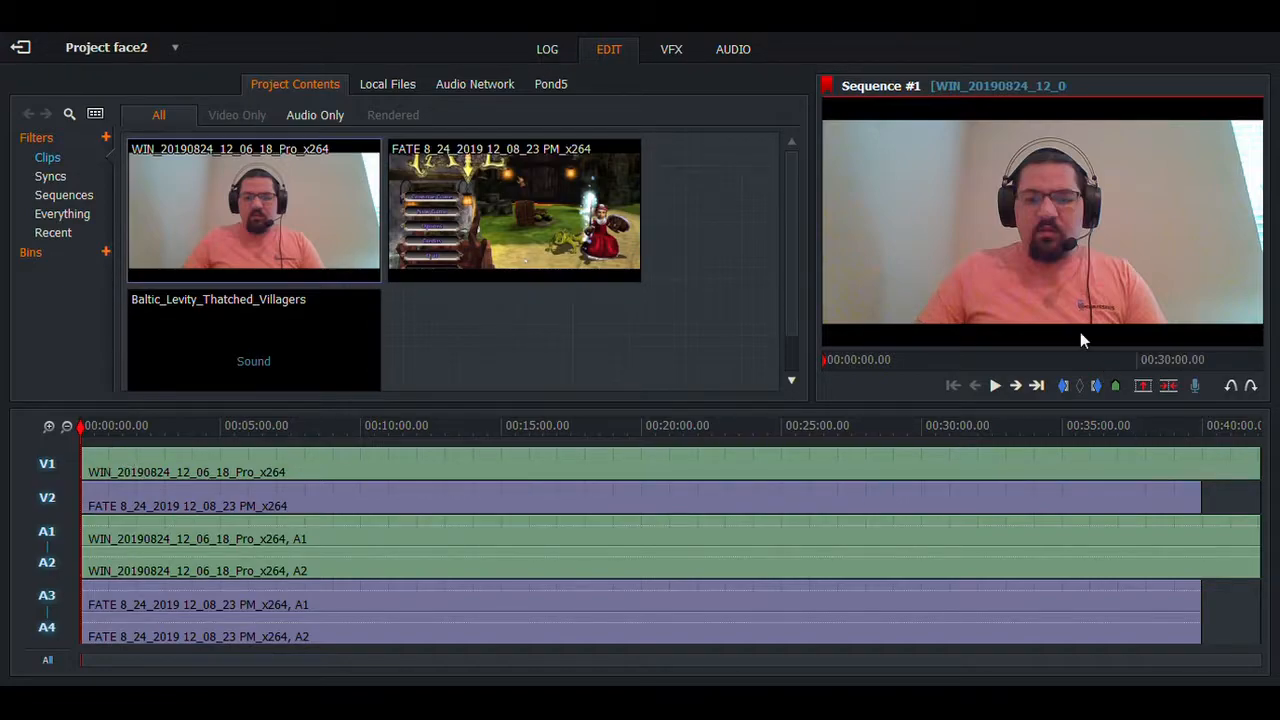
mouse_move(220, 464)
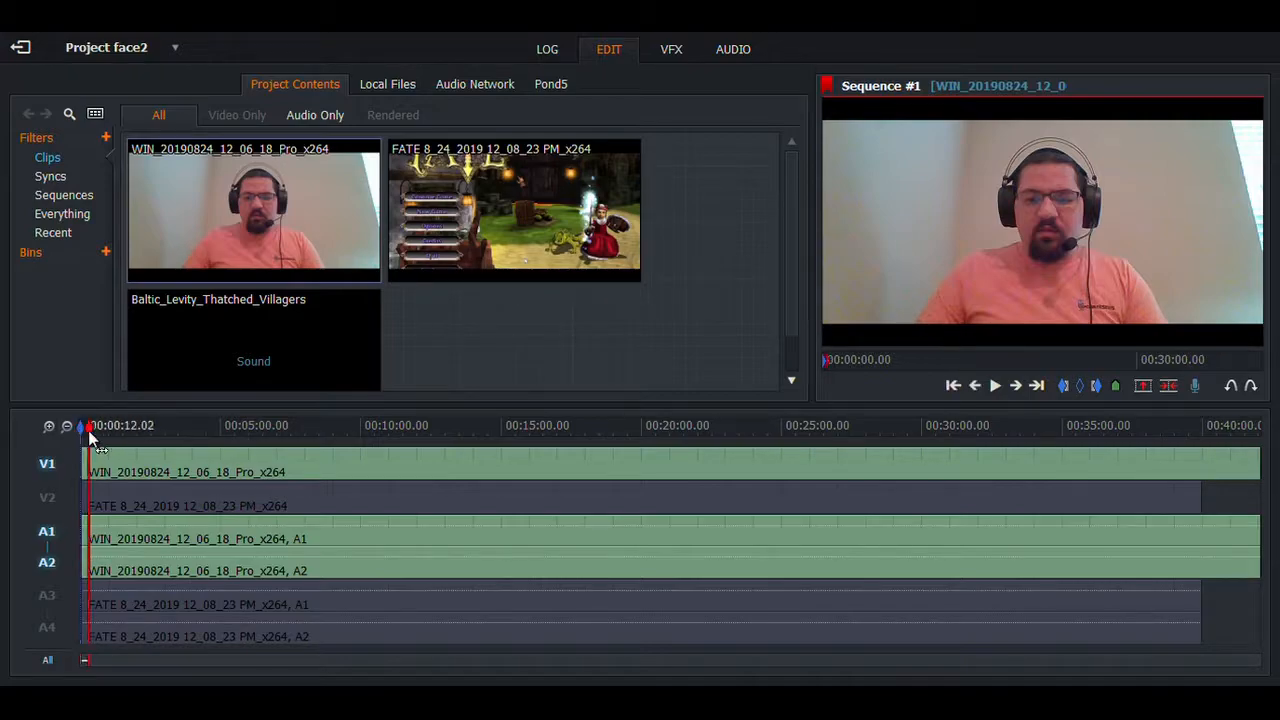
Step: Jump the playhead to an earlier point in the sequence while reviewing the layered clips
left_click(184, 424)
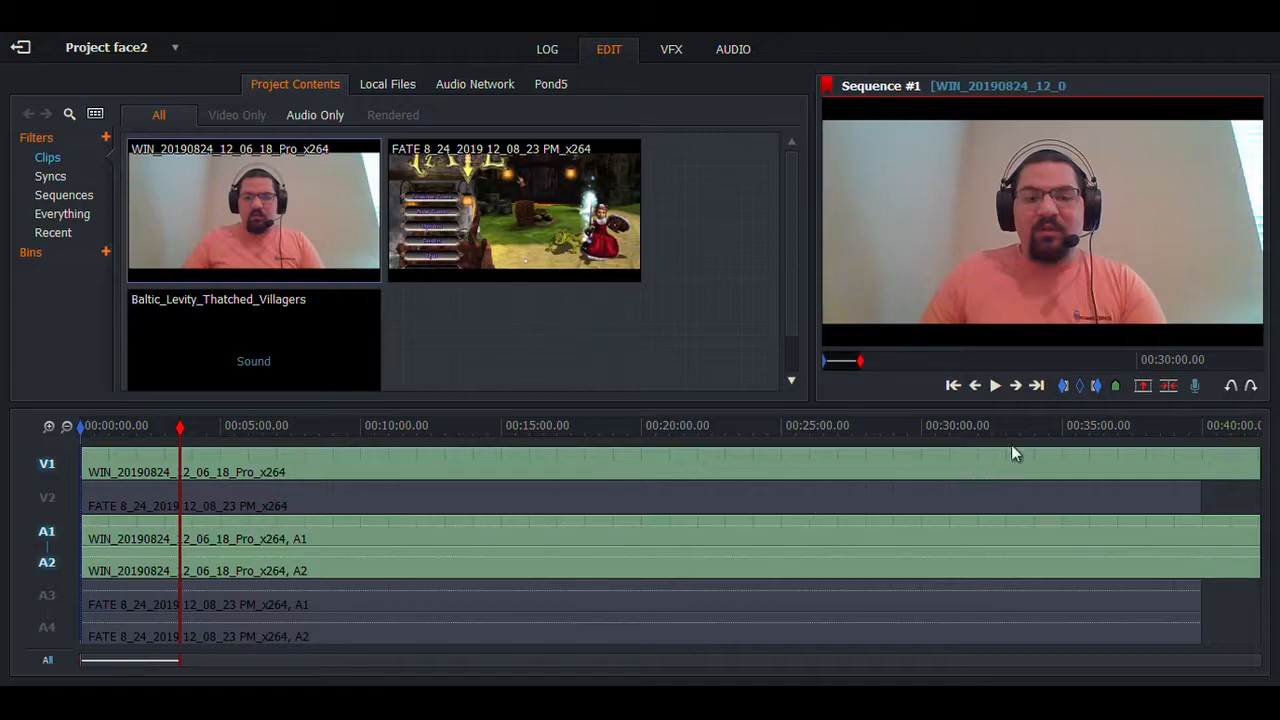
mouse_move(1170, 388)
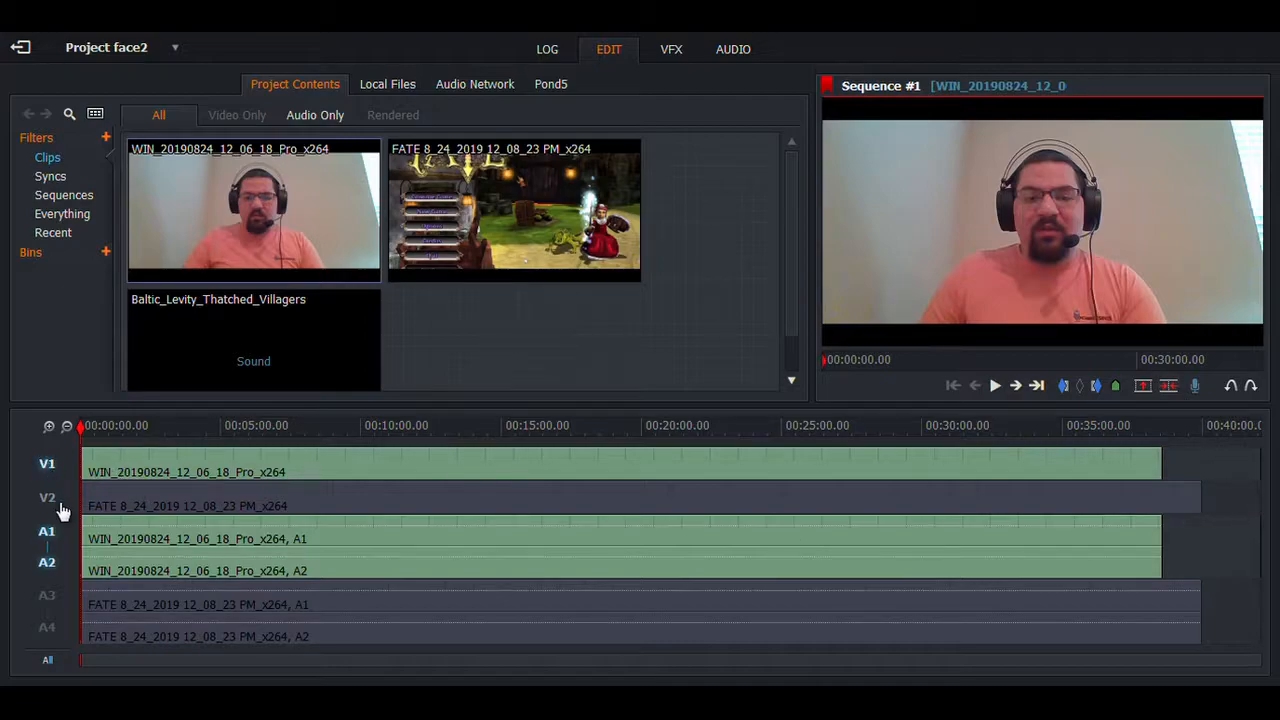
mouse_move(68, 504)
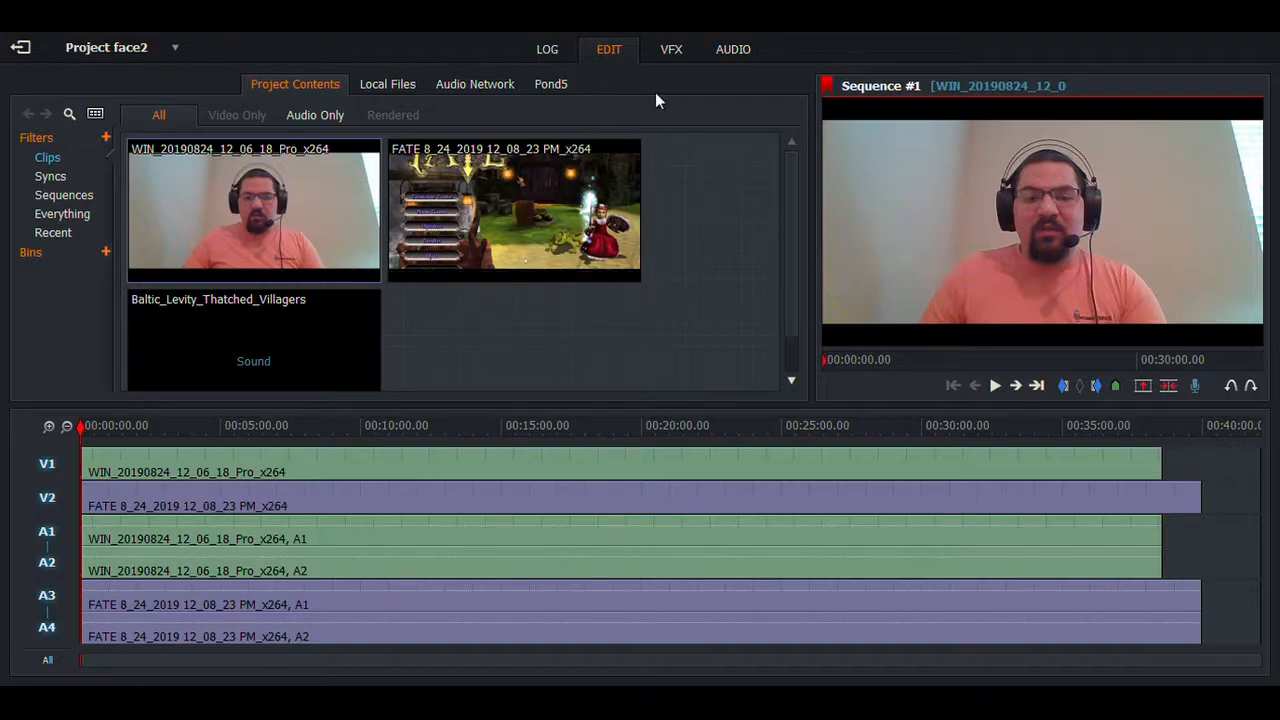
Step: List the addable effects in the VFX workspace and browse the Category dropdown, keeping DVE
left_click(672, 48)
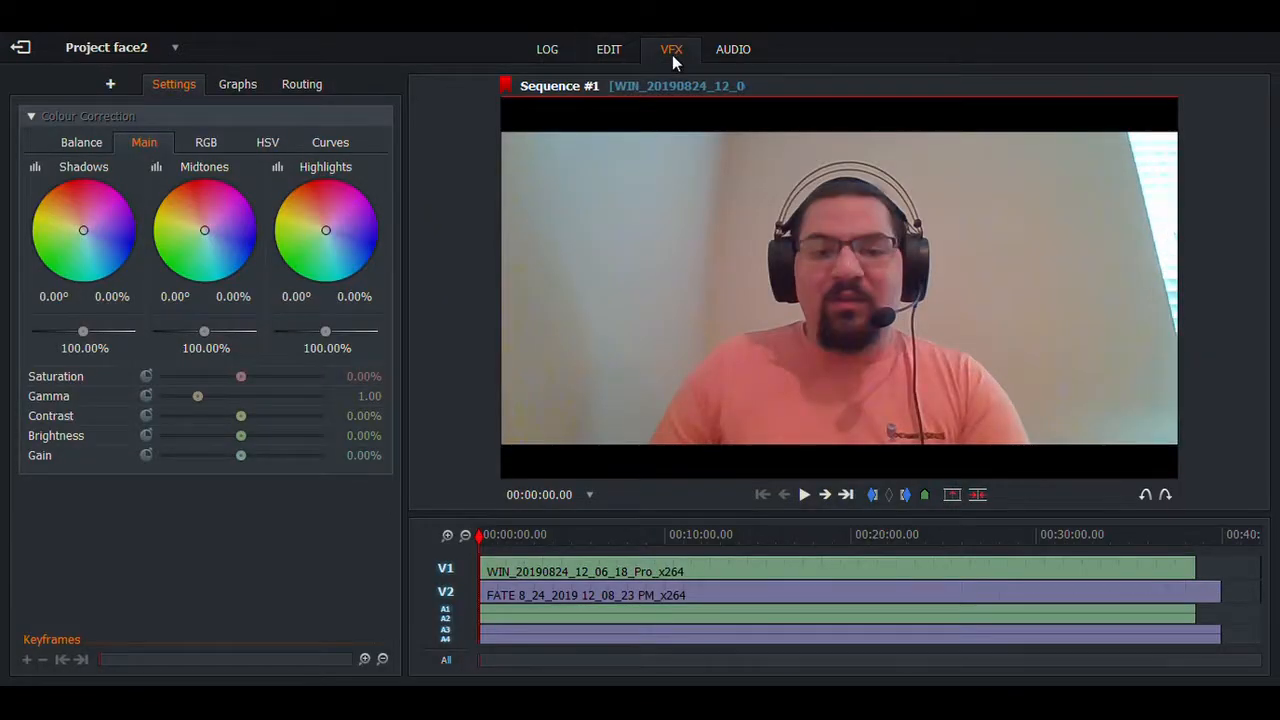
mouse_move(110, 84)
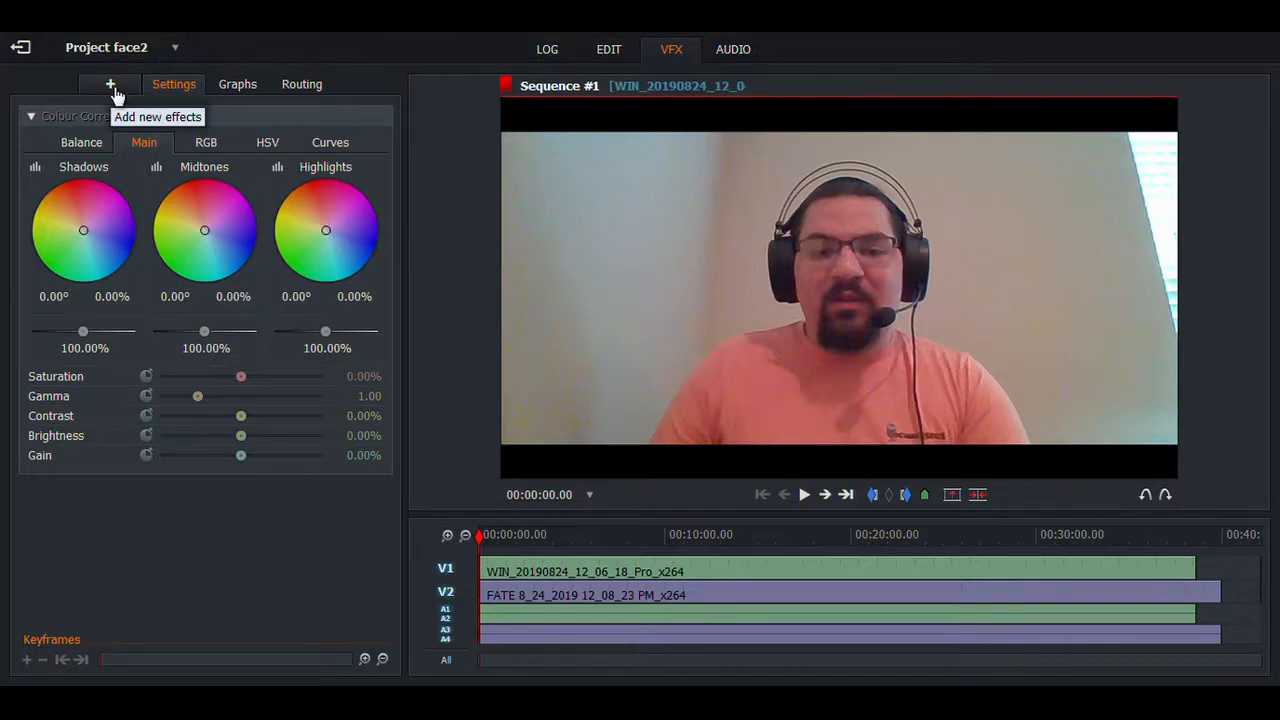
left_click(110, 84)
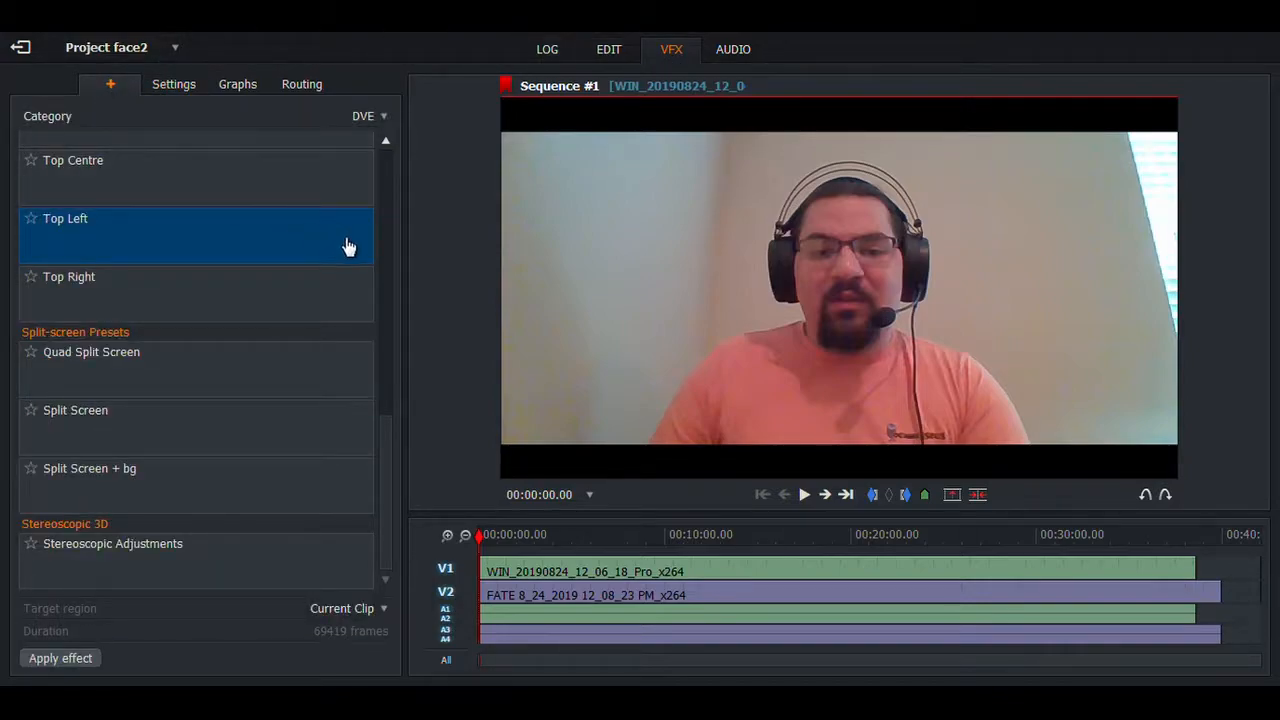
scroll("down", 3)
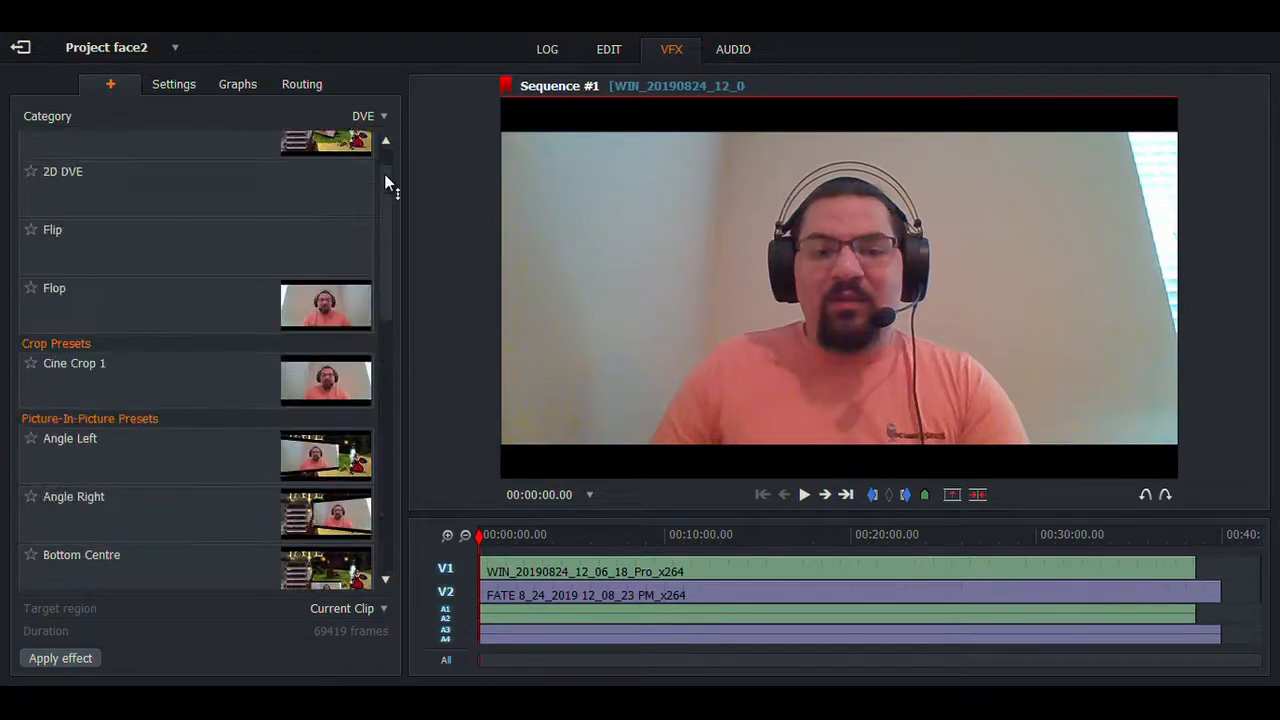
left_click(364, 116)
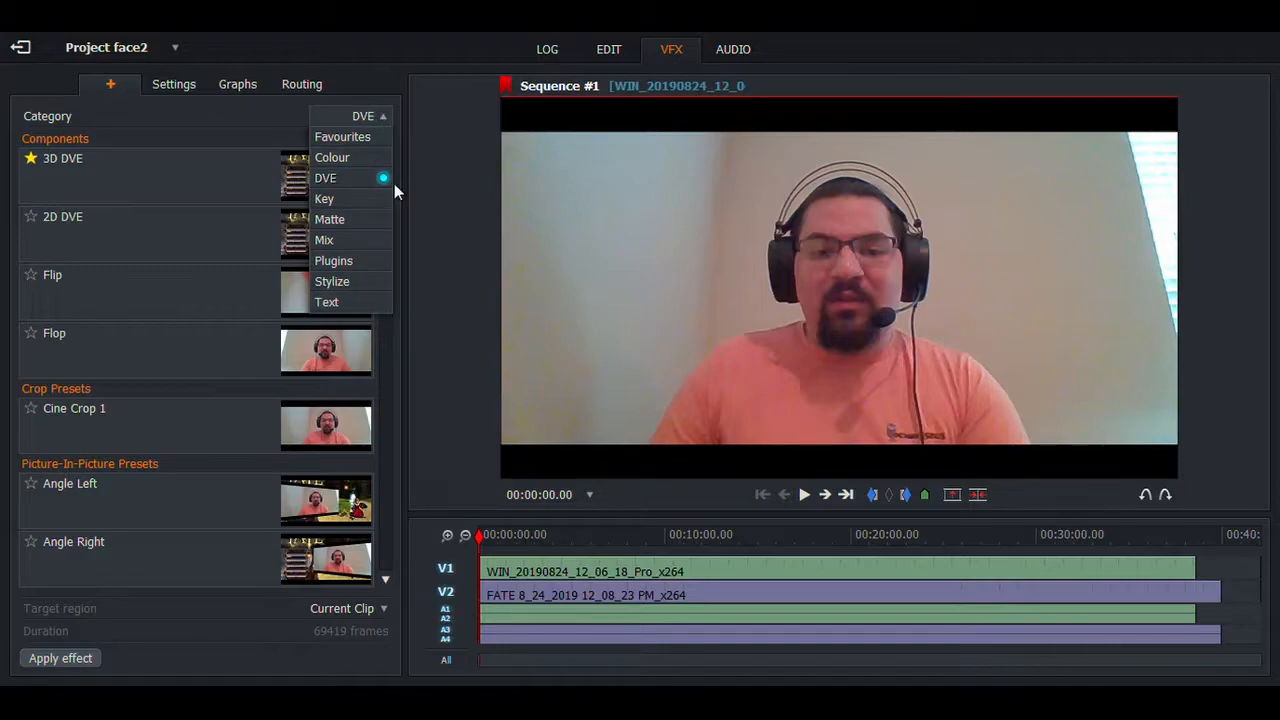
mouse_move(360, 308)
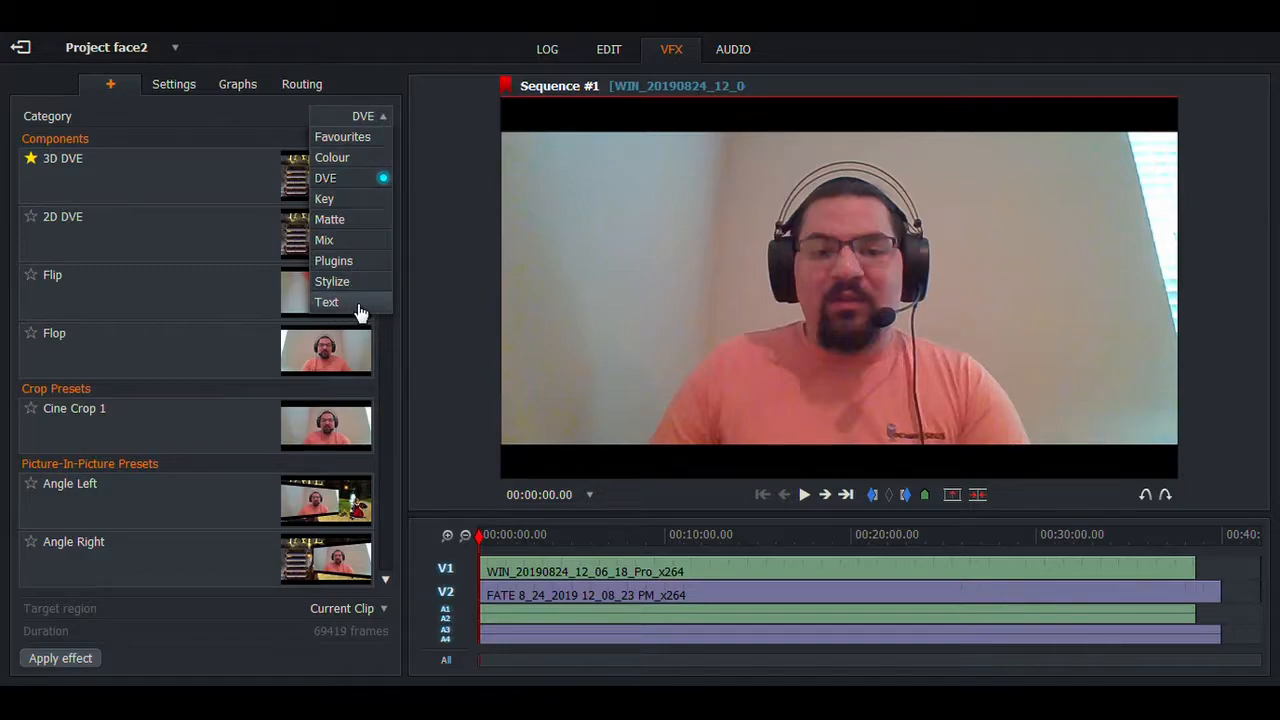
mouse_move(364, 318)
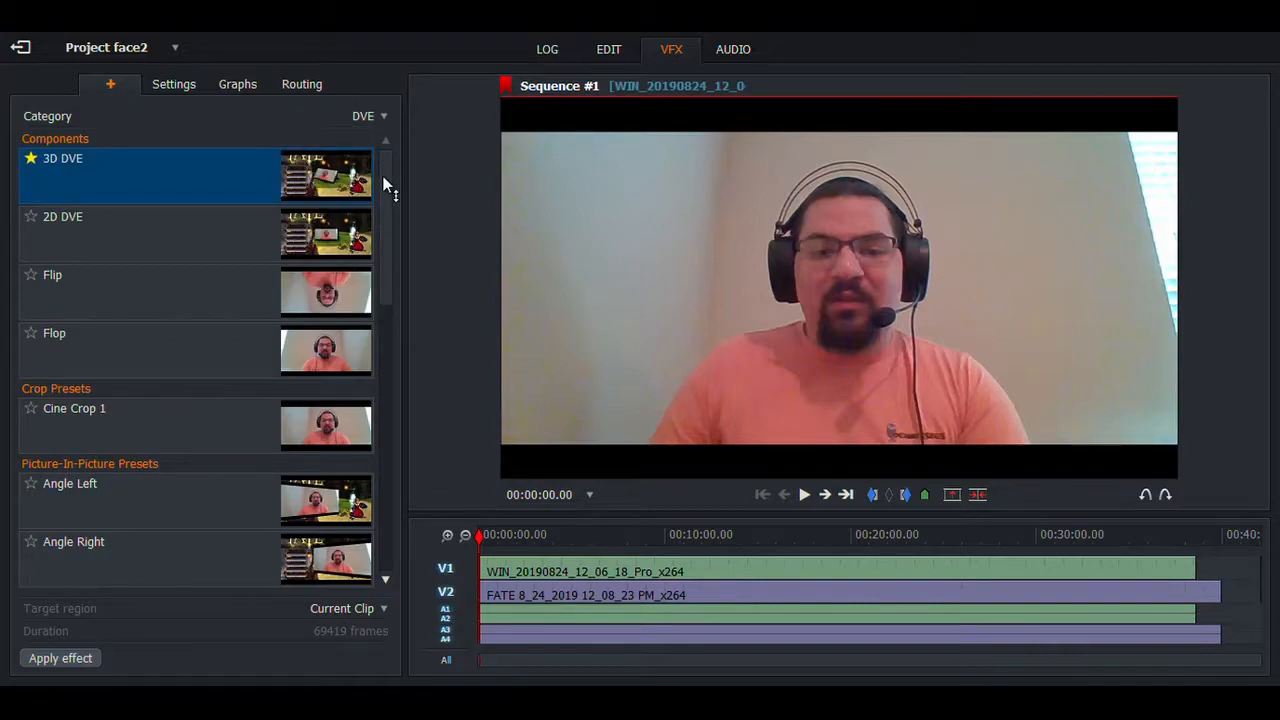
mouse_move(344, 188)
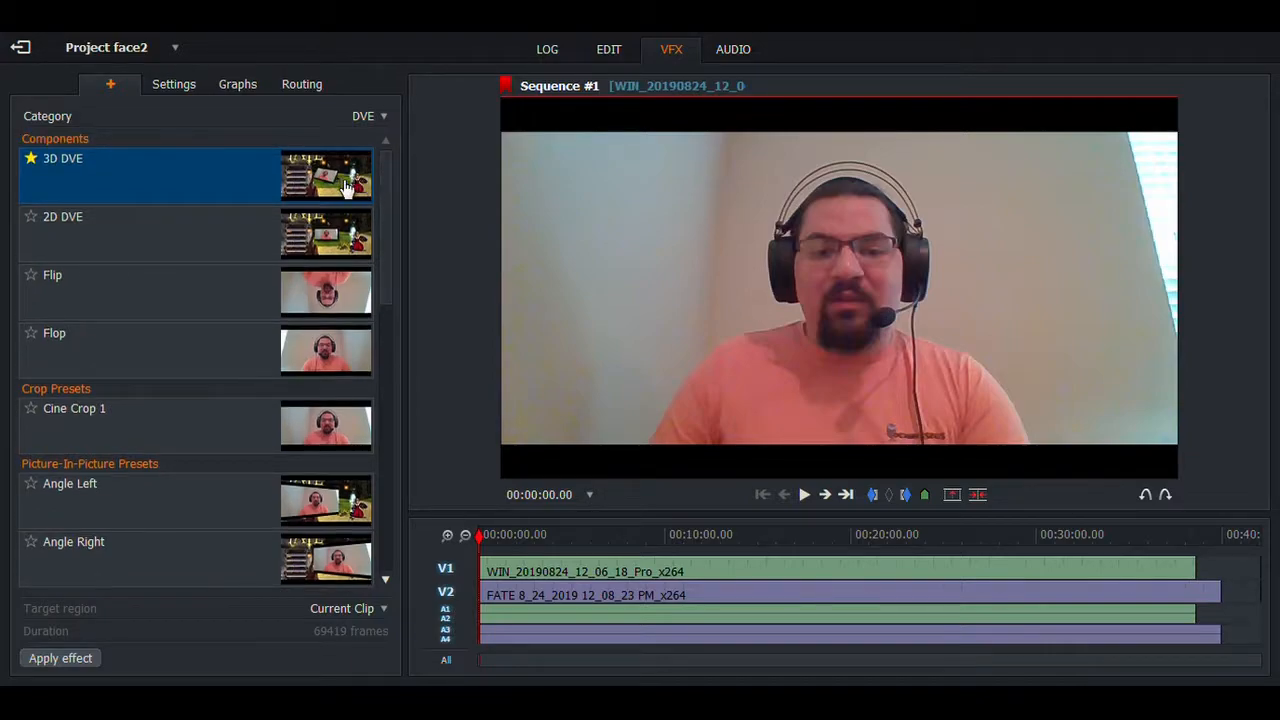
mouse_move(380, 218)
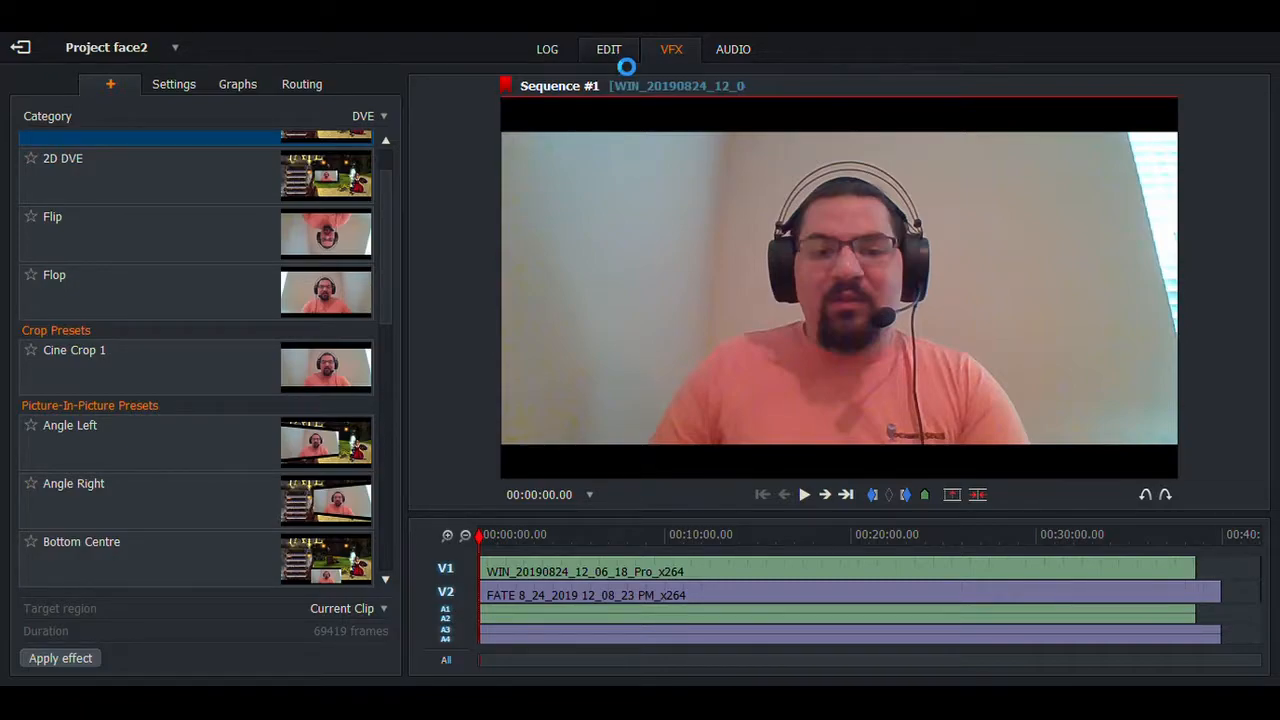
Step: Go back to the editing workspace, then return to the VFX workspace for the sequence
left_click(608, 48)
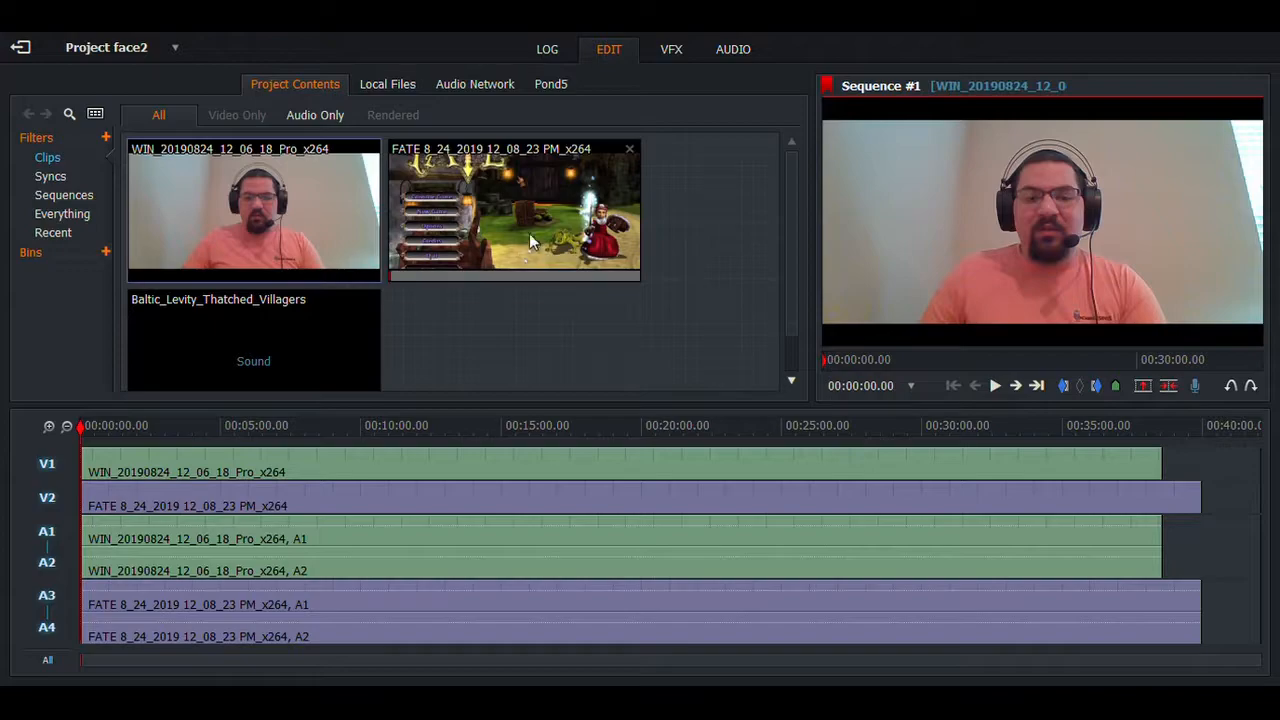
mouse_move(896, 148)
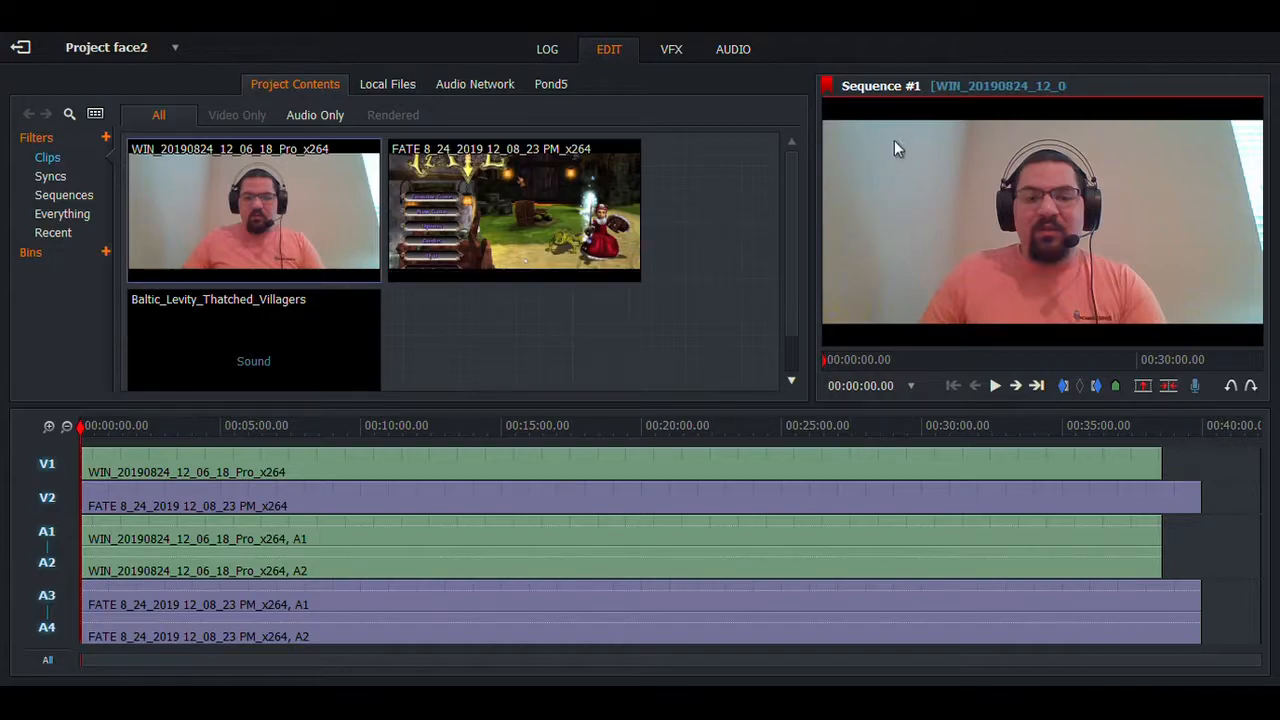
mouse_move(1004, 206)
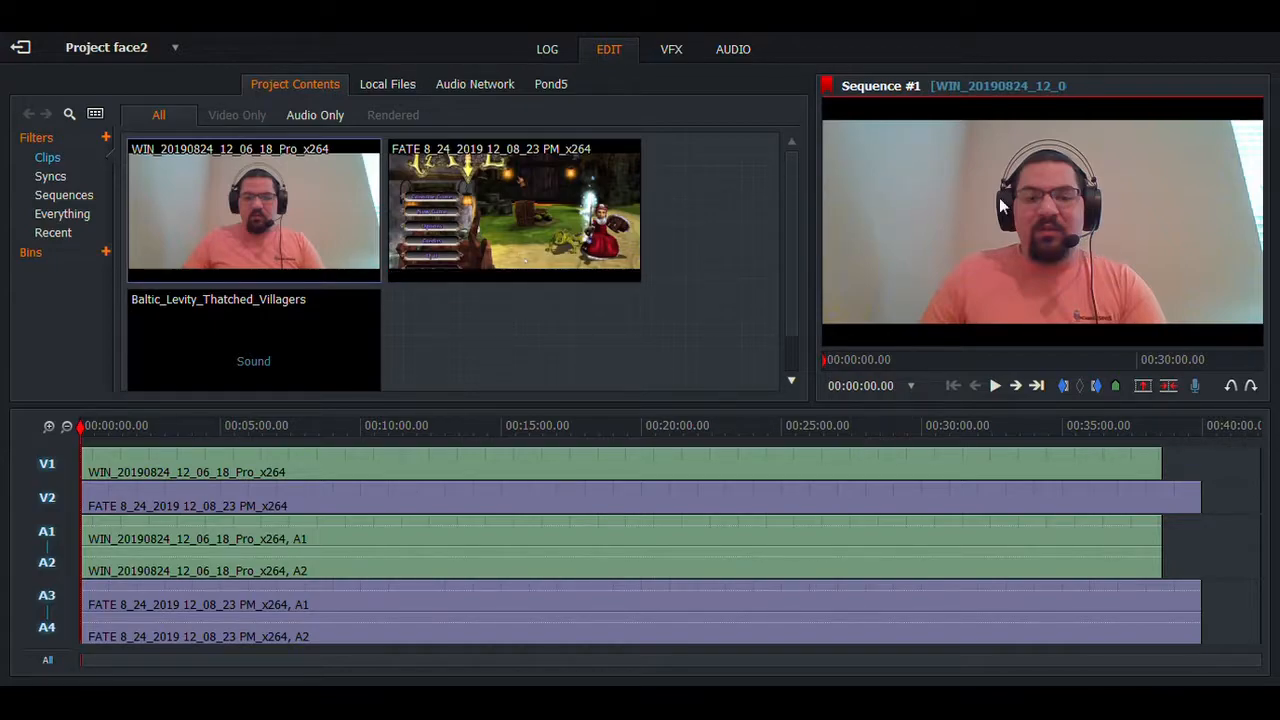
left_click(670, 48)
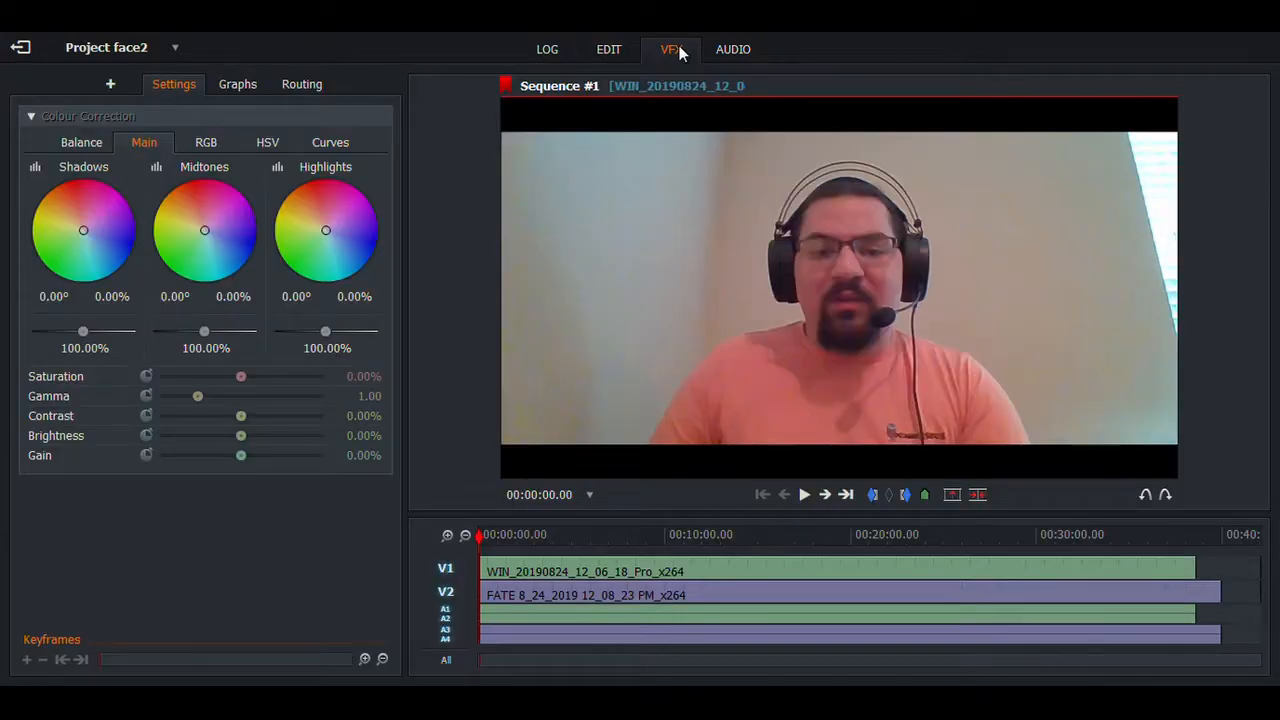
Step: Apply the DVE Picture-In-Picture Top Left preset to the facecam clip
left_click(110, 84)
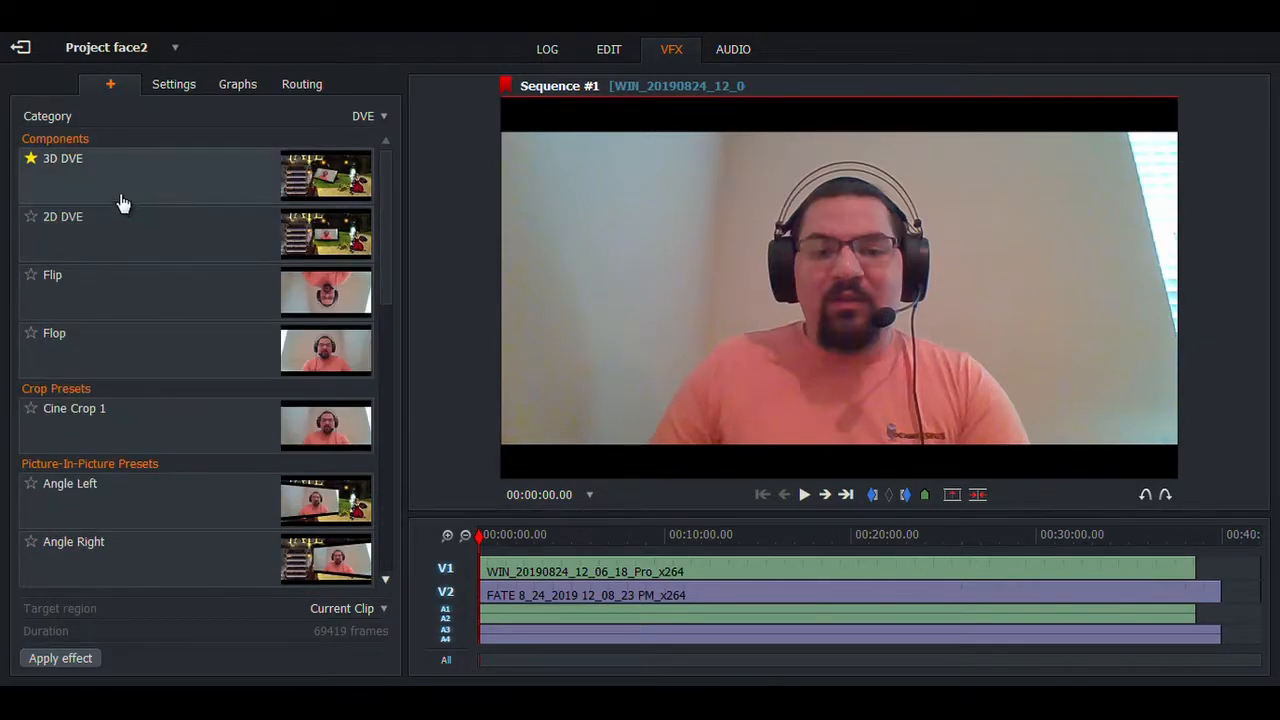
scroll("down", 3)
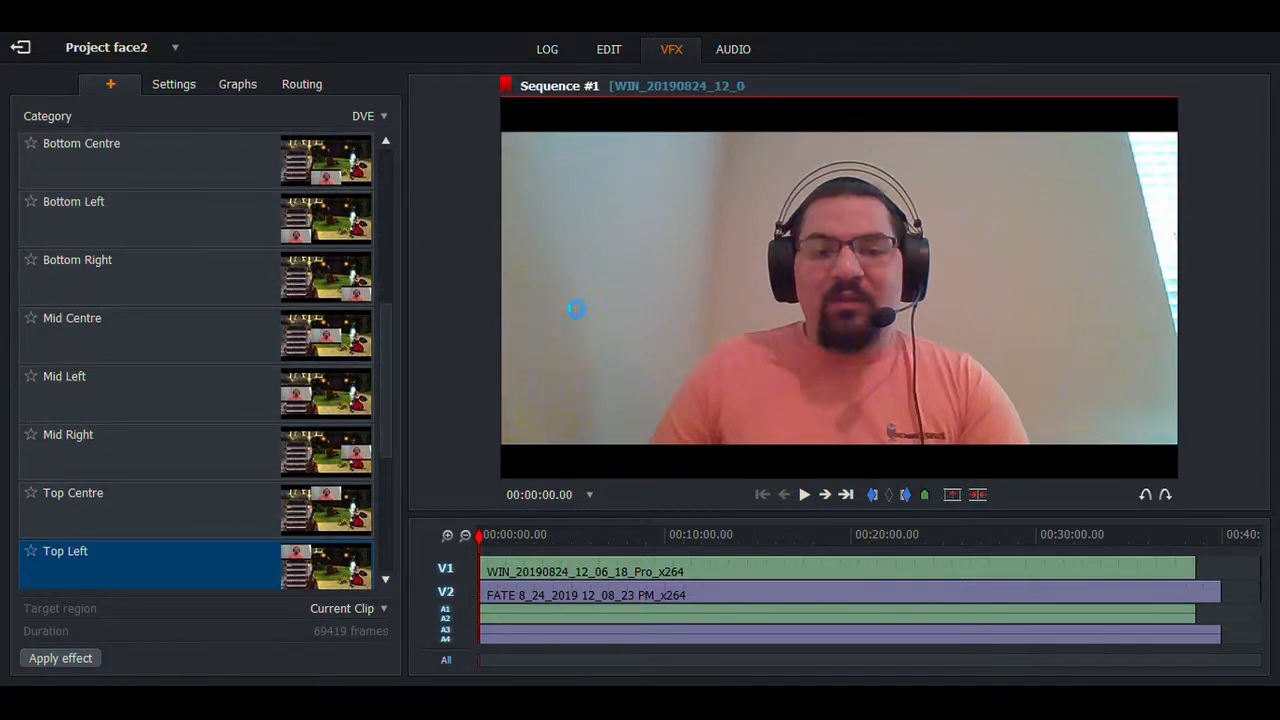
left_click(60, 658)
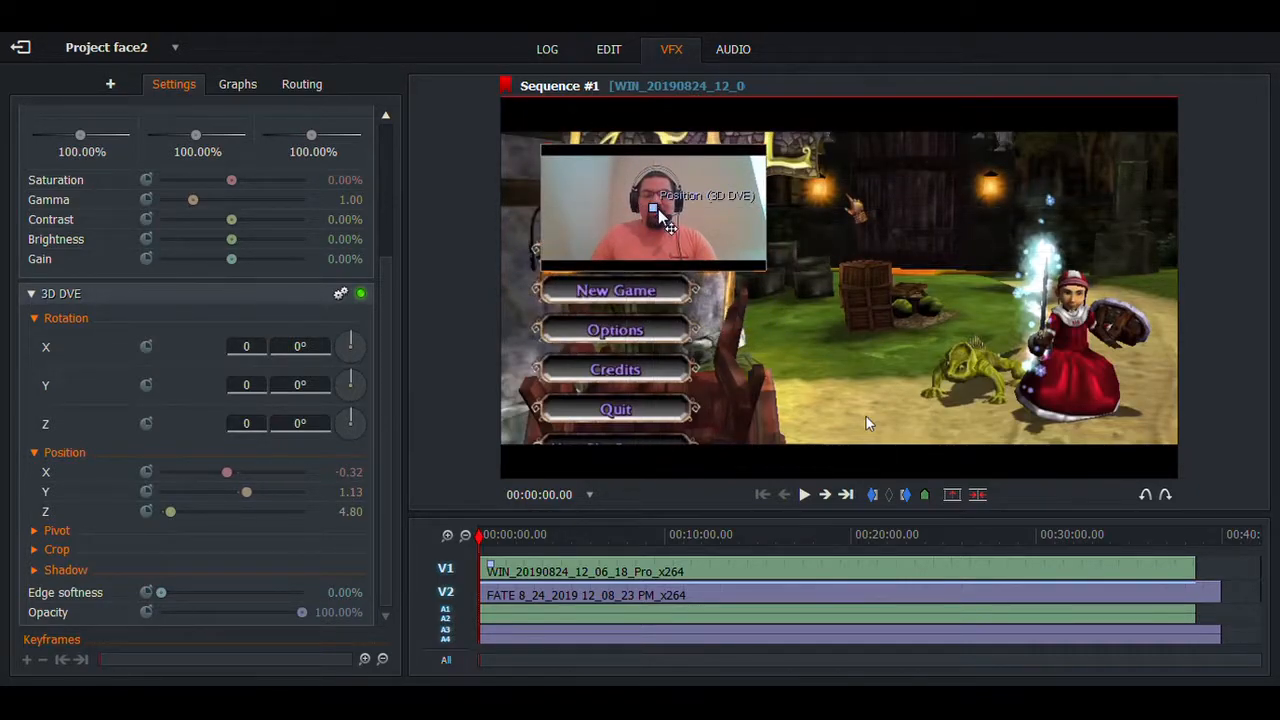
Step: Drag the facecam inset further into the top-left corner, adjusting 3D DVE Position X and Y
left_click_drag(668, 228, 620, 190)
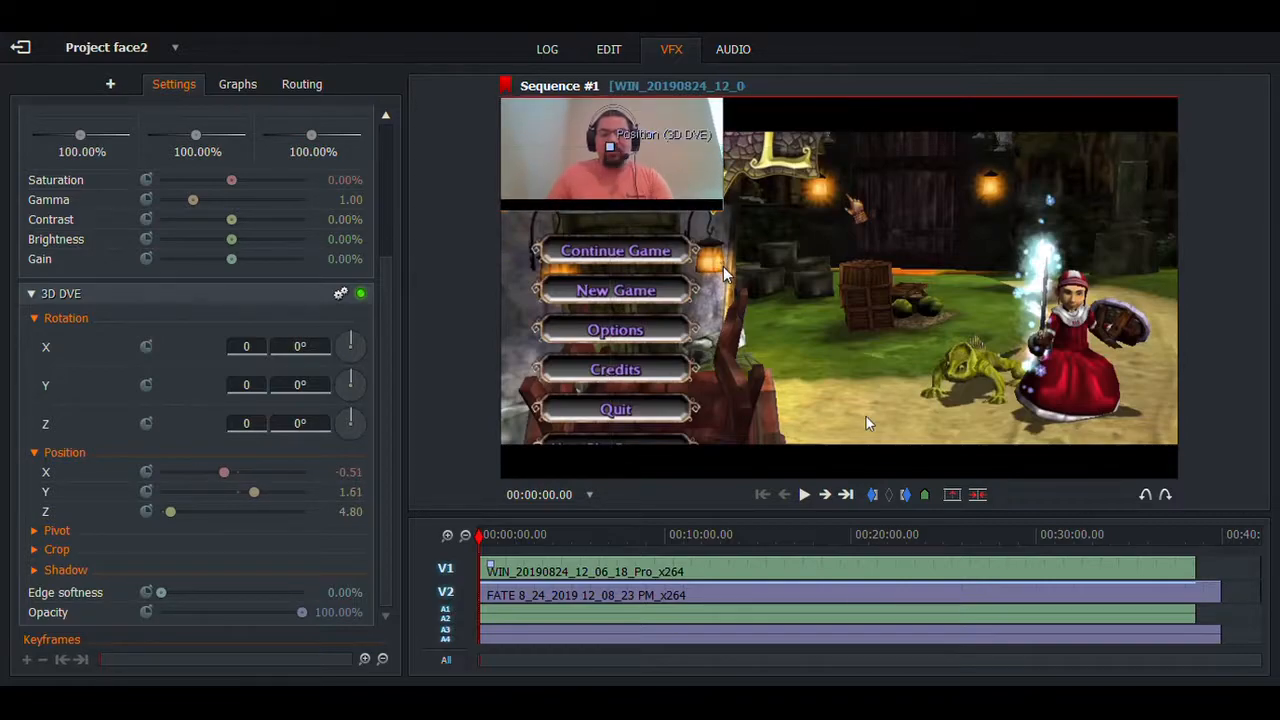
mouse_move(540, 392)
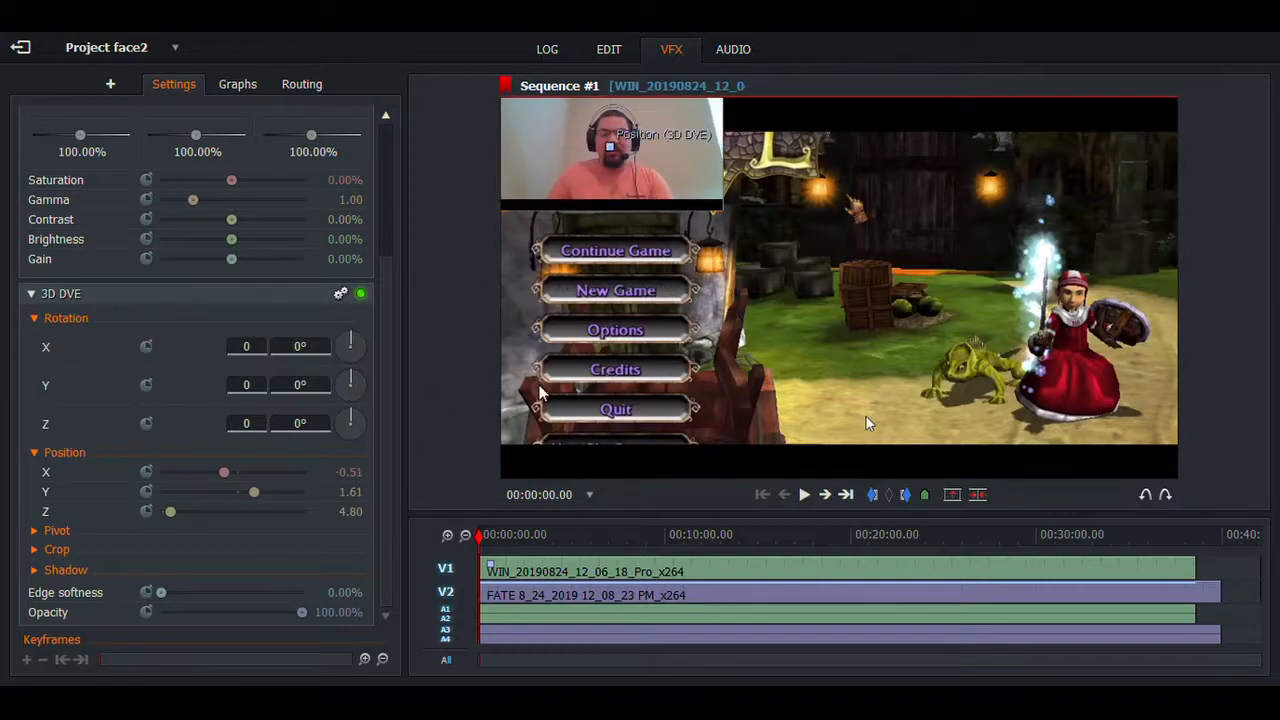
mouse_move(676, 240)
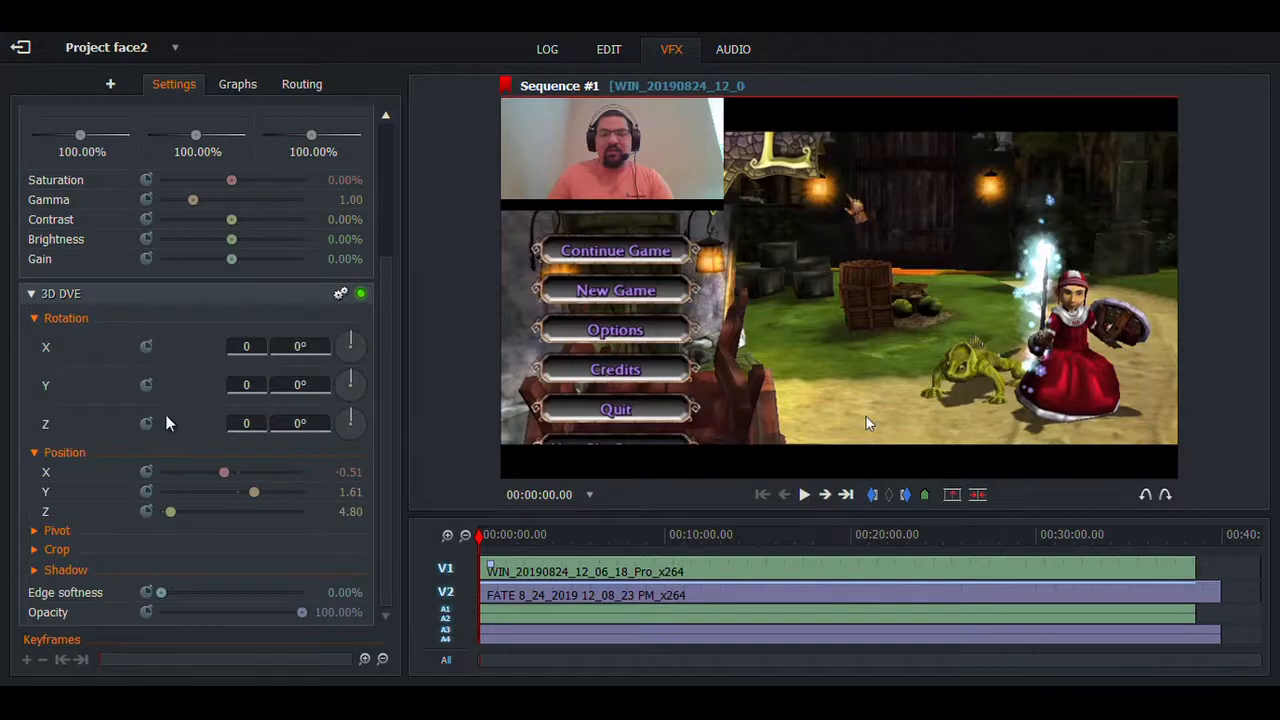
mouse_move(64, 568)
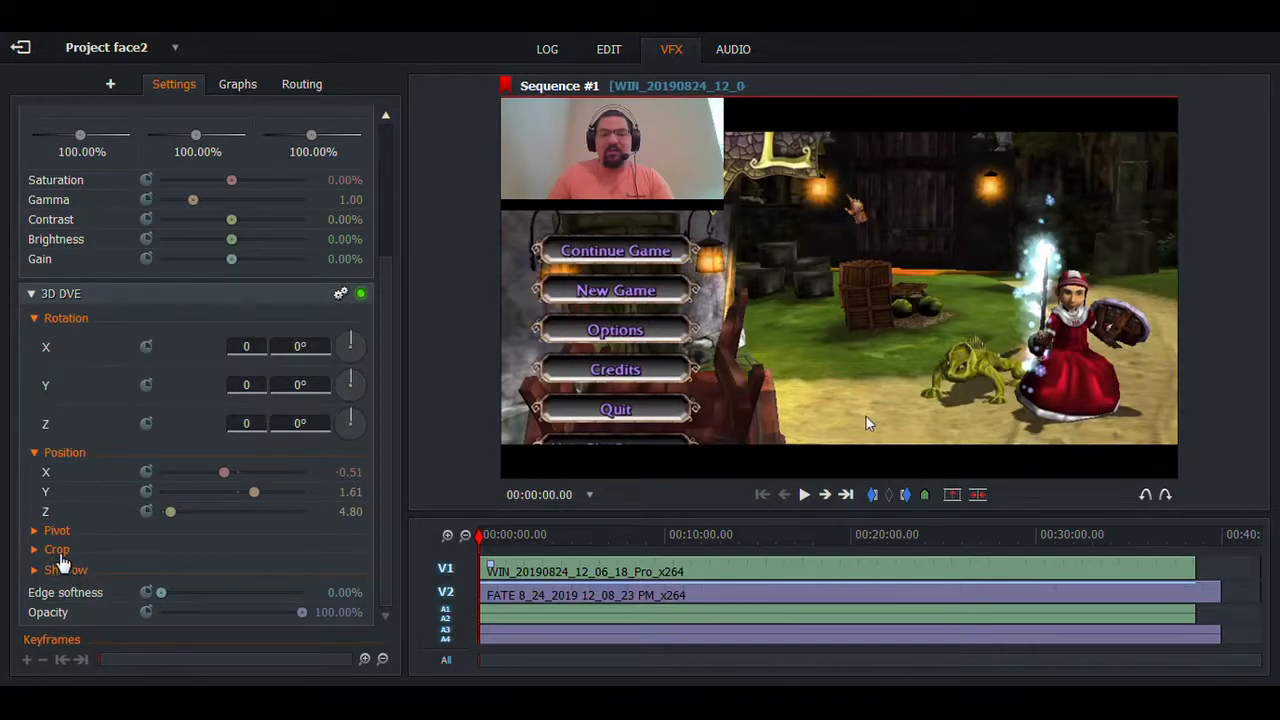
Step: Crop the facecam's right, left and bottom edges in 3D DVE and nudge it back into the corner
left_click(56, 548)
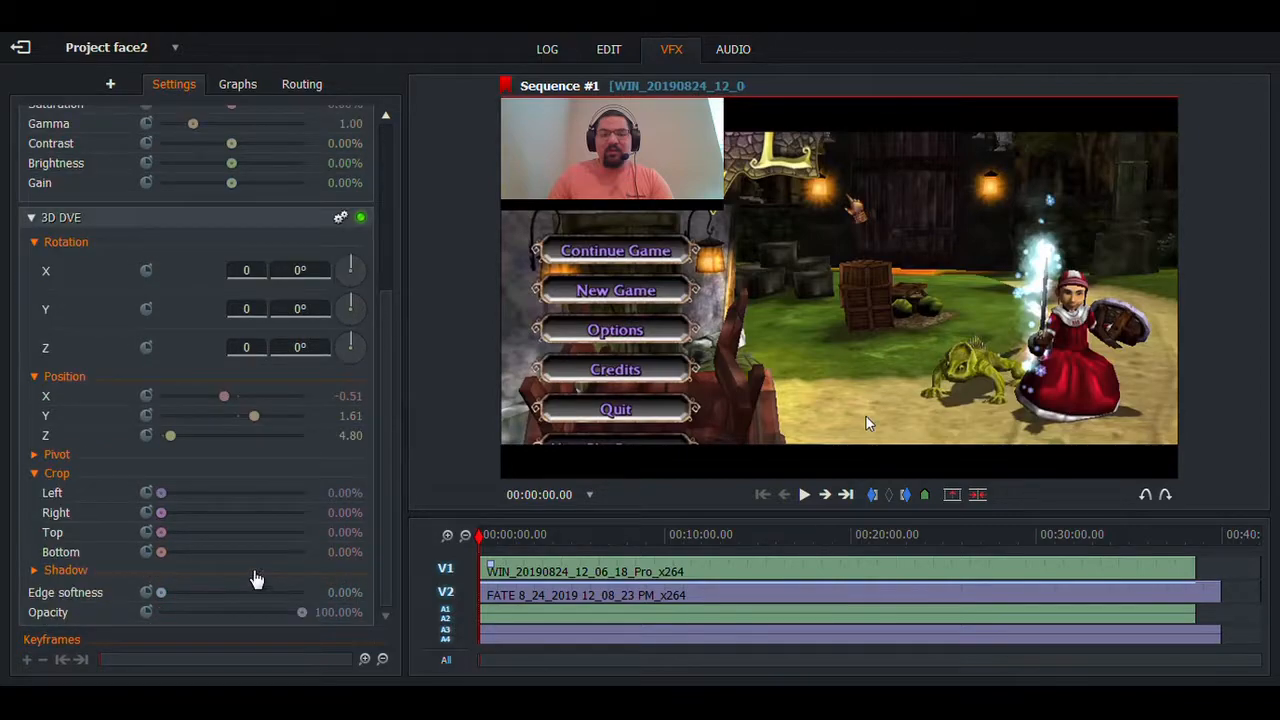
left_click_drag(160, 512, 168, 512)
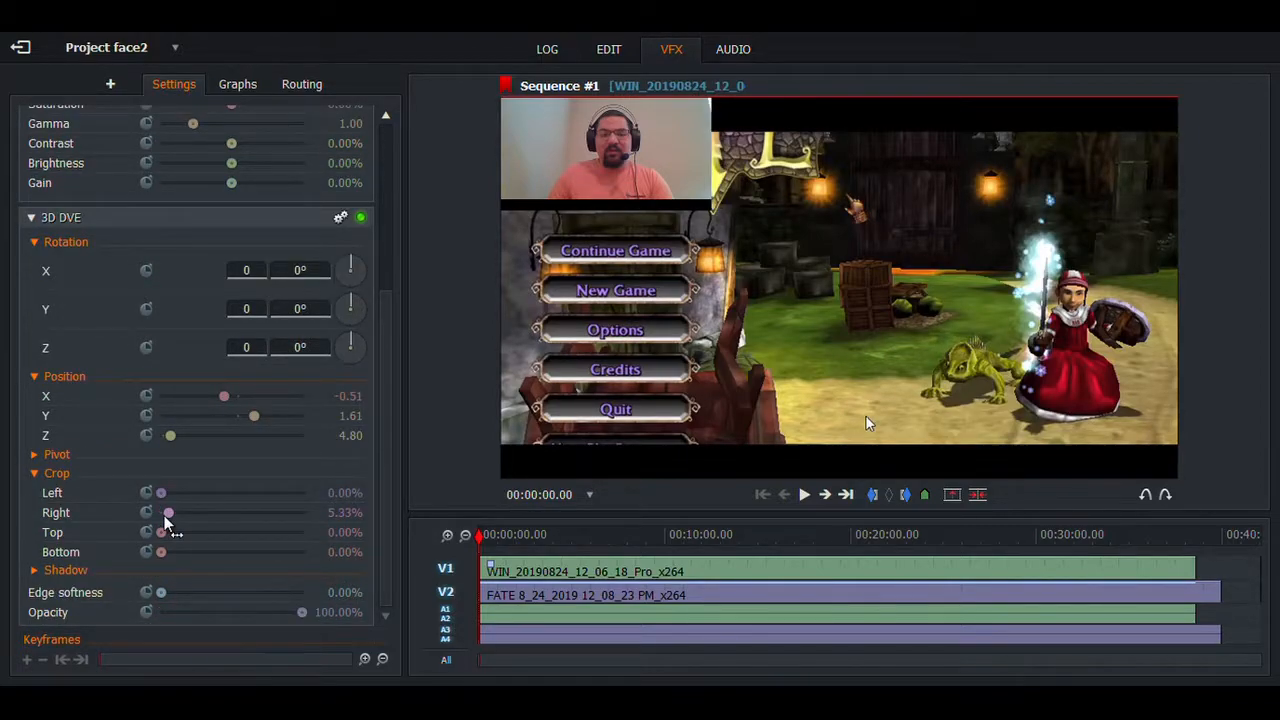
left_click_drag(168, 512, 178, 512)
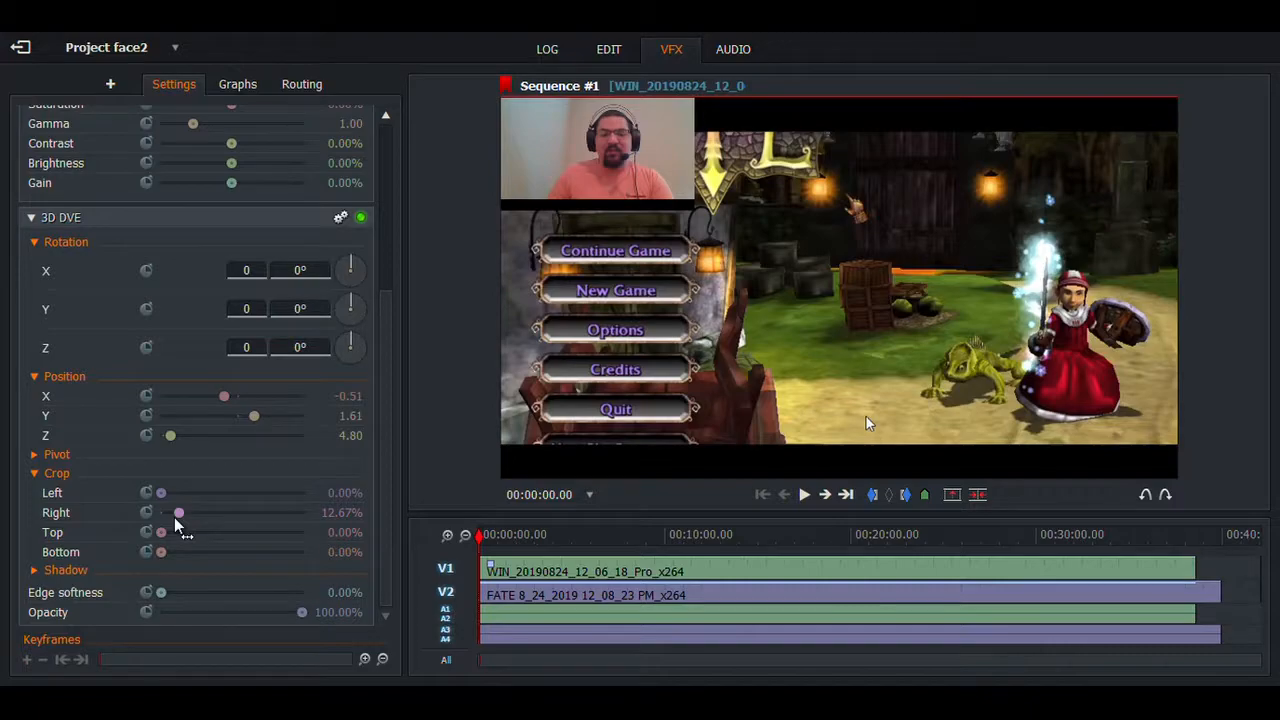
left_click_drag(144, 492, 168, 492)
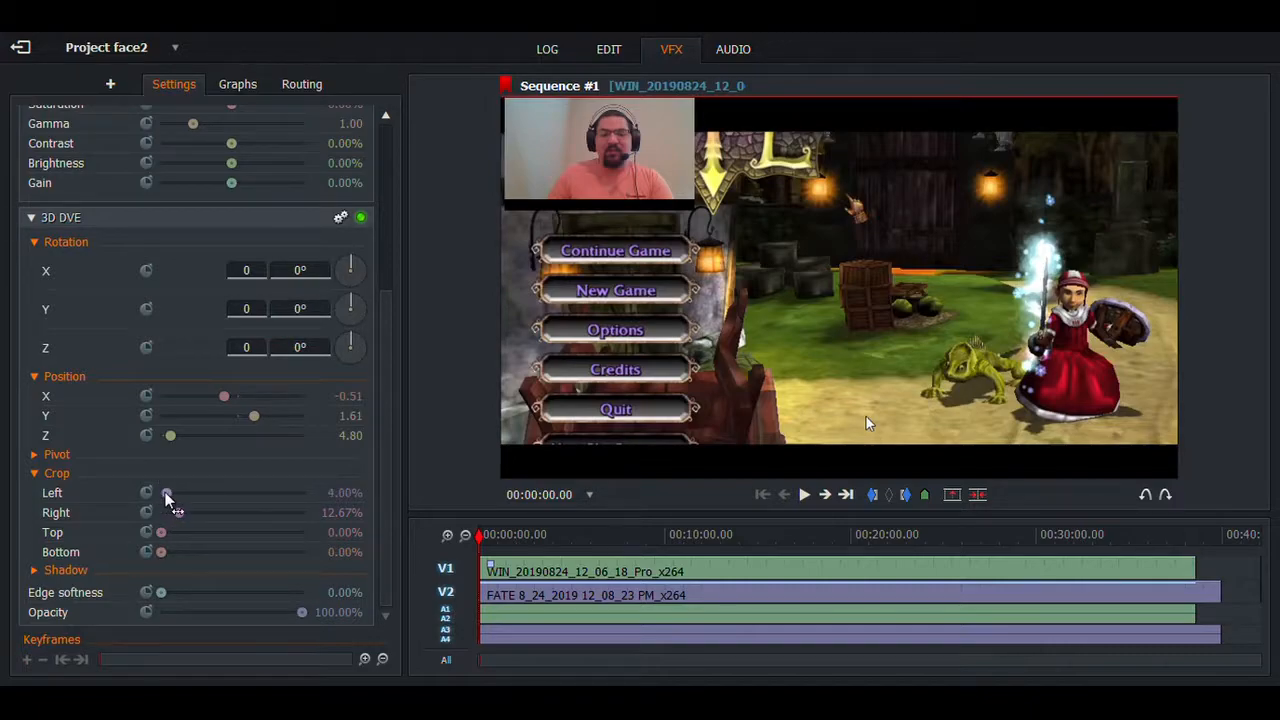
left_click_drag(168, 492, 182, 492)
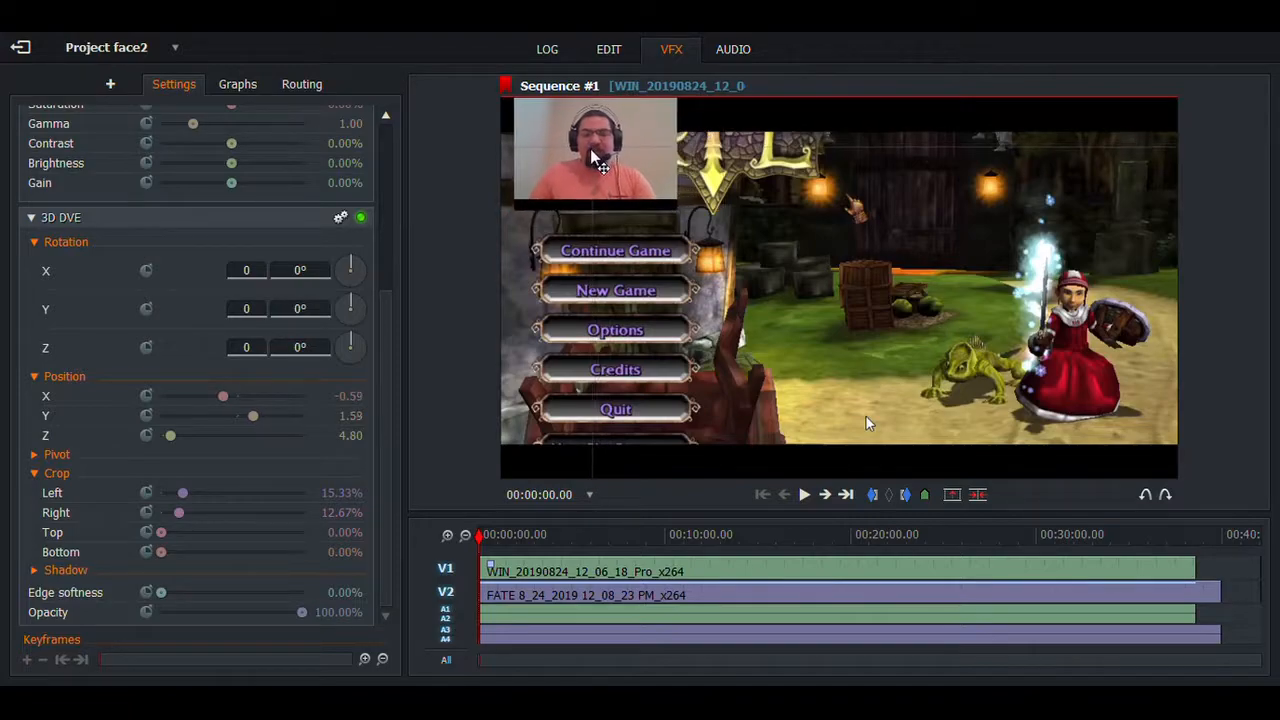
left_click_drag(224, 396, 222, 396)
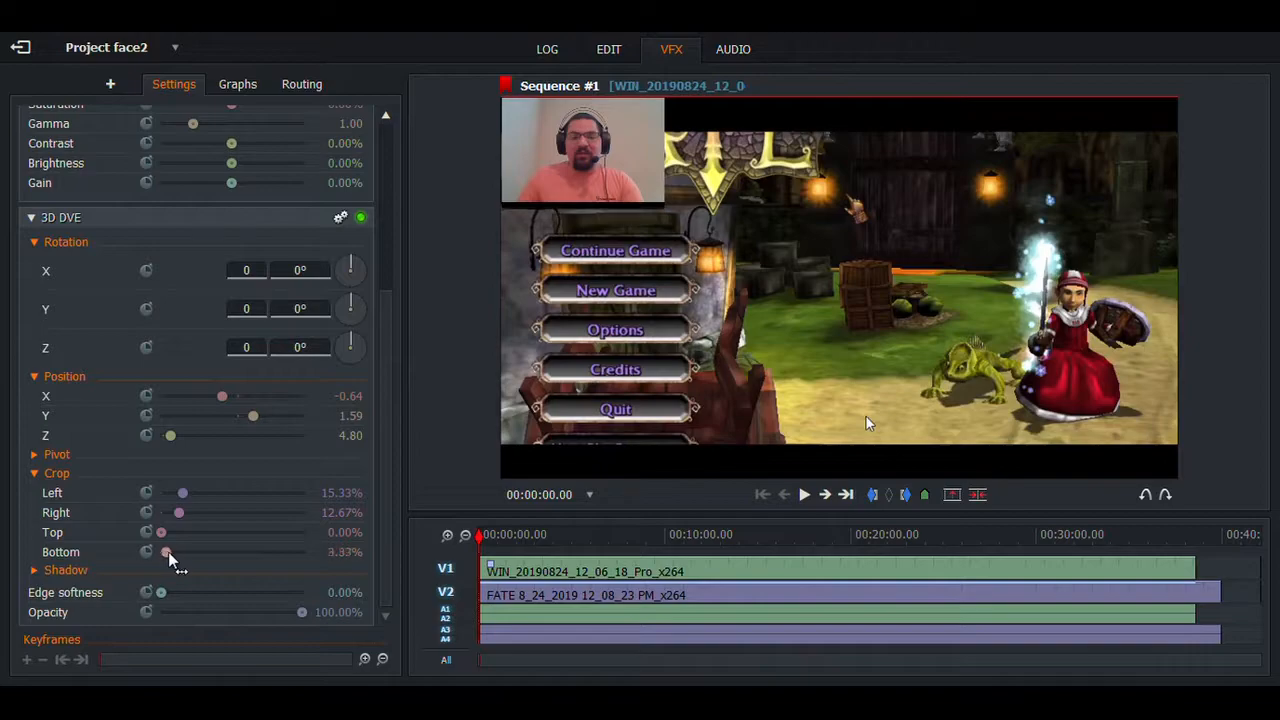
left_click_drag(168, 552, 178, 552)
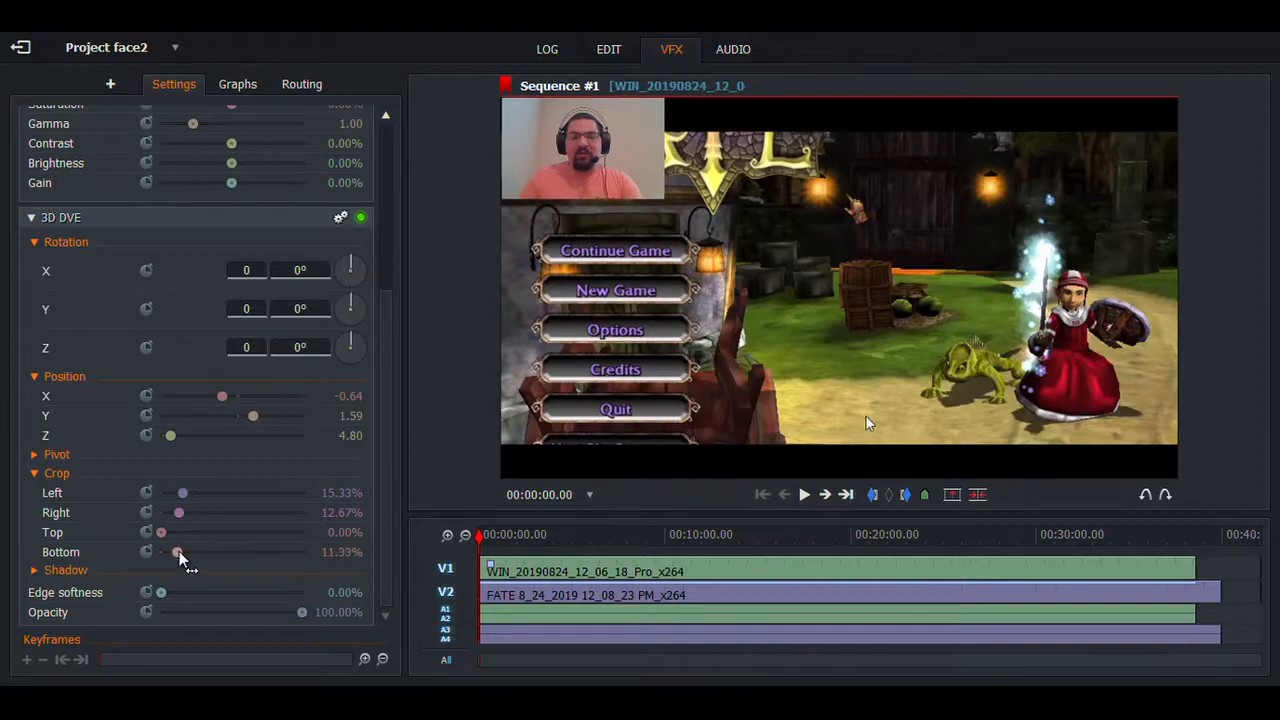
left_click_drag(184, 552, 172, 552)
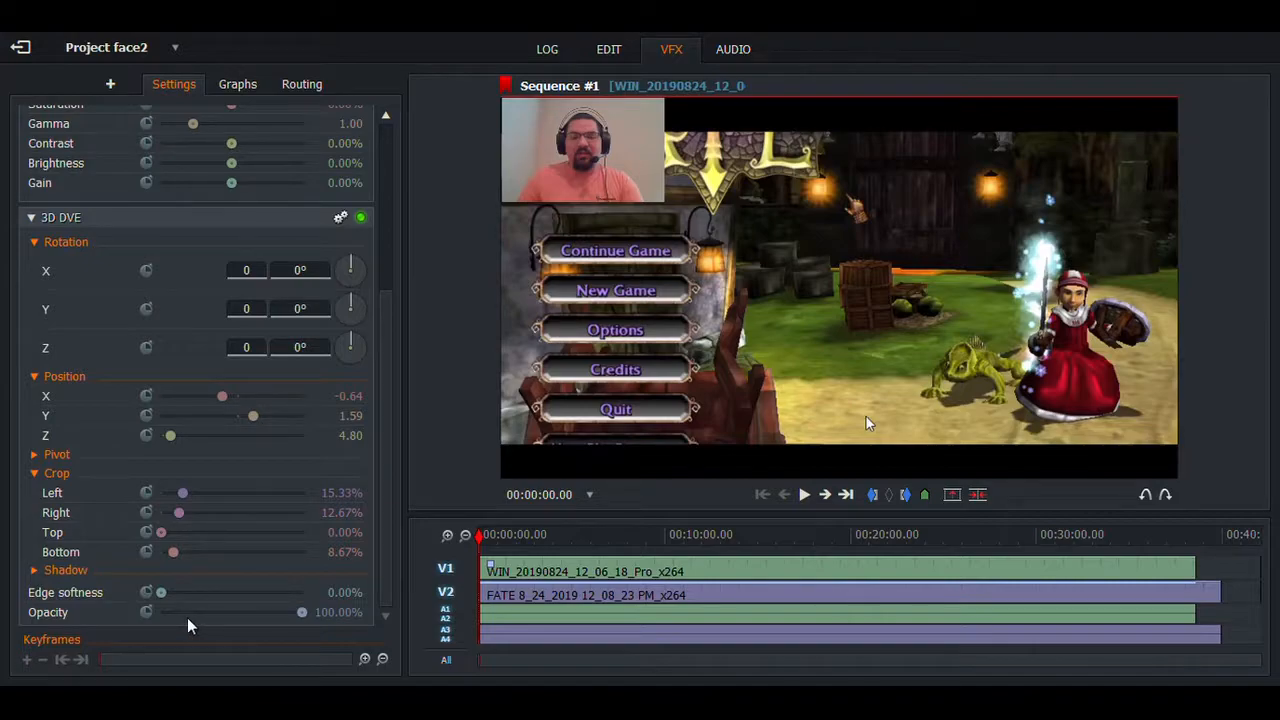
mouse_move(164, 624)
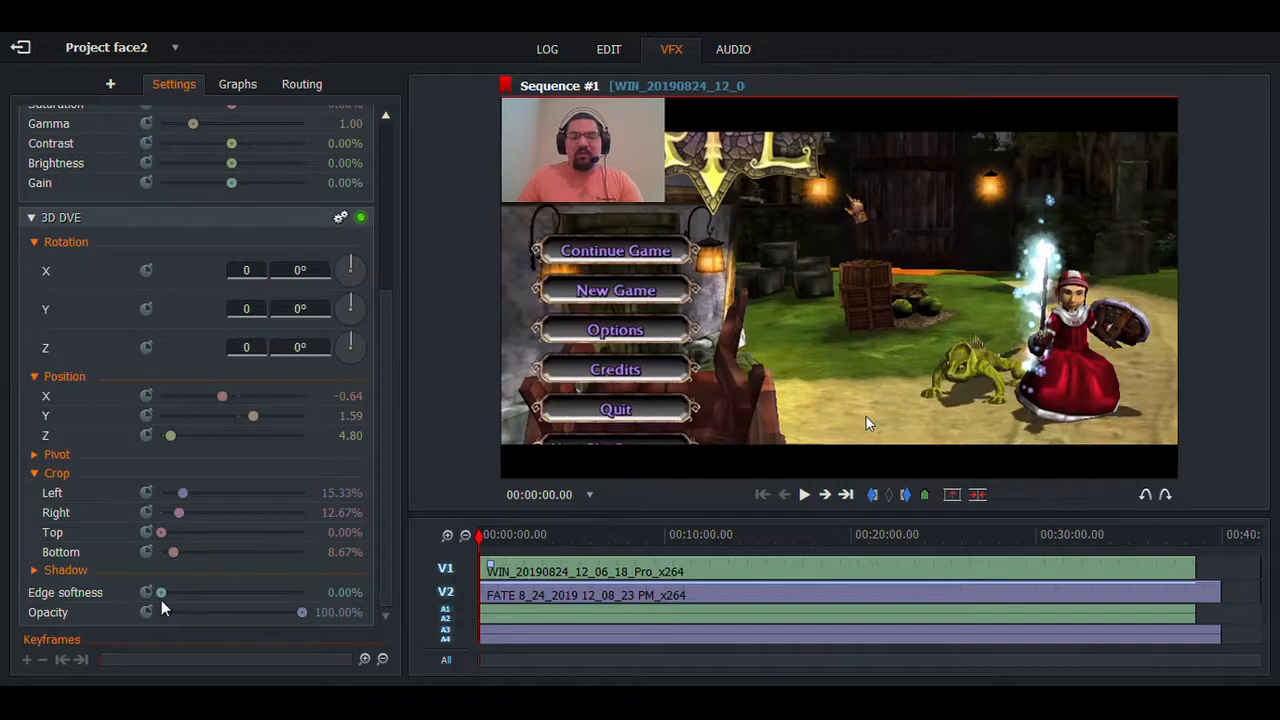
Step: Experiment with the facecam's edge softness and opacity sliders, ending sharp-edged and fully opaque
left_click_drag(160, 592, 208, 592)
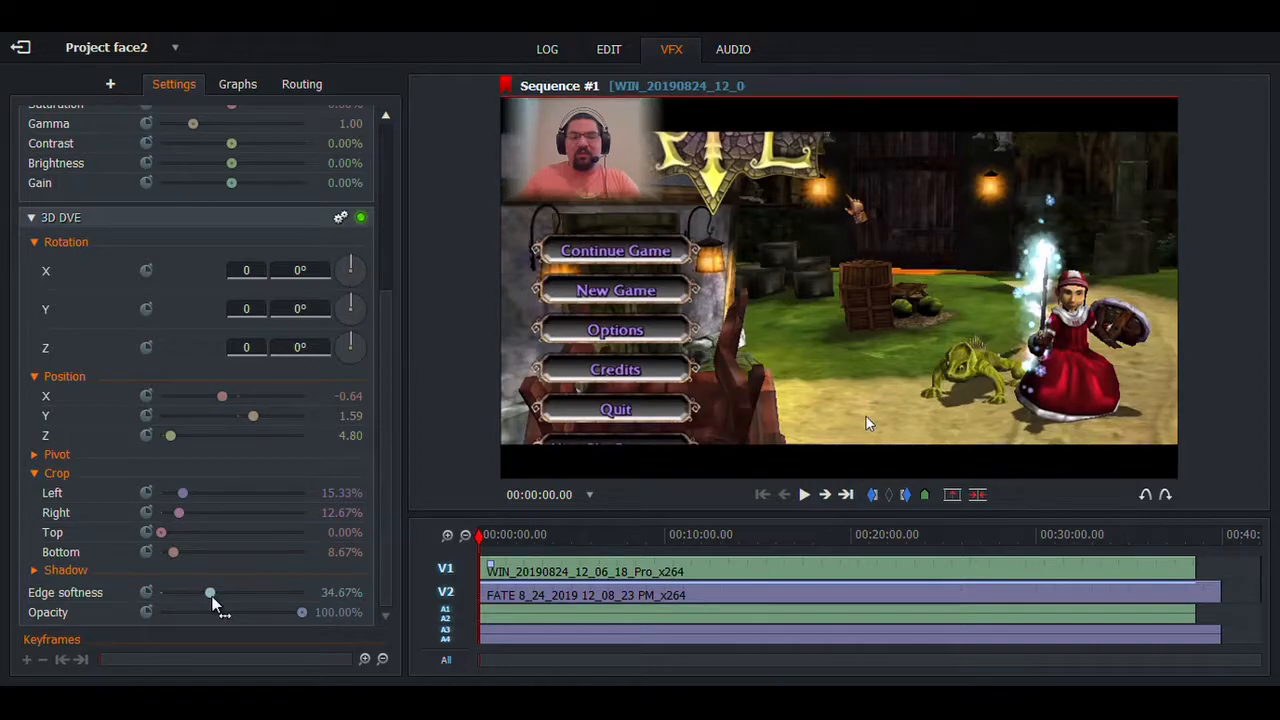
left_click_drag(208, 592, 298, 592)
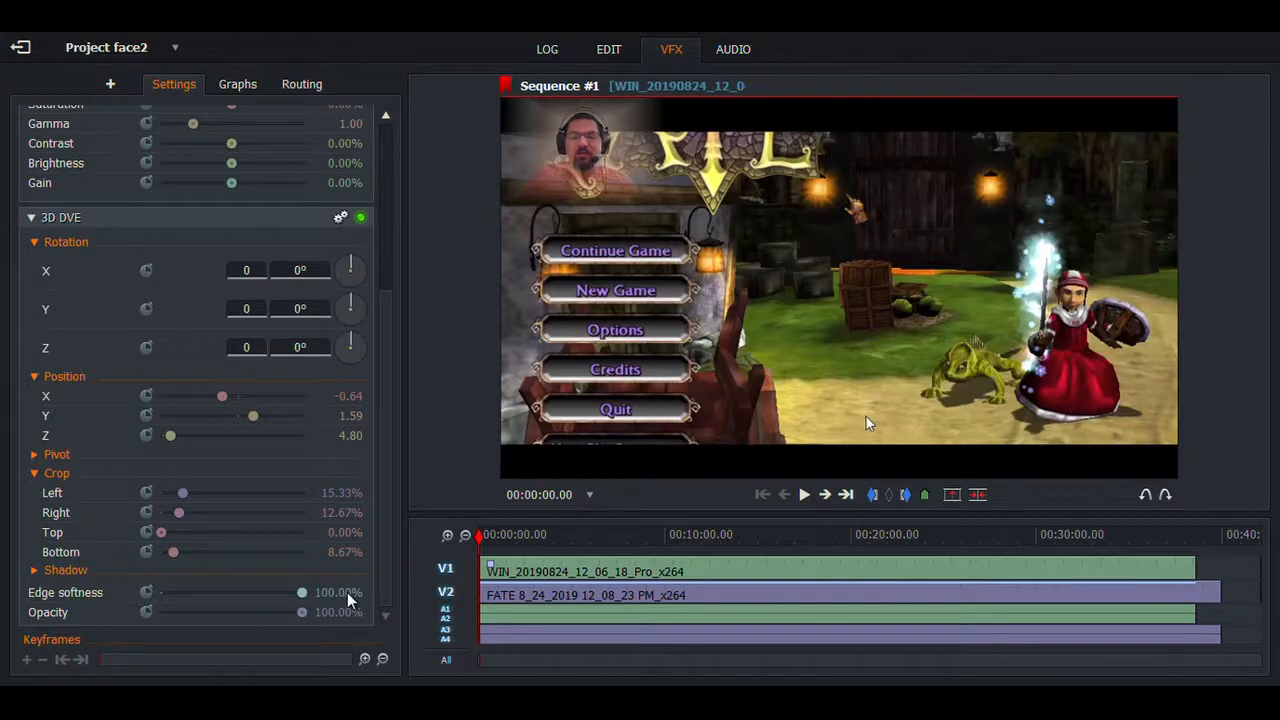
left_click_drag(300, 592, 272, 592)
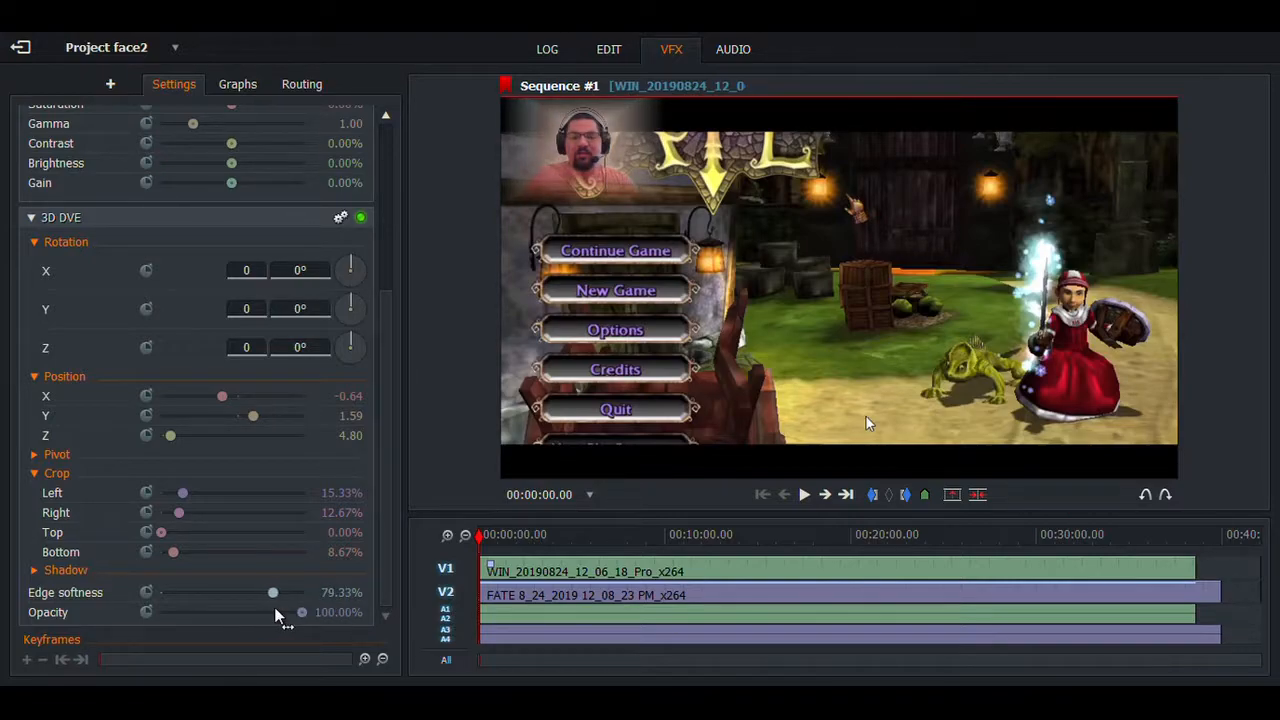
left_click_drag(272, 592, 276, 592)
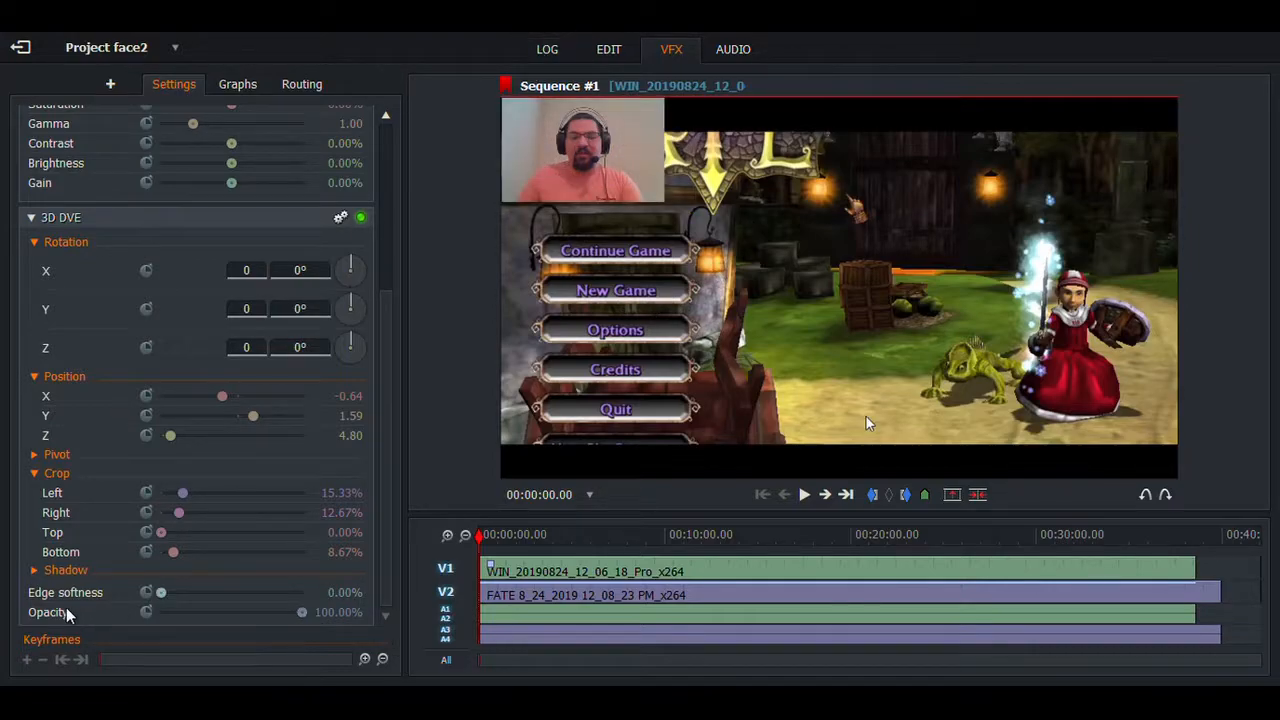
mouse_move(320, 664)
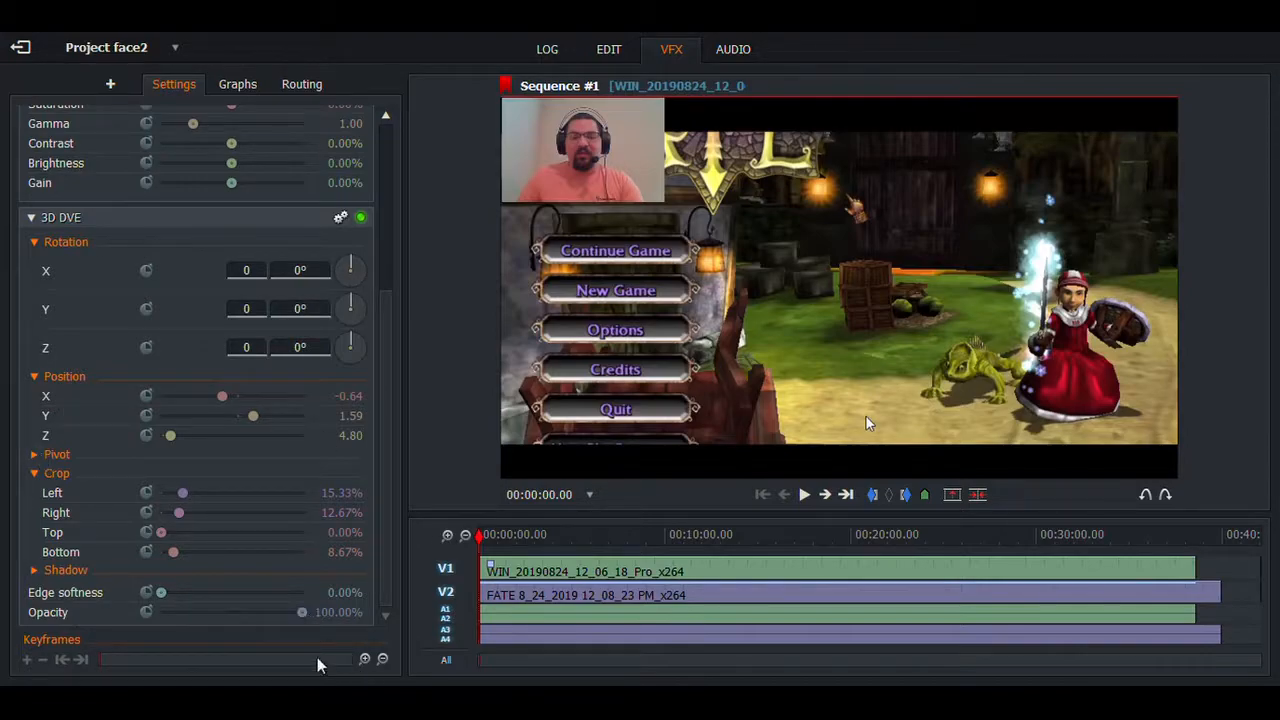
left_click_drag(300, 612, 212, 612)
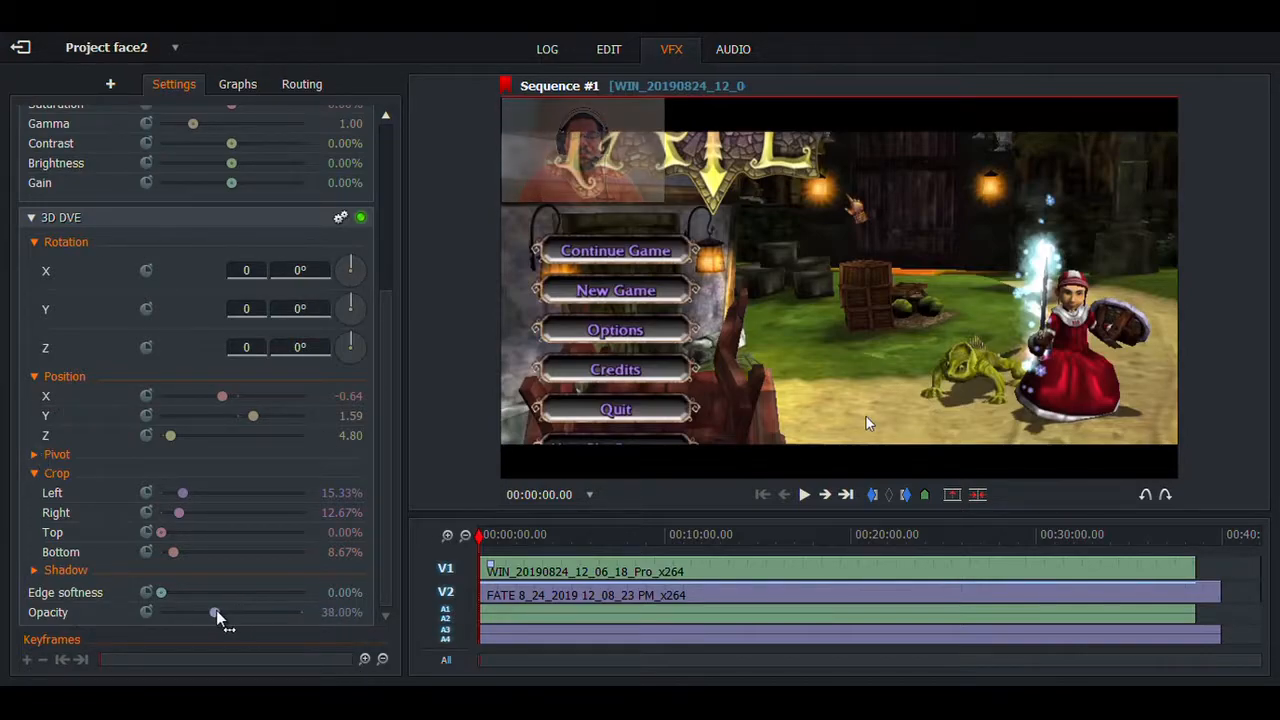
left_click_drag(212, 612, 200, 612)
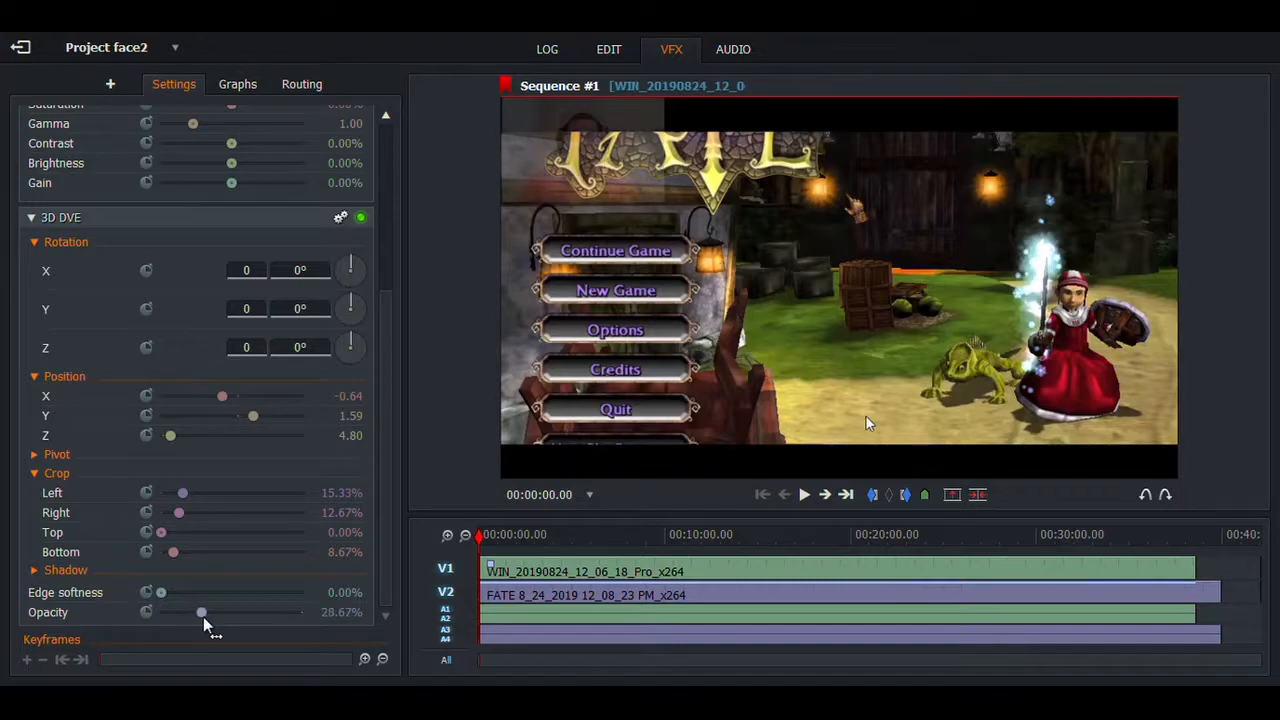
left_click_drag(200, 612, 250, 612)
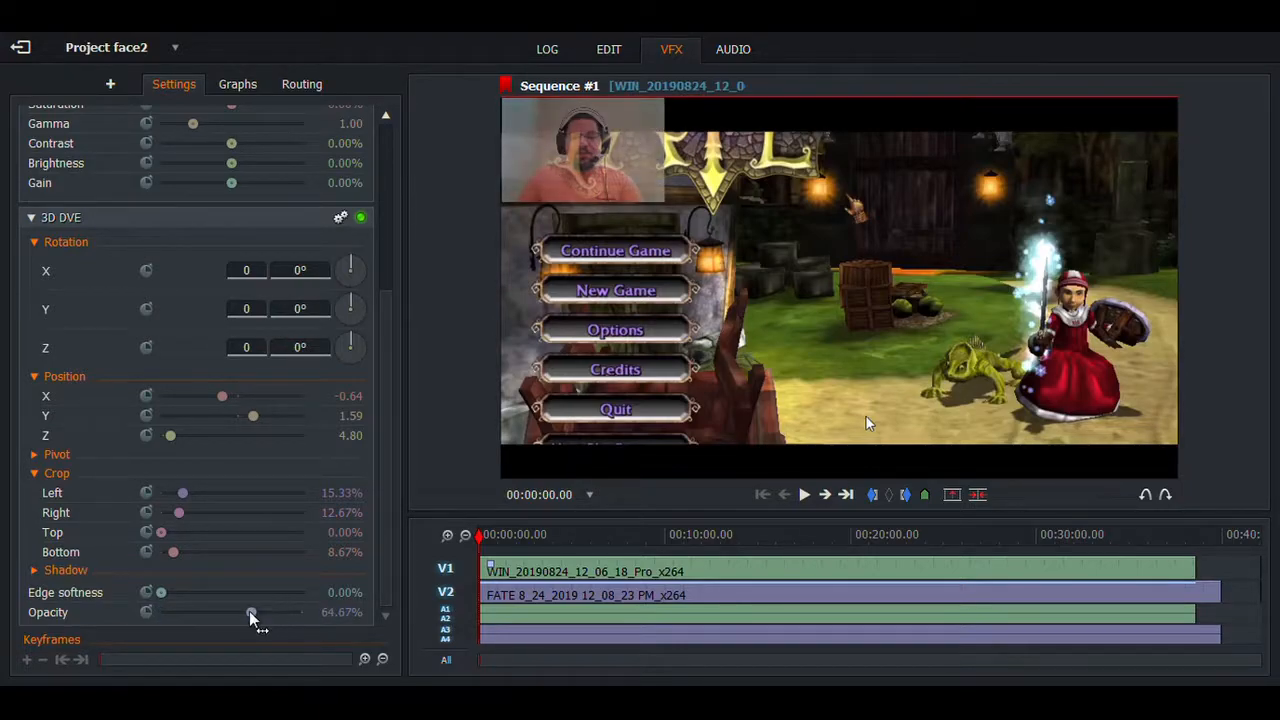
left_click_drag(250, 612, 302, 612)
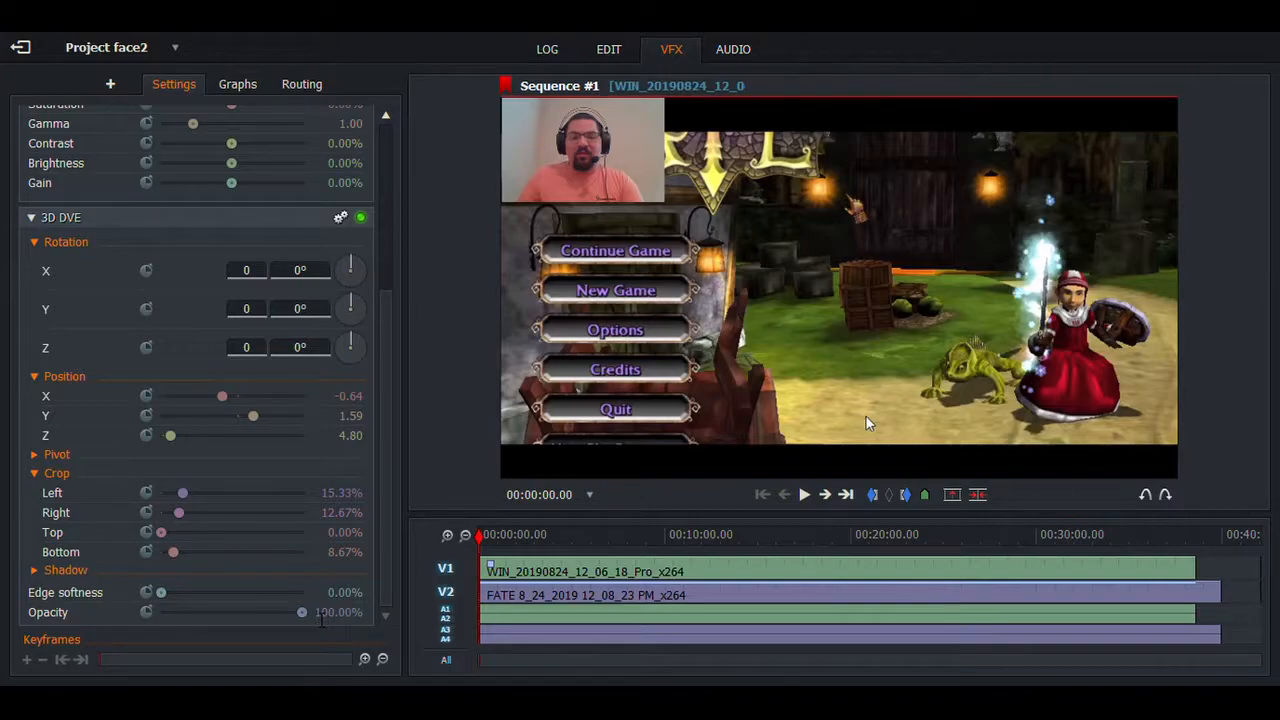
mouse_move(656, 70)
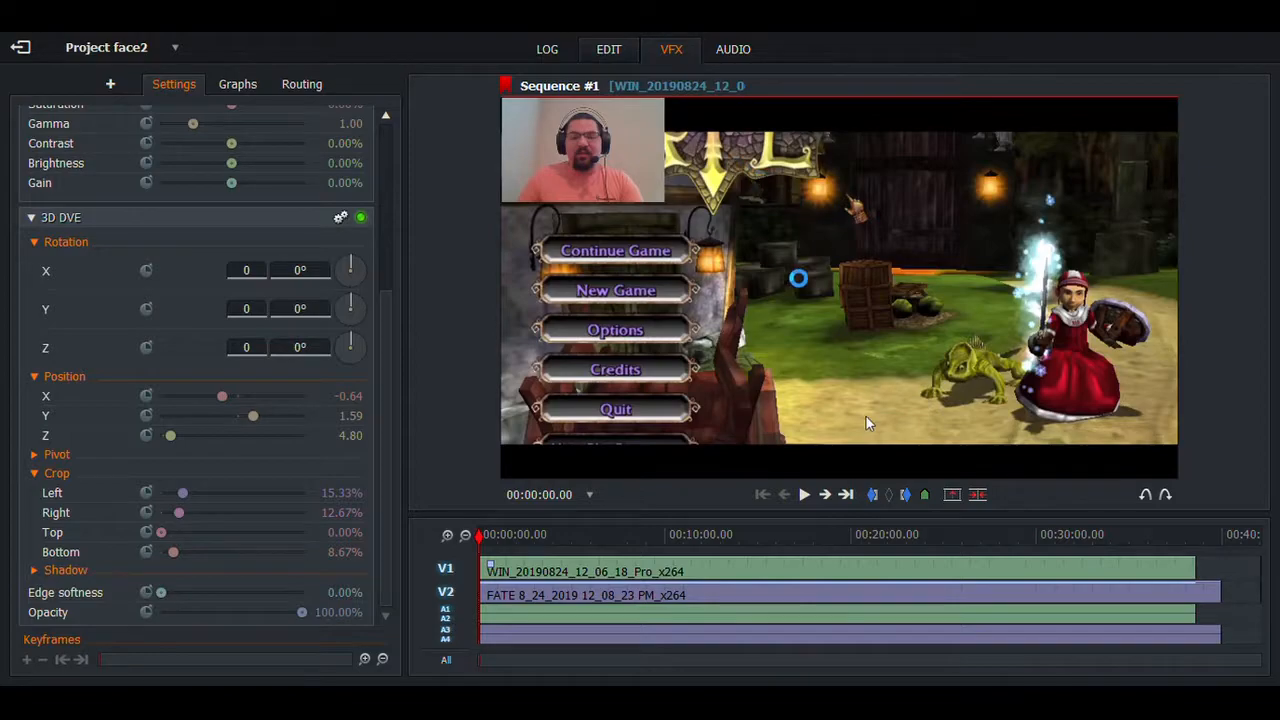
Step: Make a sync from Sequence #1 via its commands menu, producing subclips in Syncs
left_click(608, 48)
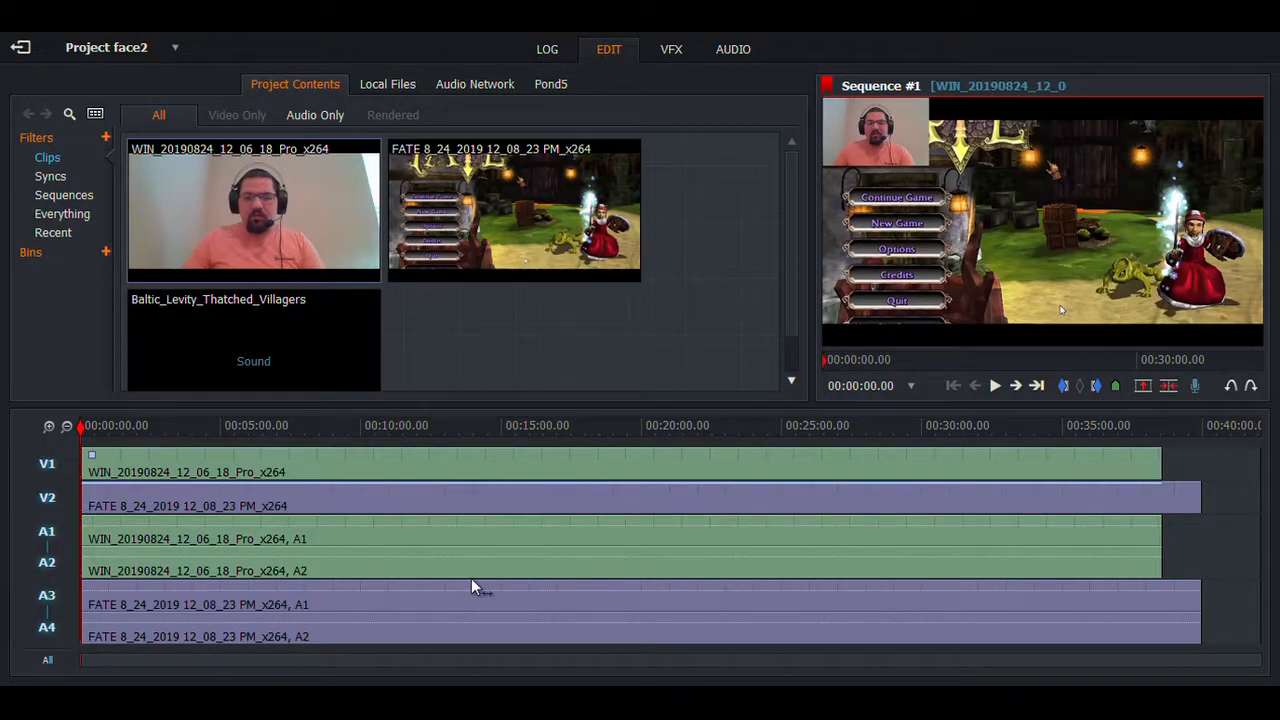
mouse_move(1196, 558)
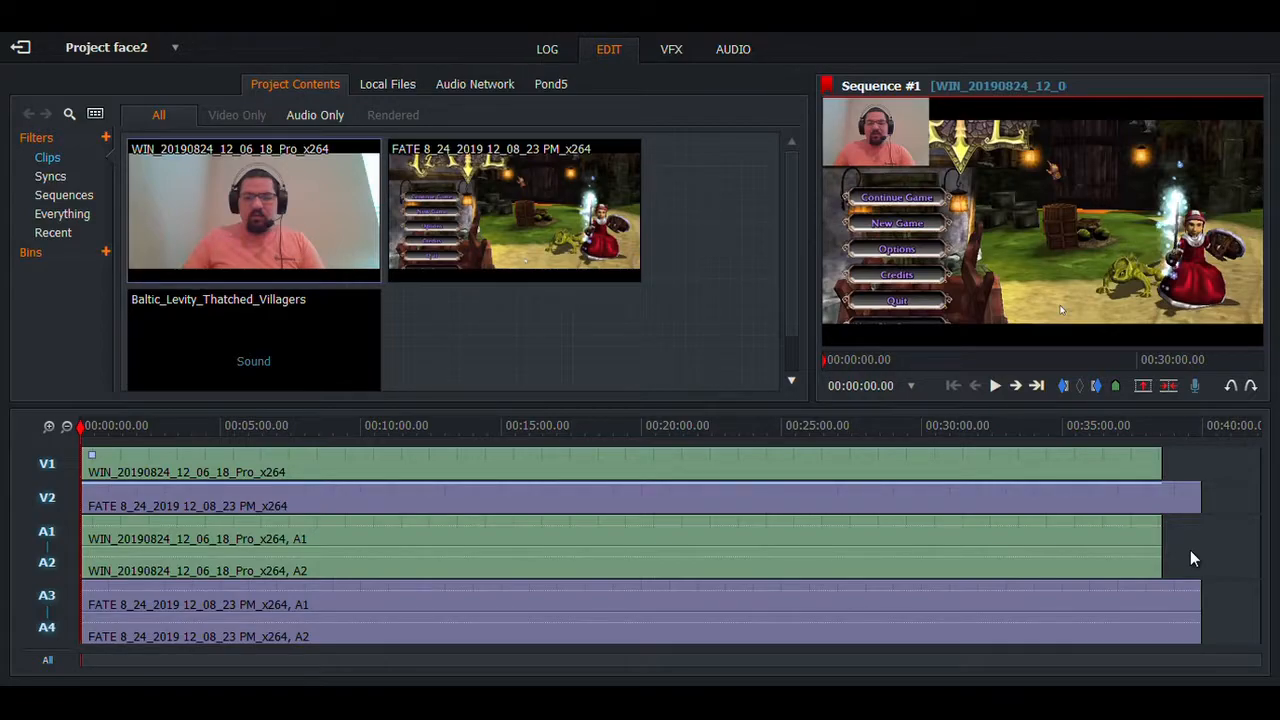
right_click(1190, 558)
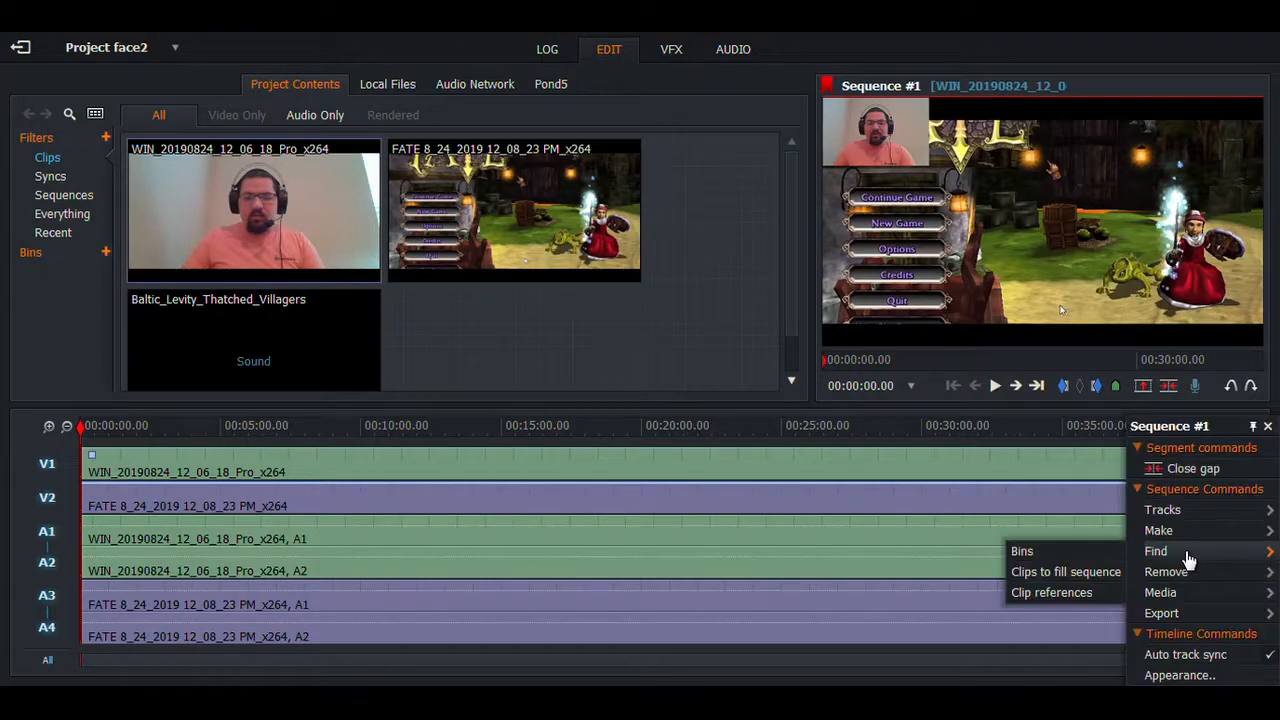
mouse_move(1158, 530)
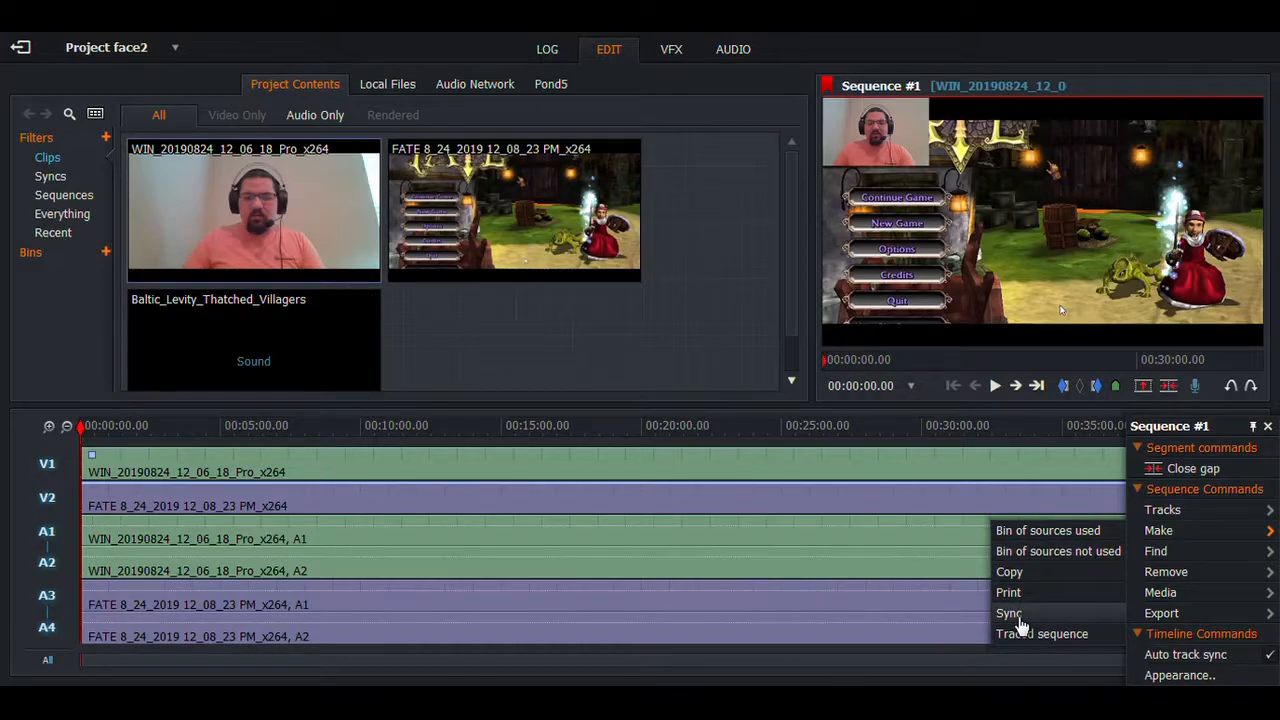
mouse_move(1010, 612)
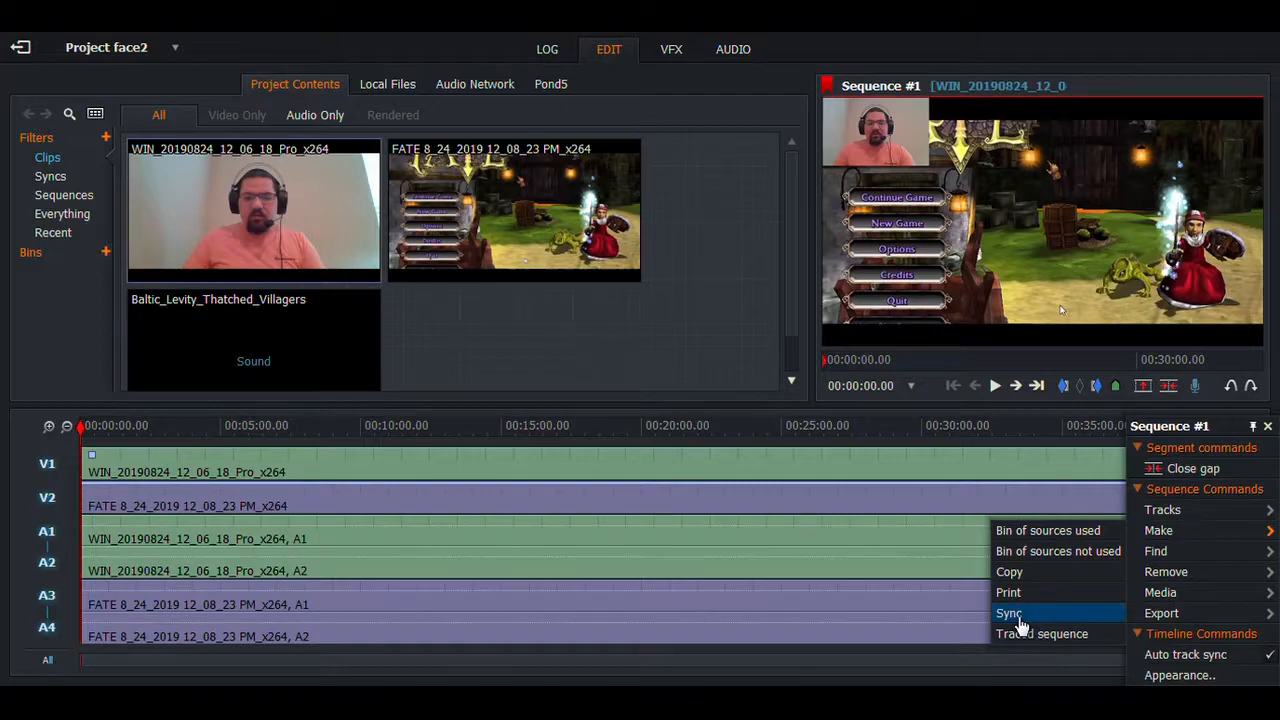
left_click(1008, 612)
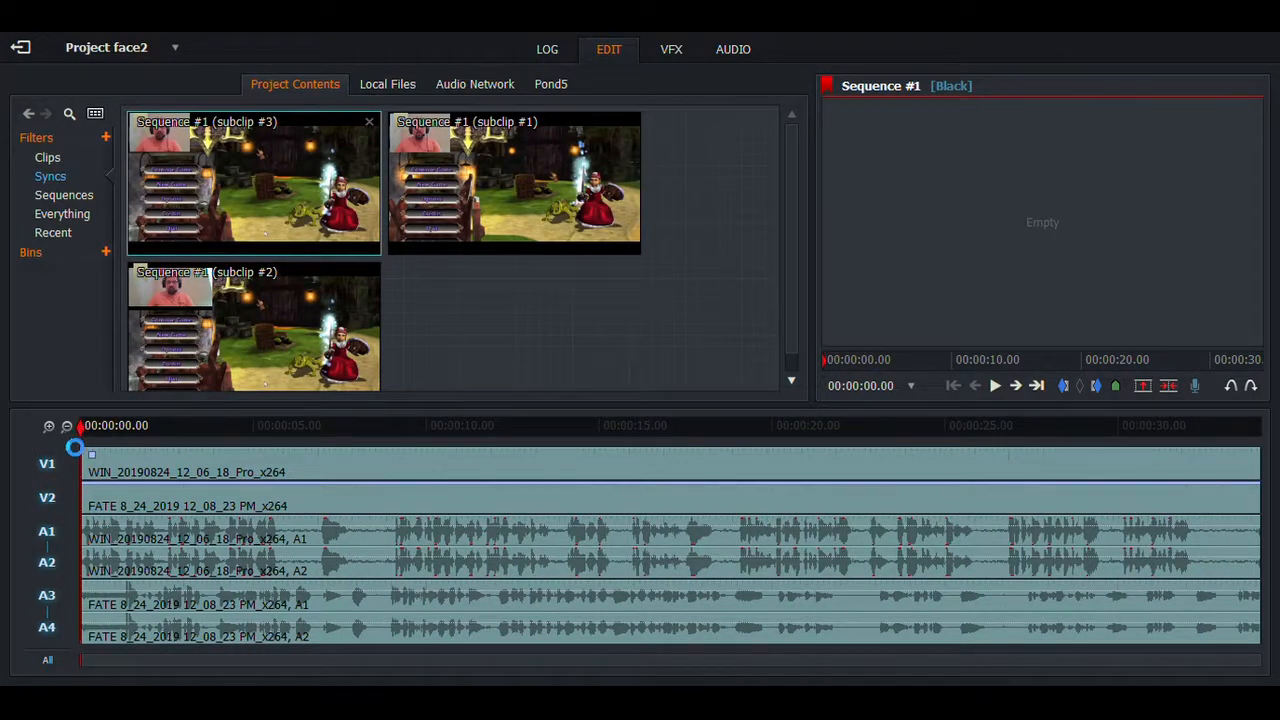
Step: Load Sequence #1 (subclip #1) onto V1, V2, A1, A2 and return to the first frame
double_click(252, 184)
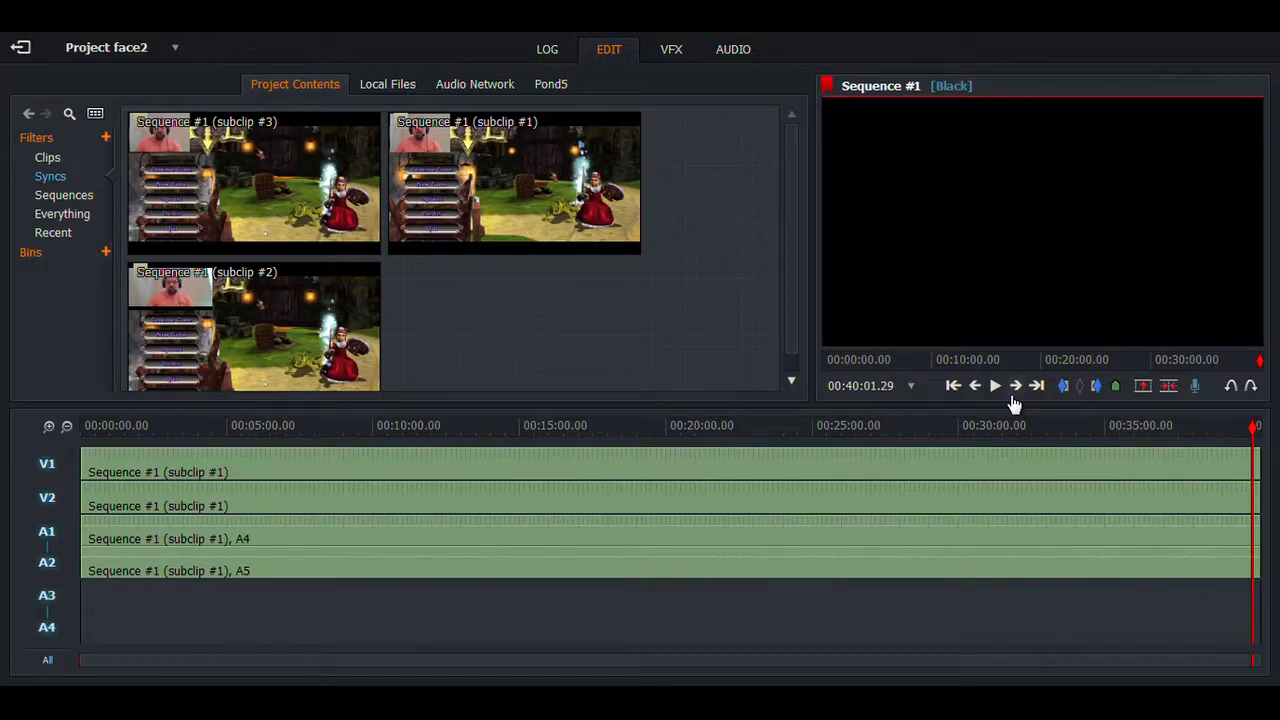
left_click(996, 384)
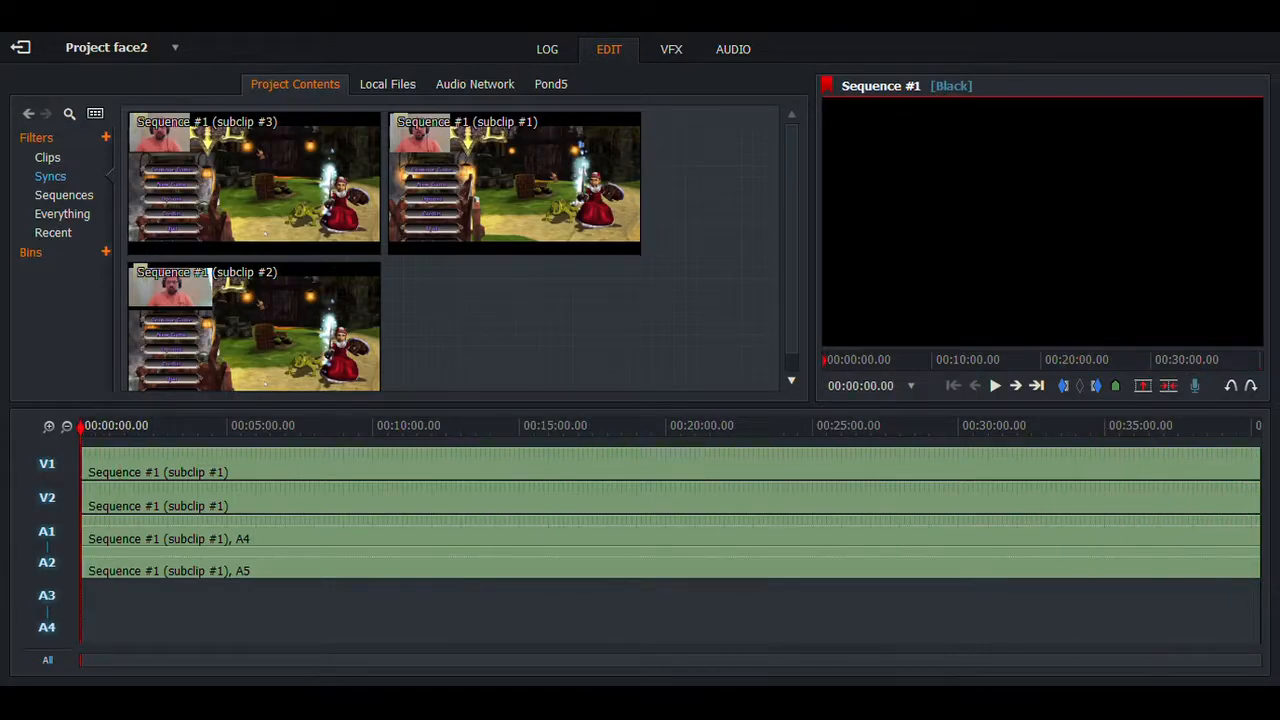
left_click(50, 176)
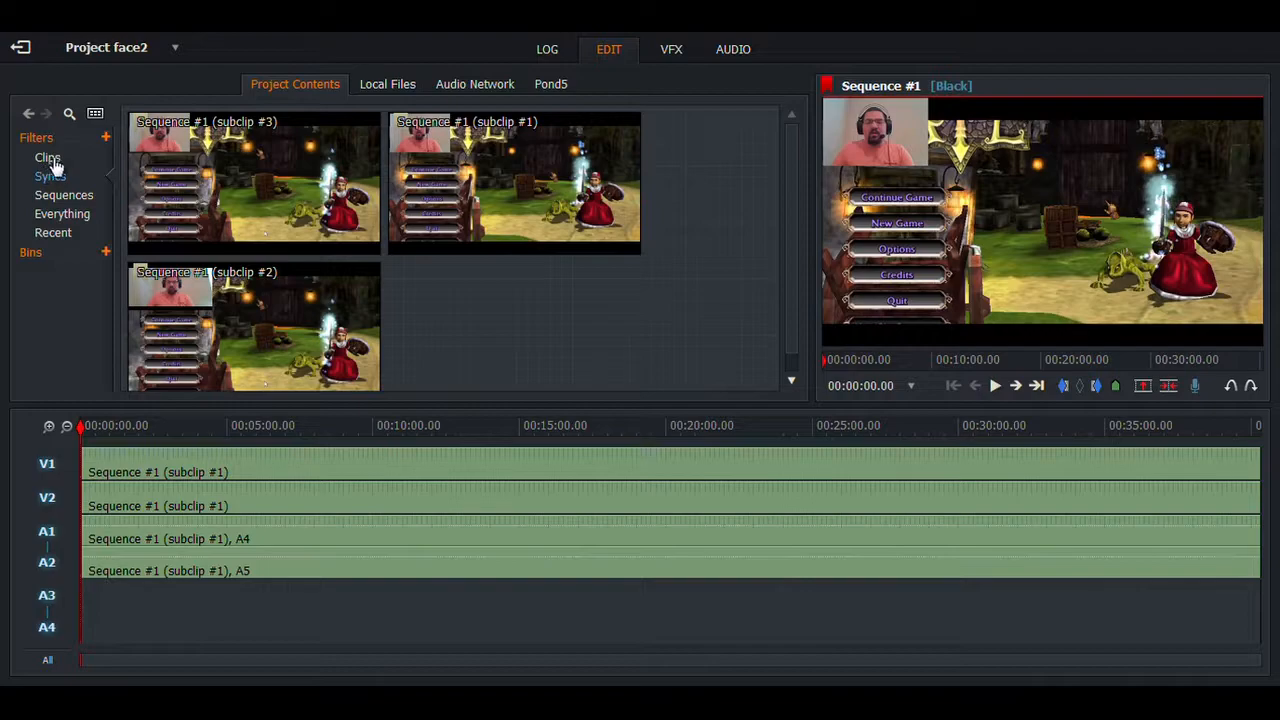
Step: Filter Project Contents to Clips, showing webcam, gameplay and music clips
left_click(48, 156)
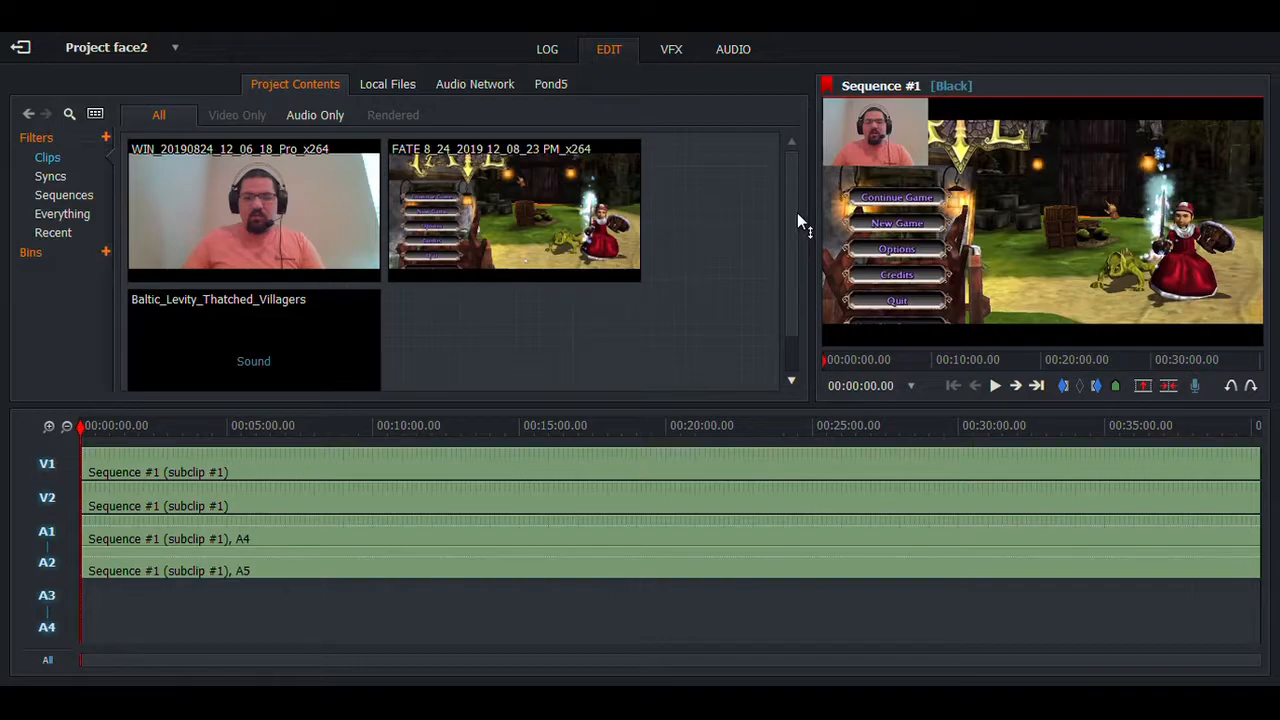
mouse_move(660, 280)
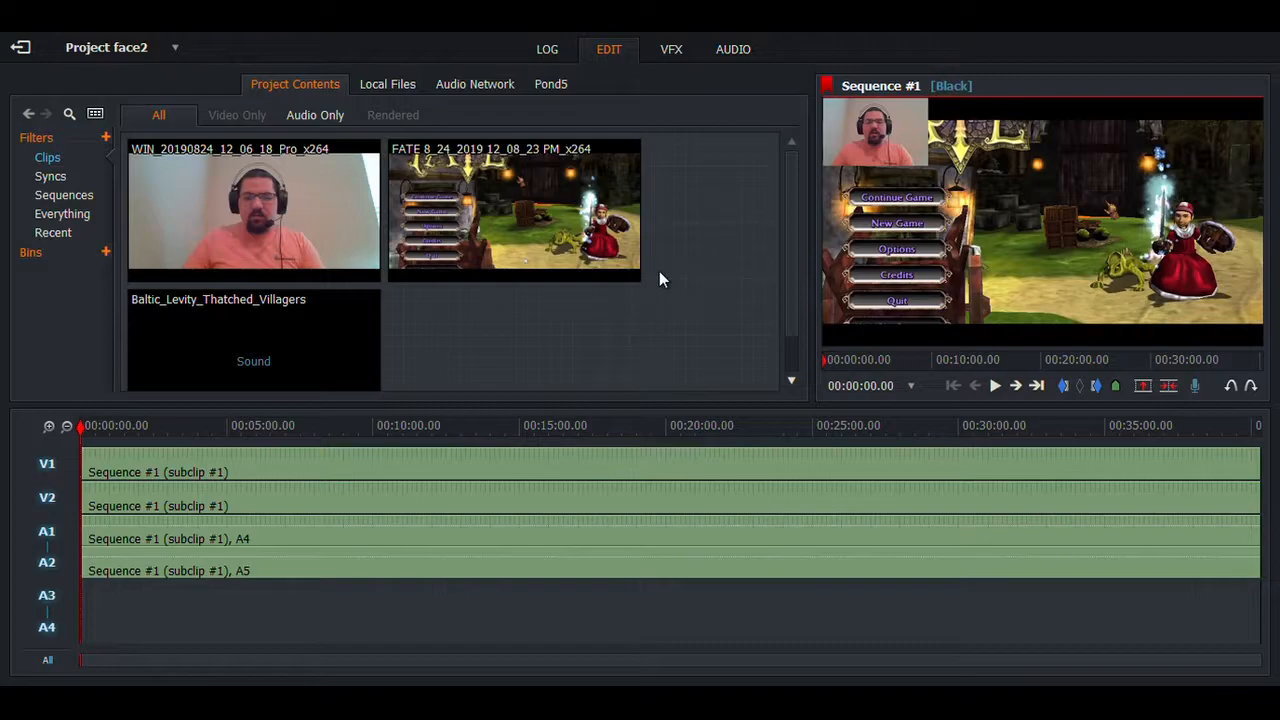
mouse_move(724, 262)
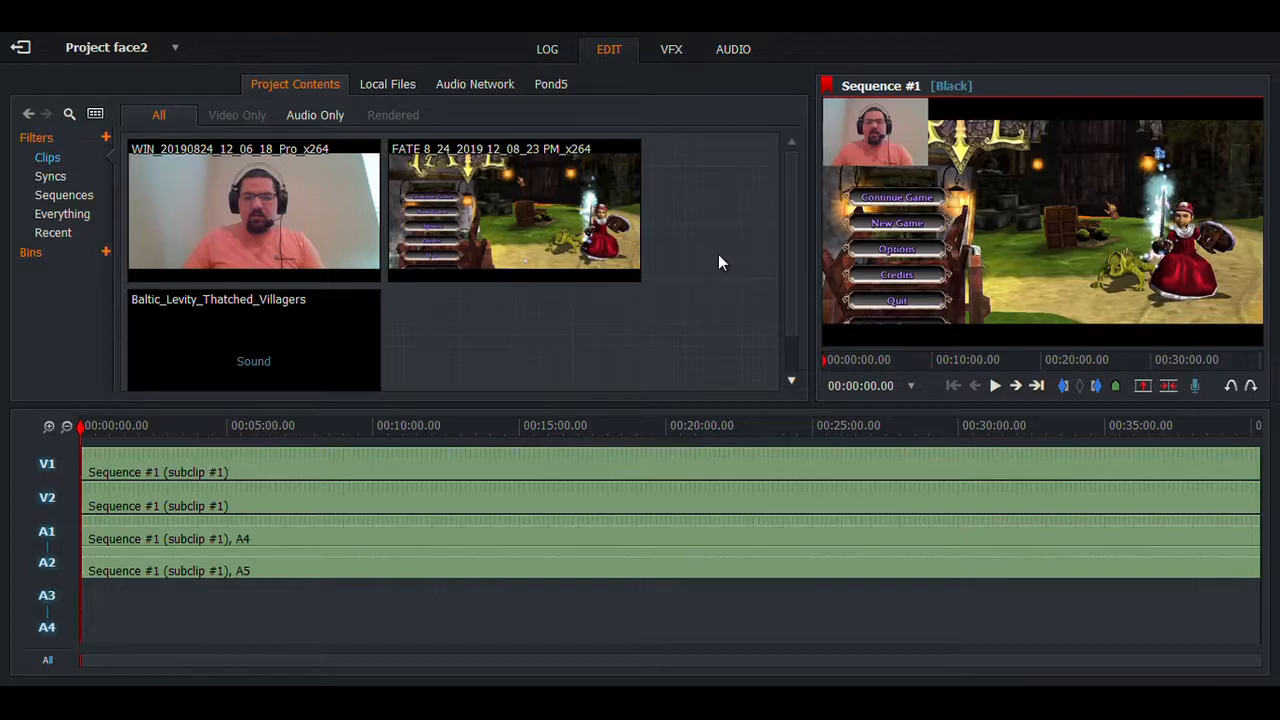
mouse_move(70, 326)
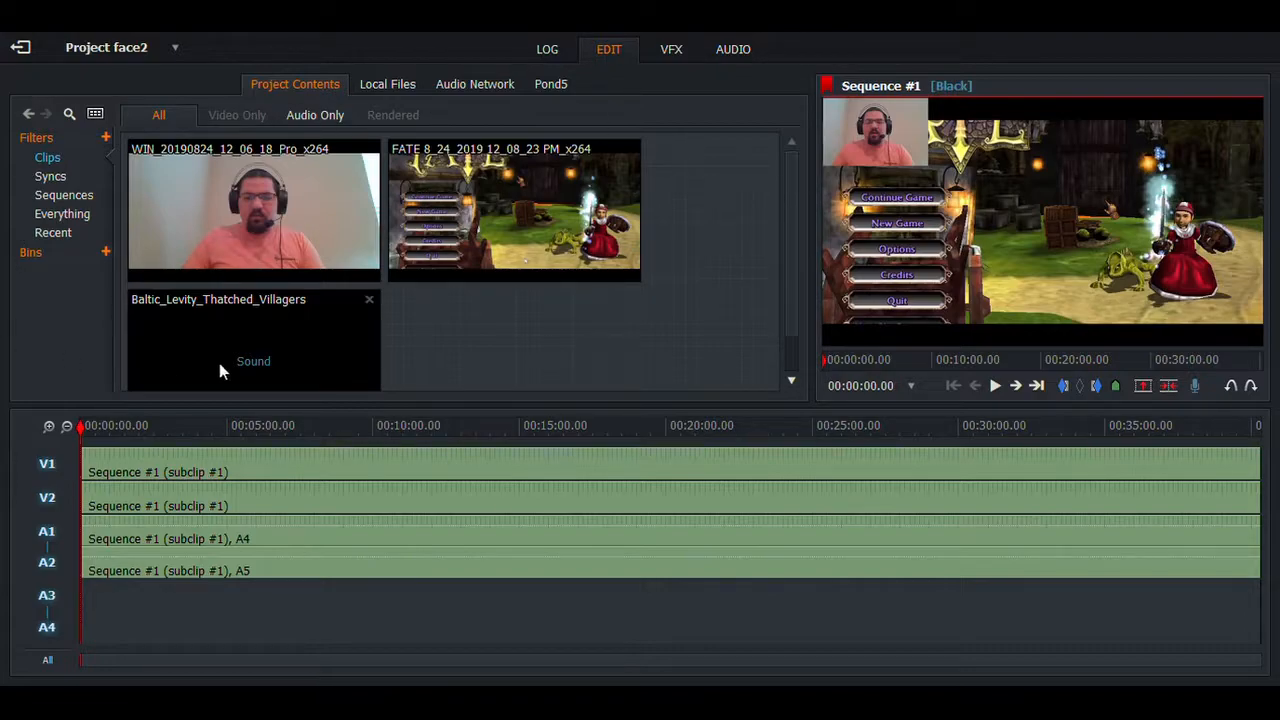
mouse_move(284, 376)
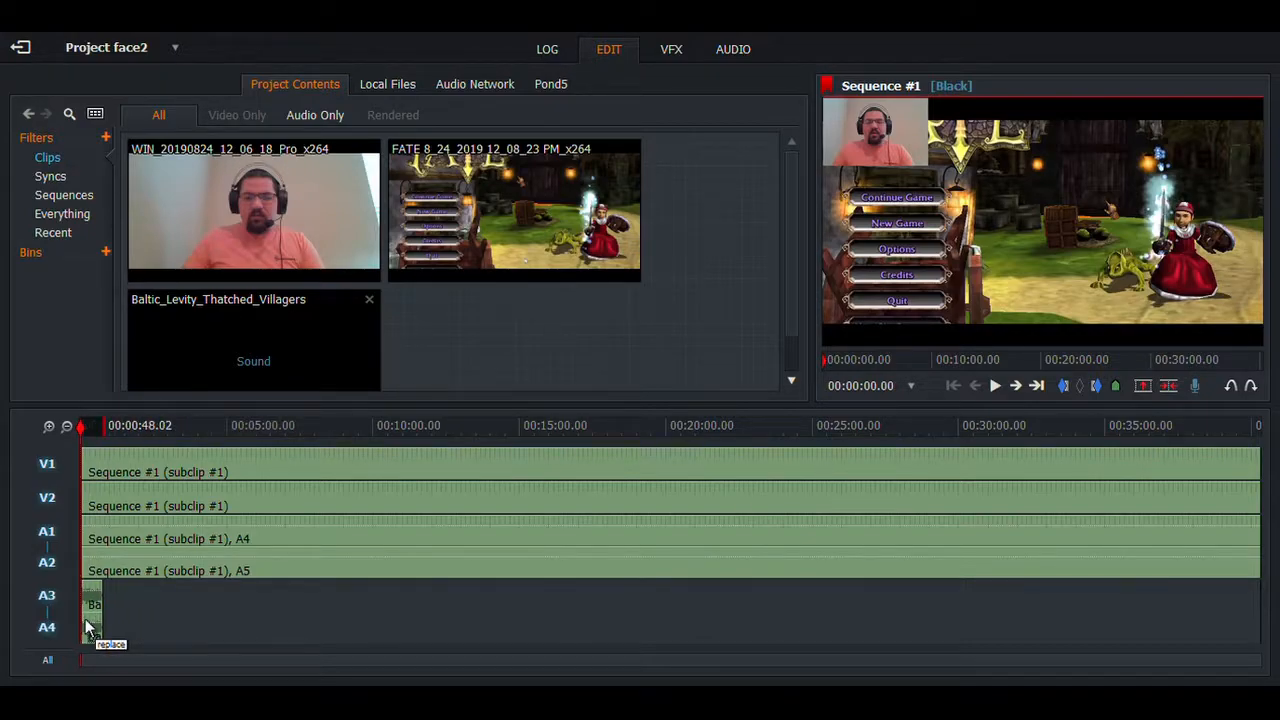
Step: Drop Baltic_Levity_Thatched_Villagers onto A3/A4 aligned to 00:00:00.00
left_click_drag(92, 610, 356, 610)
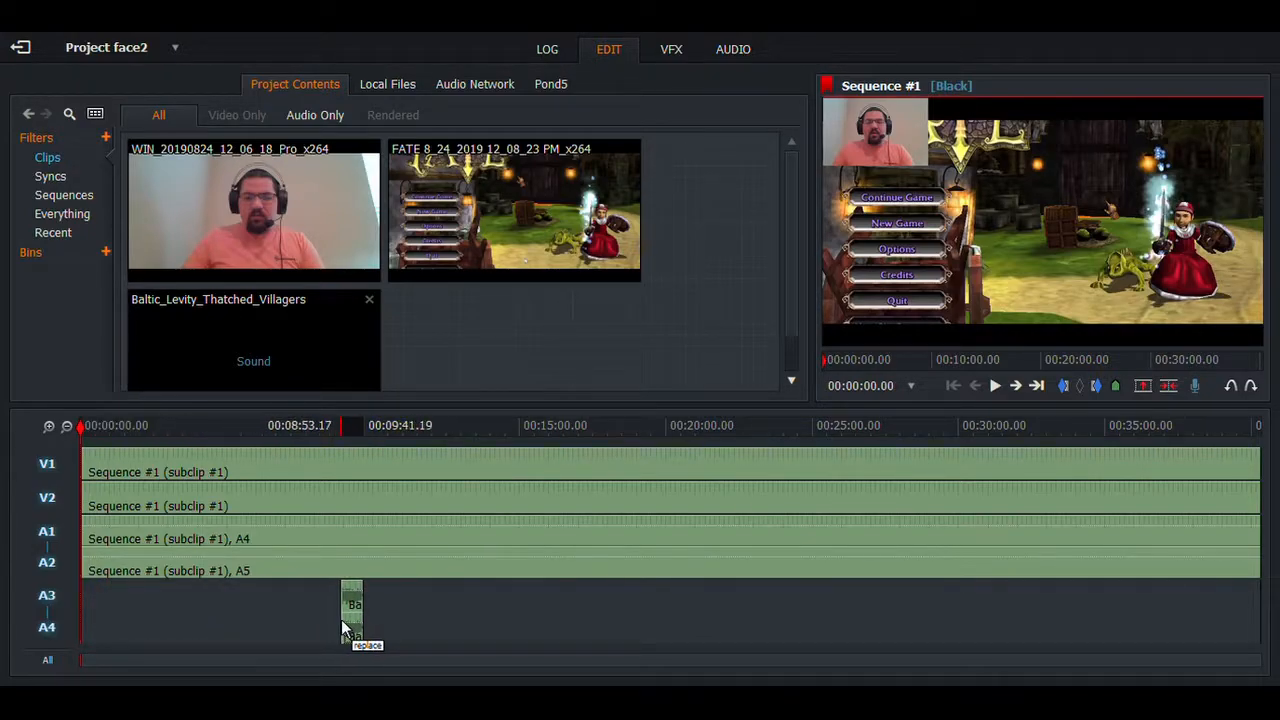
left_click_drag(352, 610, 420, 610)
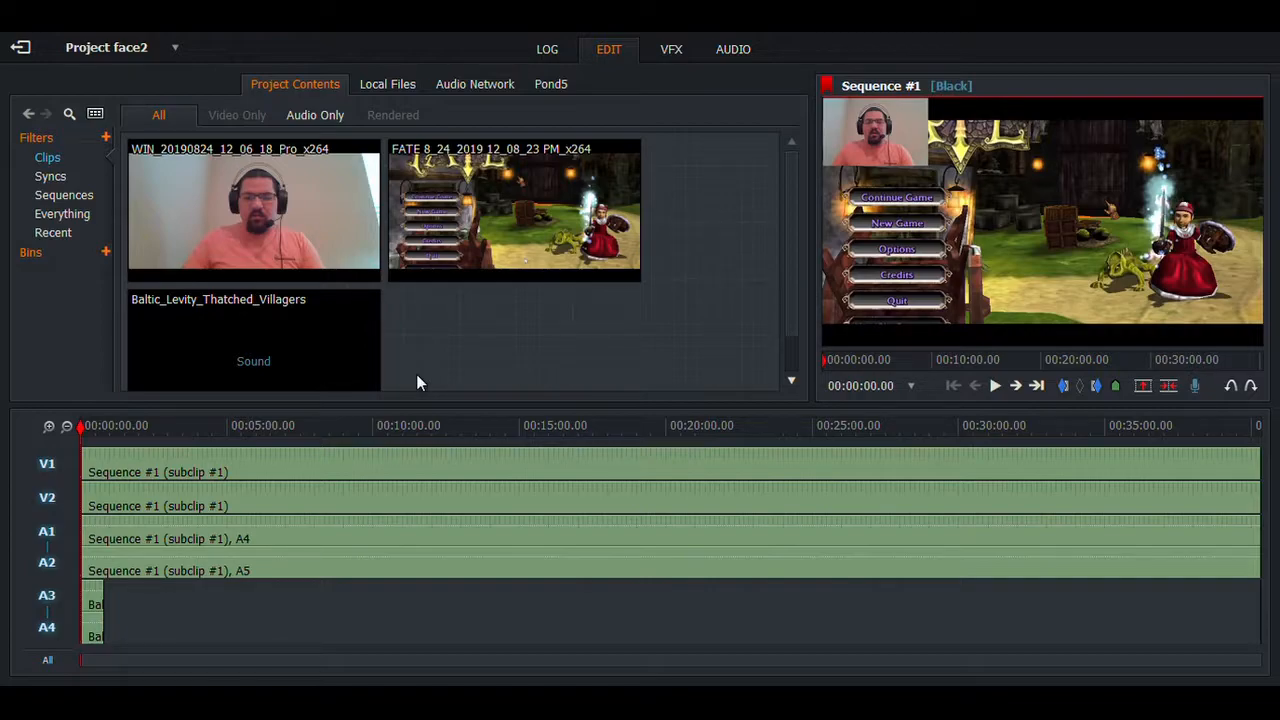
scroll("down", 3)
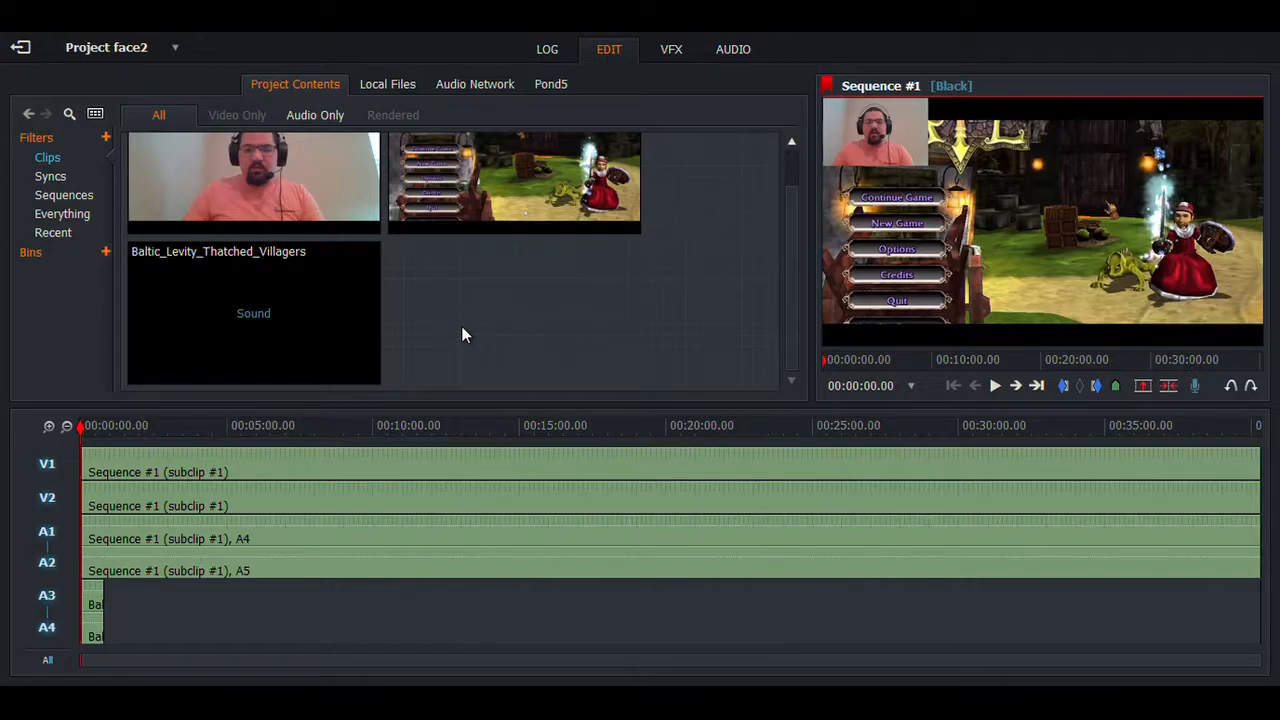
mouse_move(112, 486)
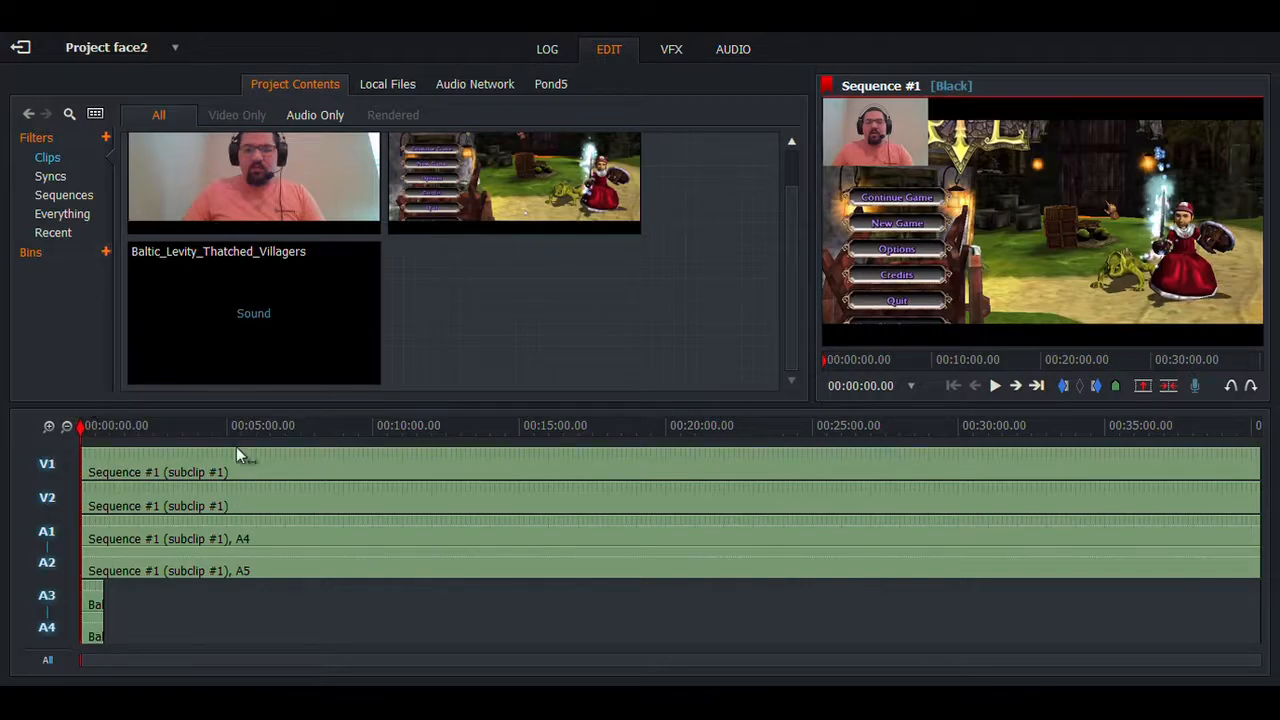
mouse_move(184, 410)
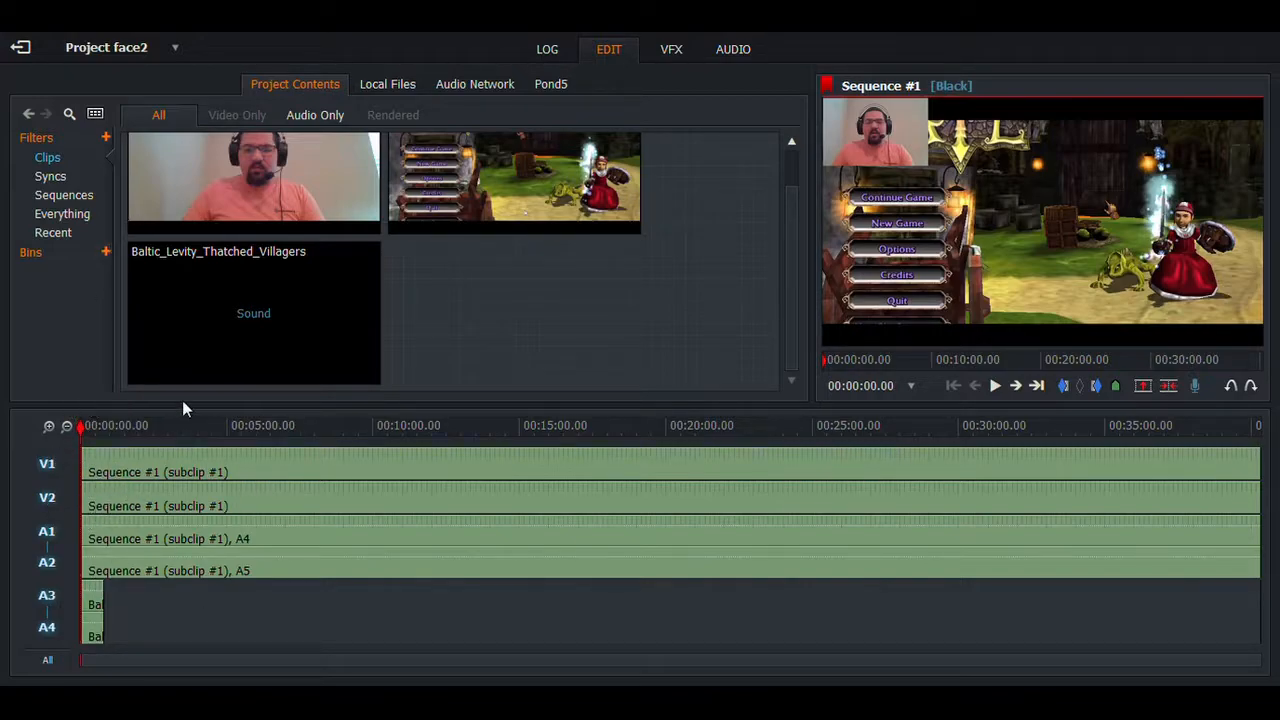
mouse_move(434, 318)
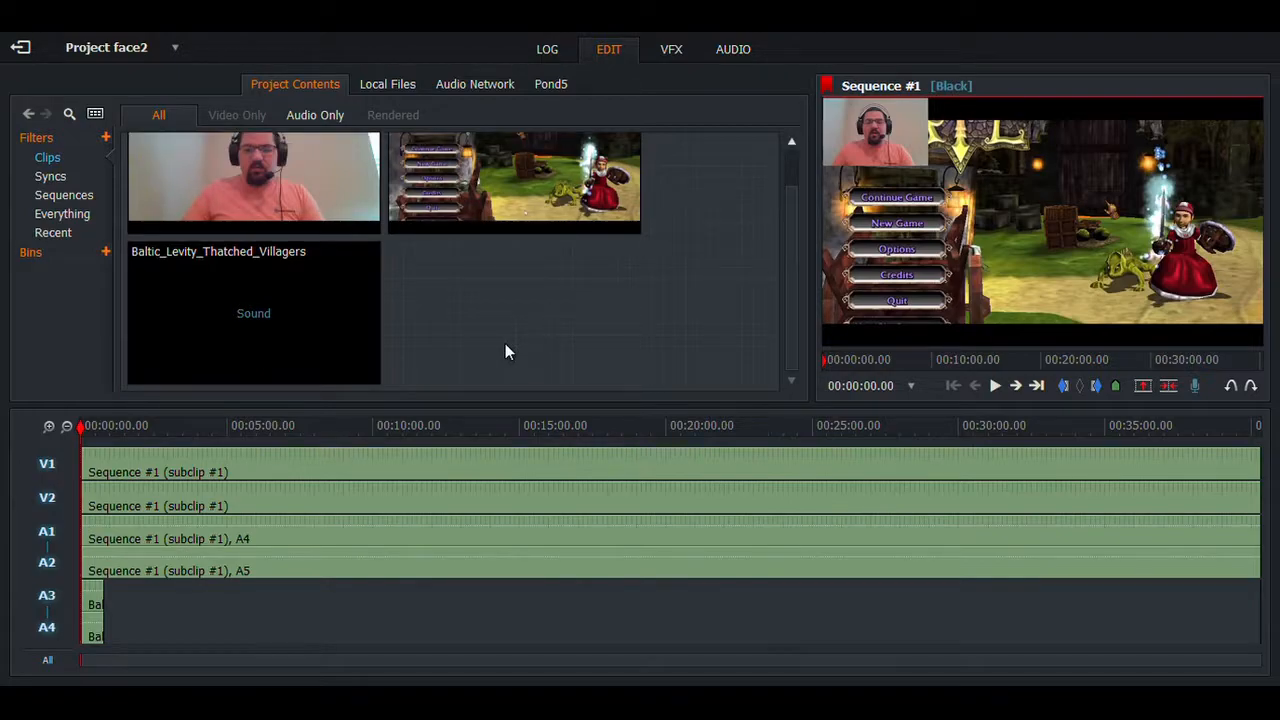
mouse_move(504, 352)
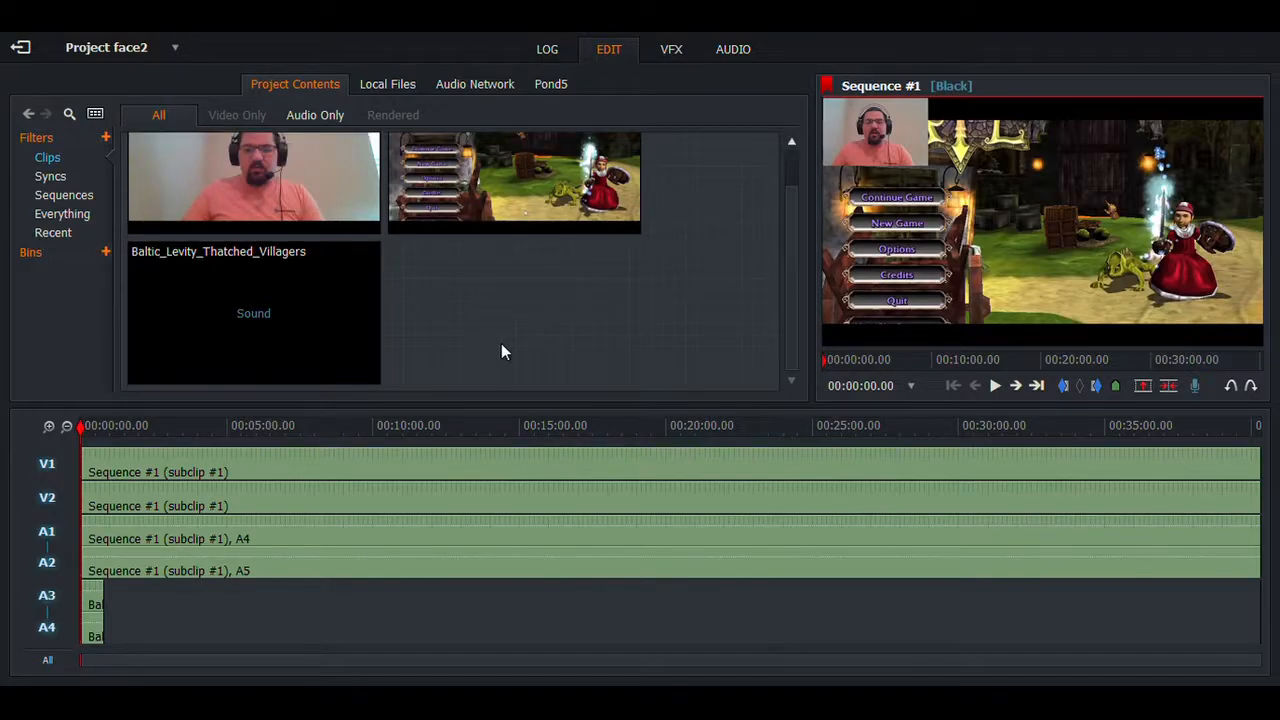
mouse_move(996, 528)
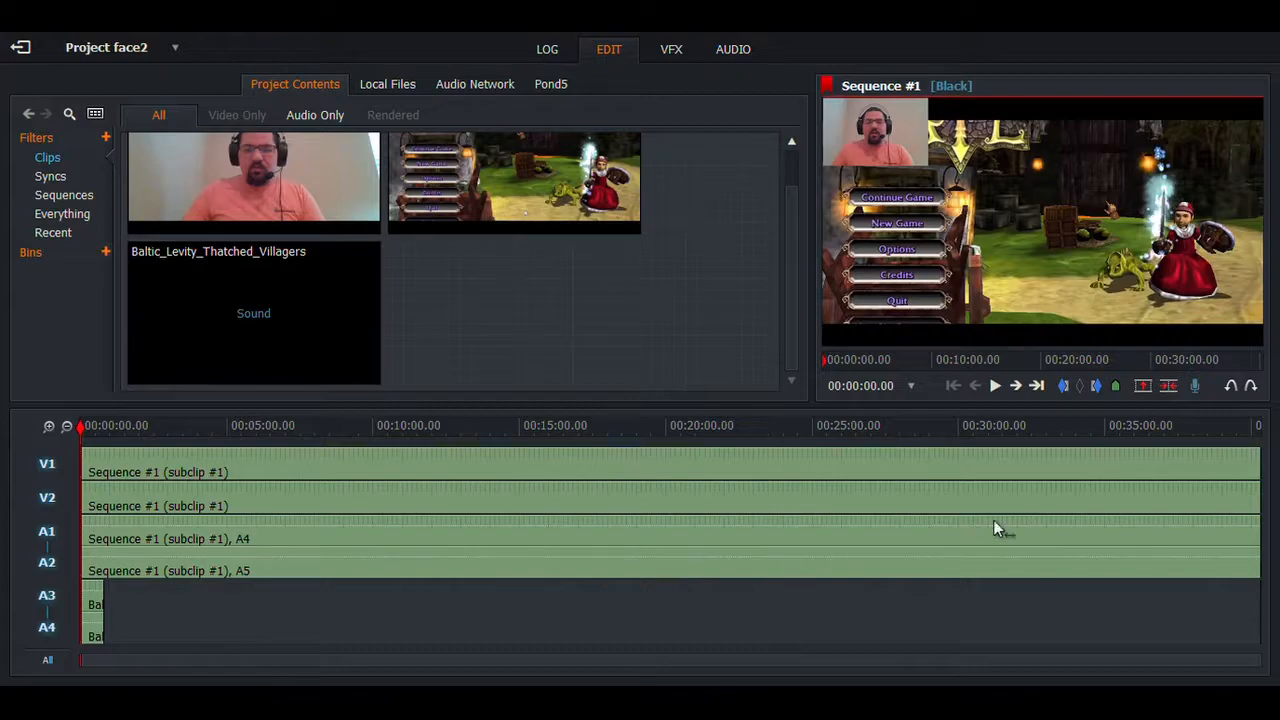
mouse_move(672, 48)
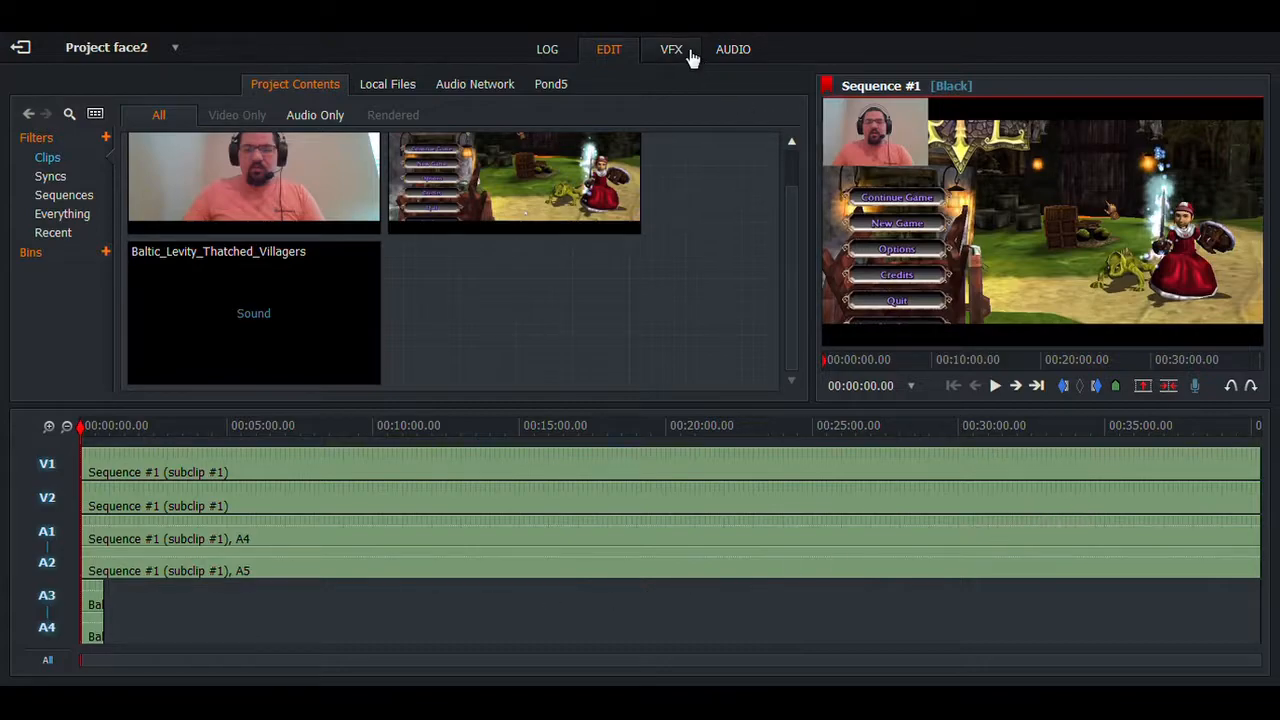
Step: Bring up the VFX effects browser listing DVE presets for the clip
left_click(672, 48)
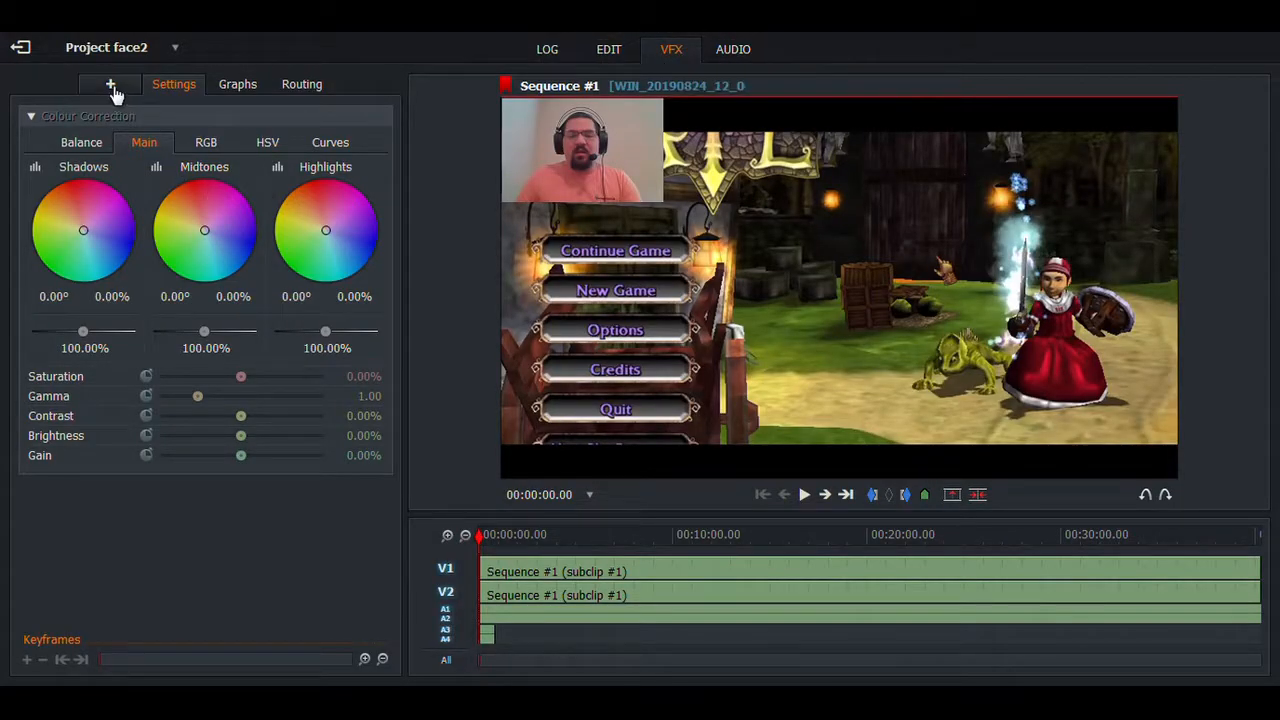
mouse_move(110, 84)
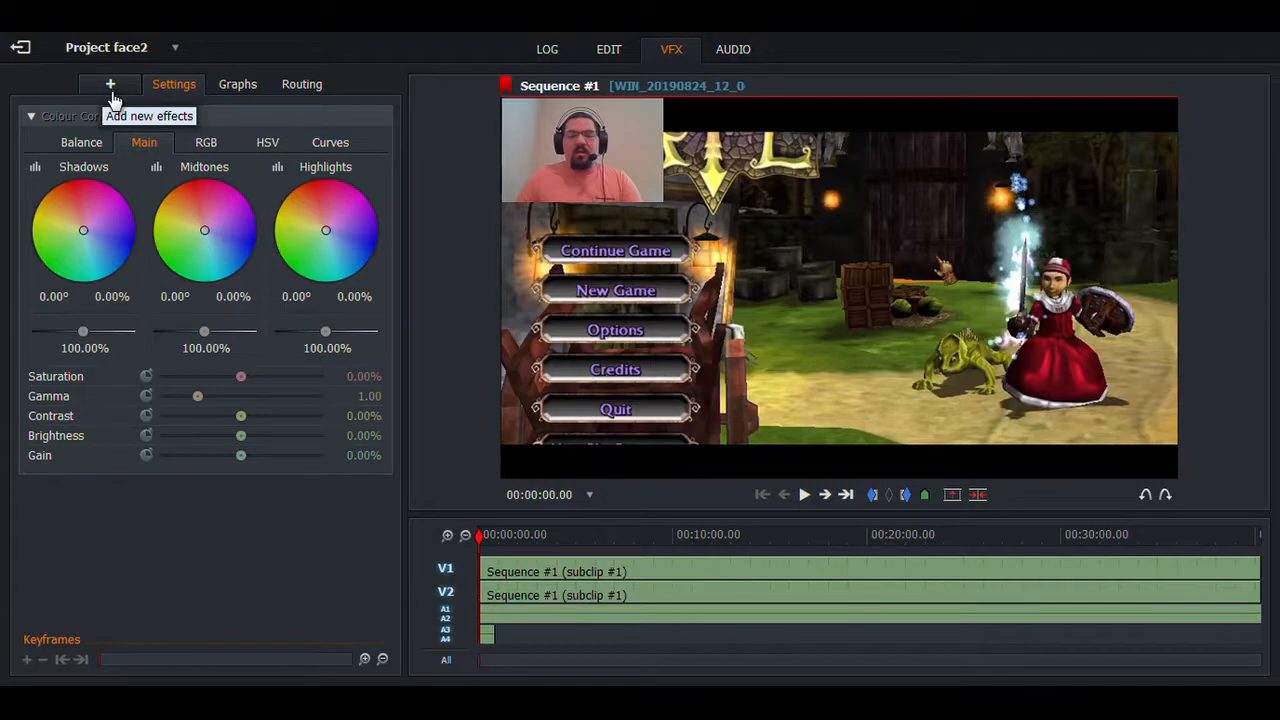
left_click(110, 84)
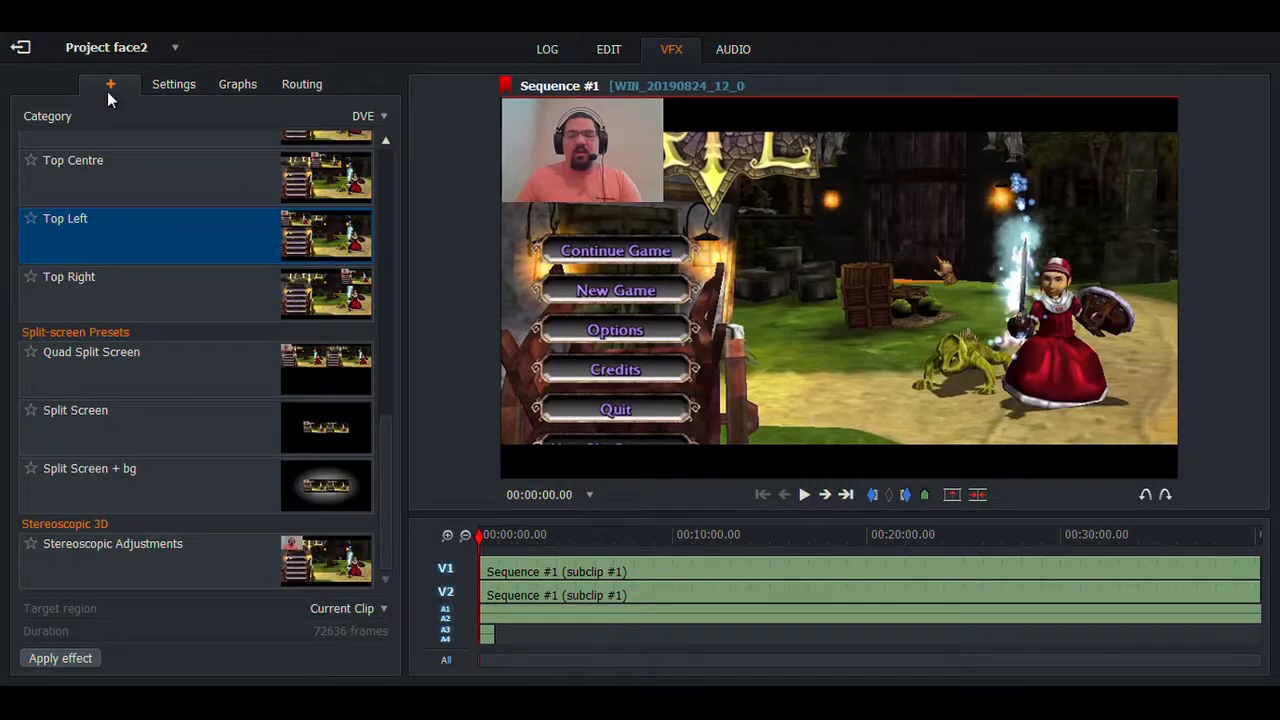
mouse_move(796, 204)
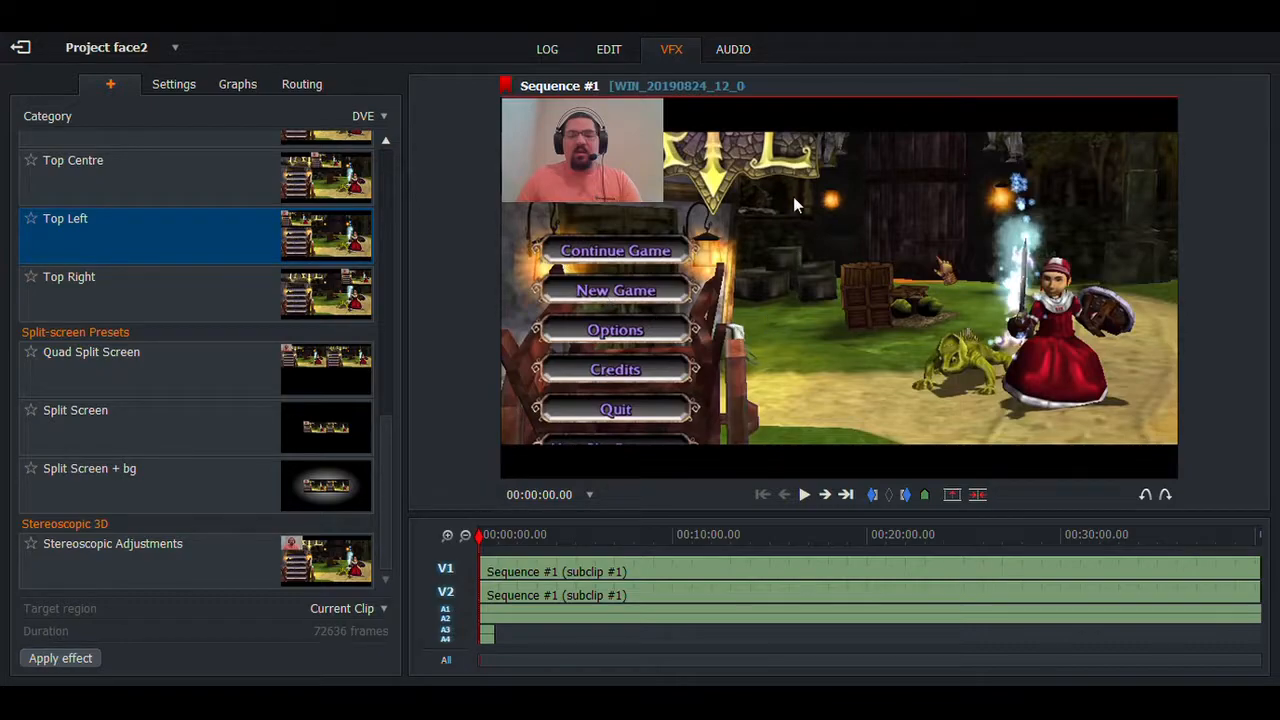
mouse_move(344, 244)
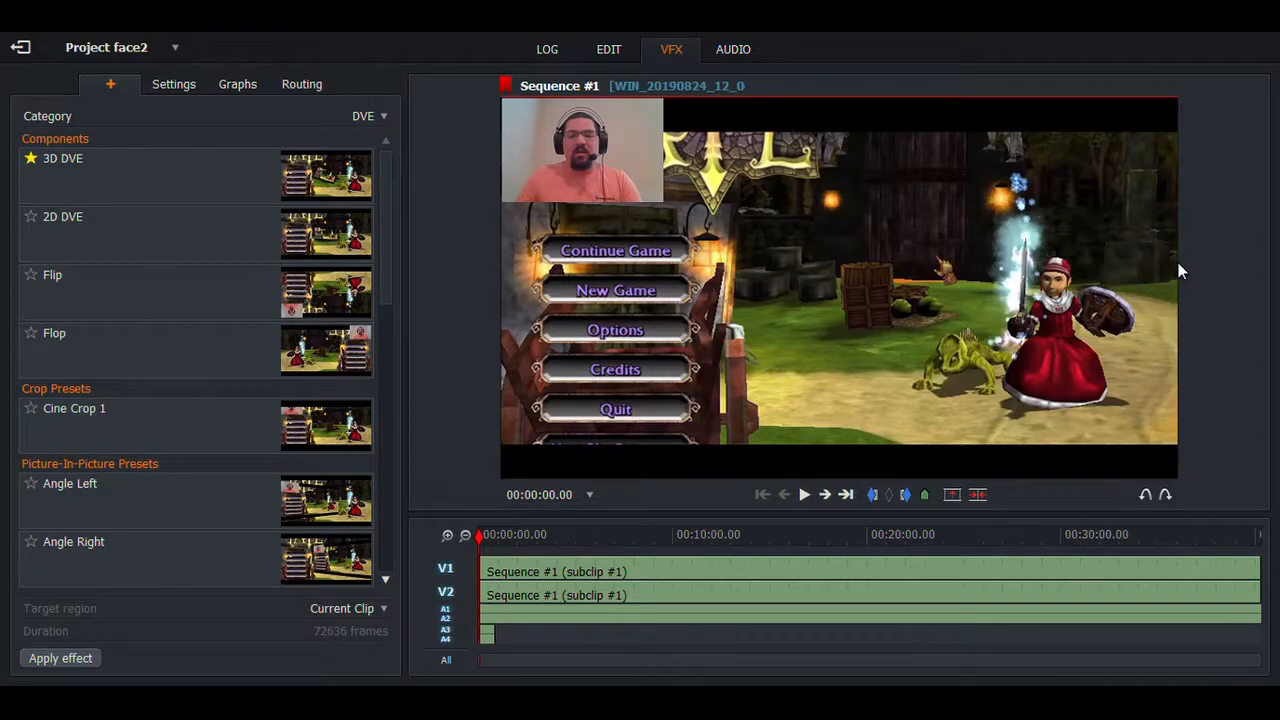
mouse_move(1012, 320)
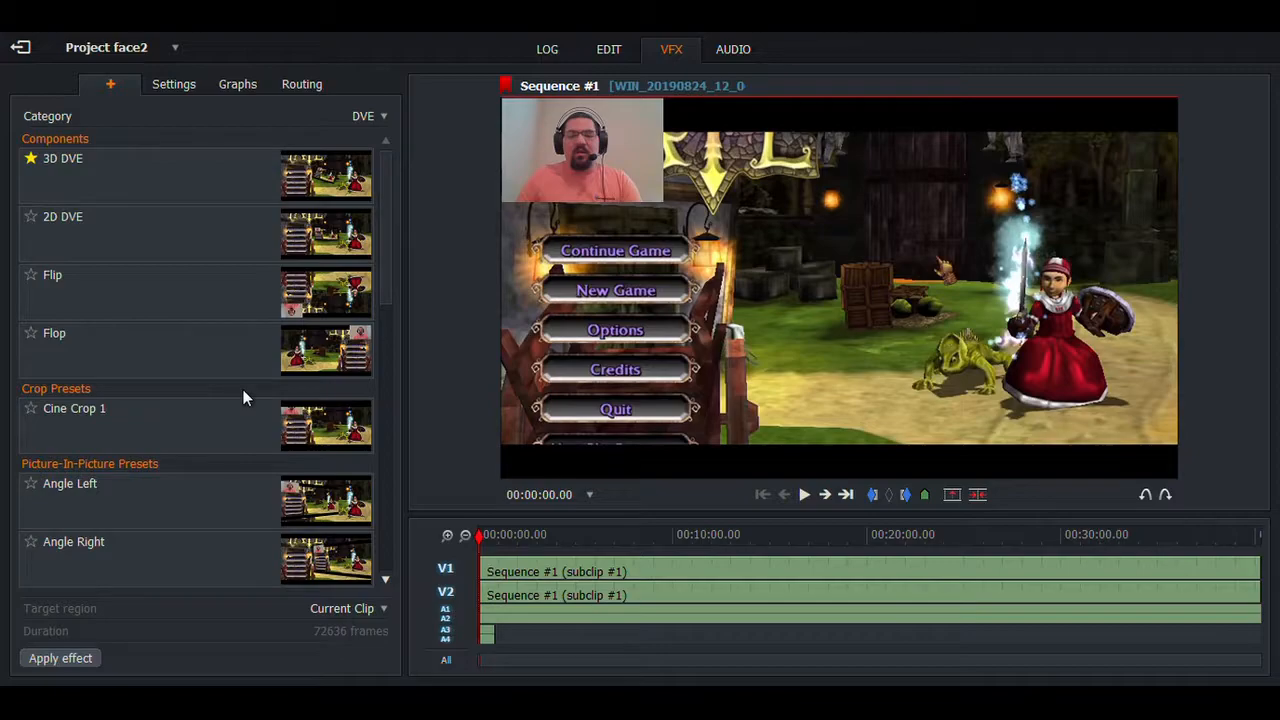
mouse_move(252, 388)
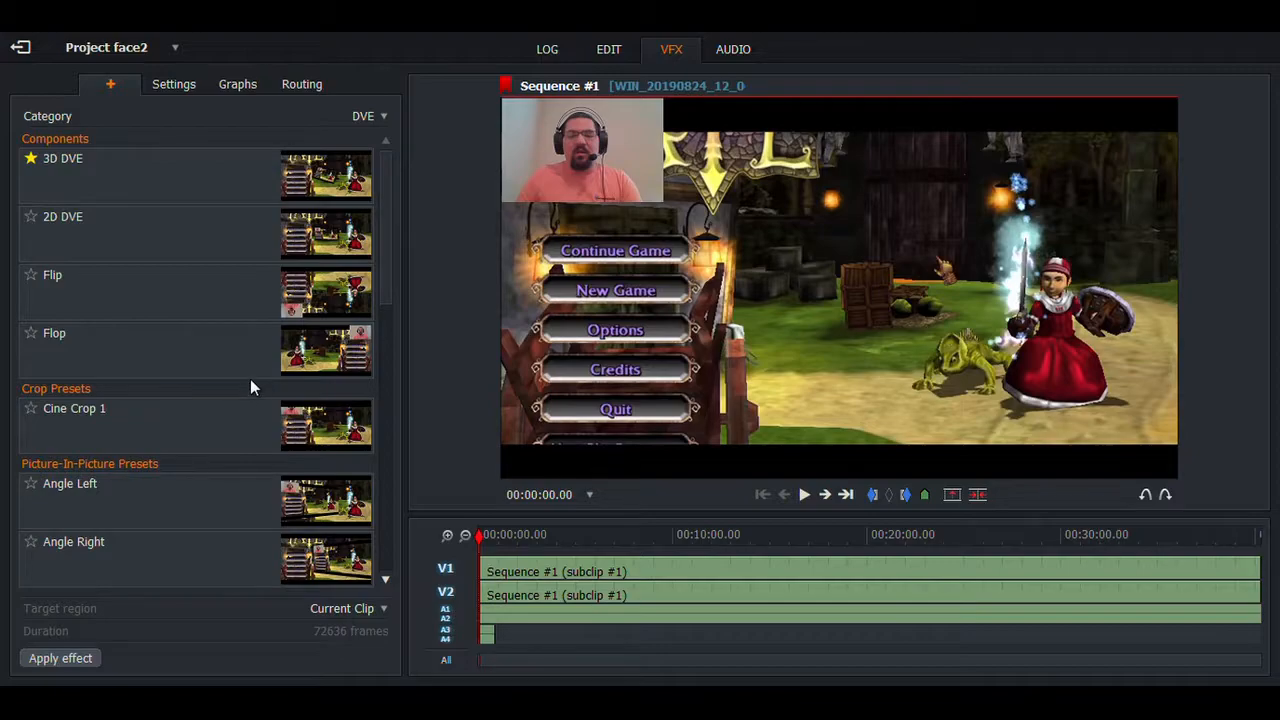
mouse_move(364, 132)
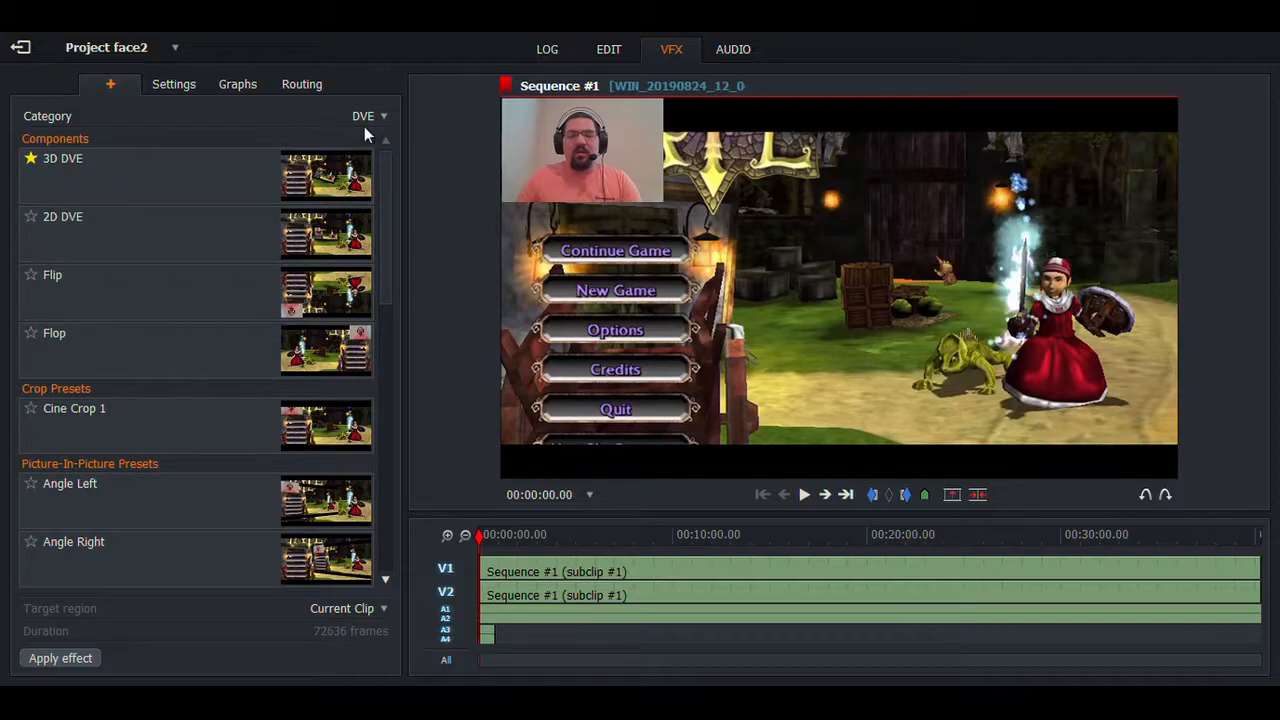
Step: Choose the Stylize category to apply Mosaic with a Simple 2D Shape mask
left_click(362, 116)
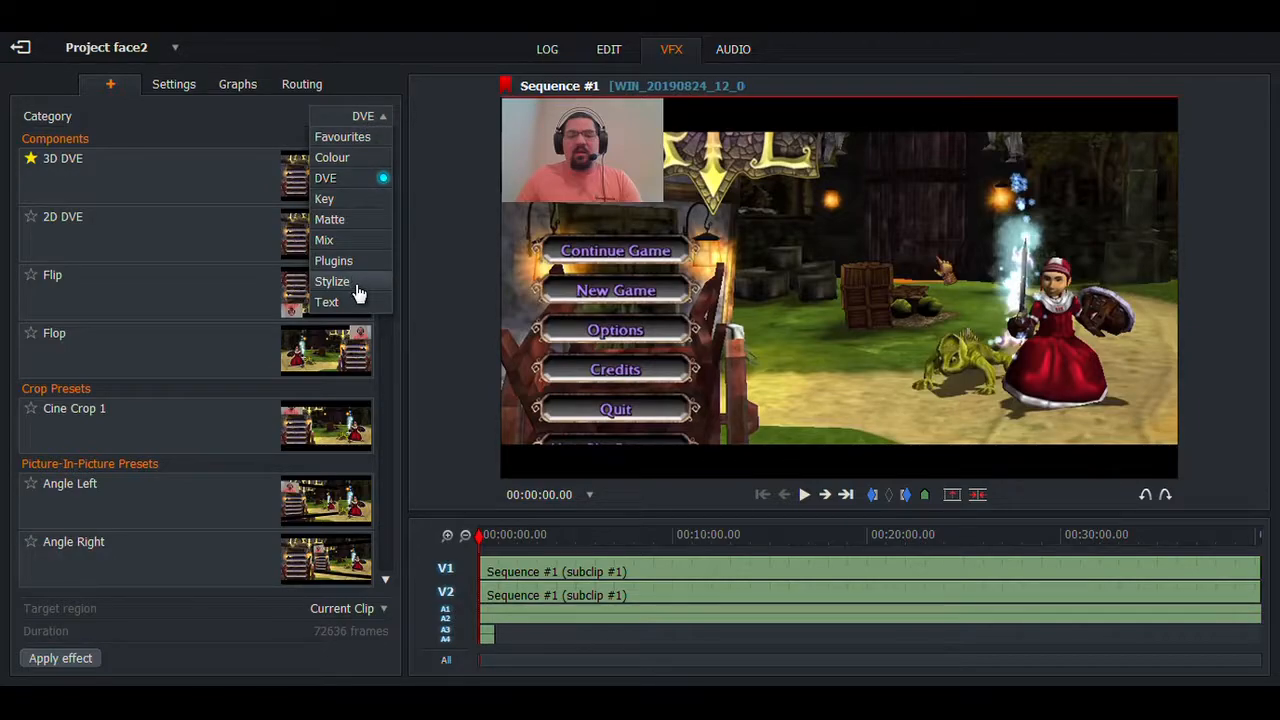
left_click(332, 280)
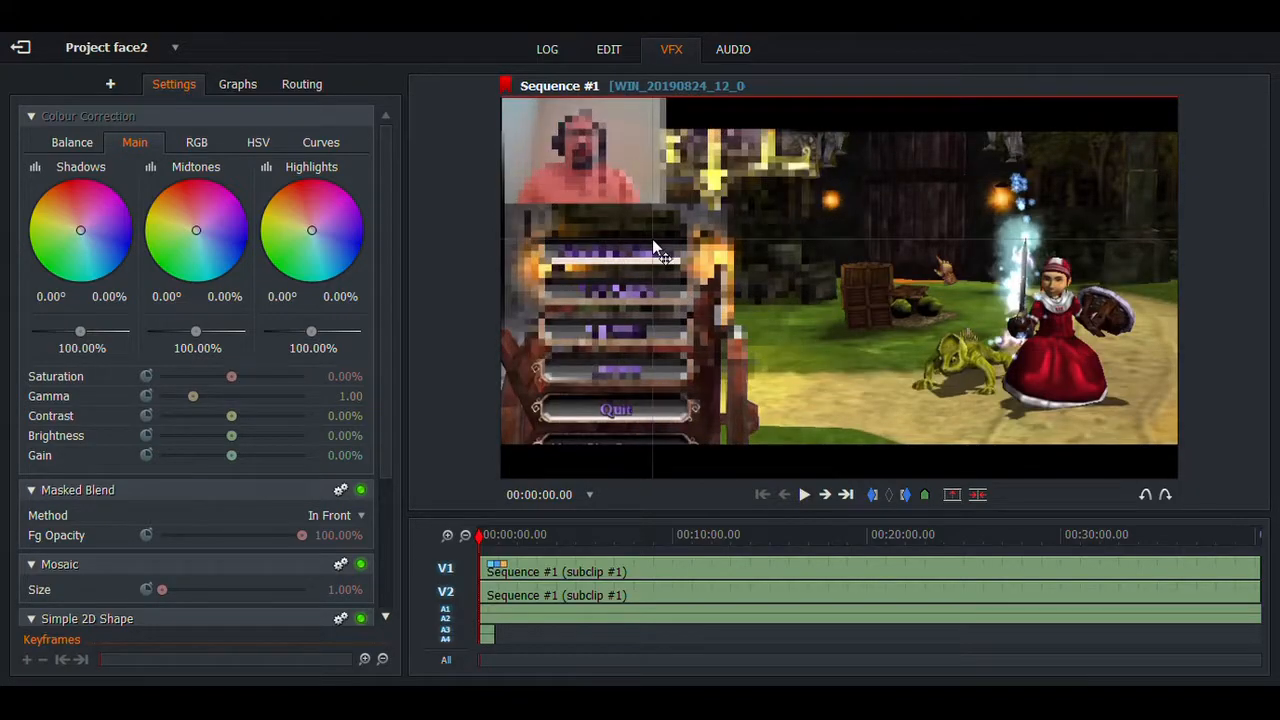
Step: Set Mosaic Size to 3.33% and shrink the ellipse to Width 18%, Height 5.33%, adjusting Y position
scroll("down", 3)
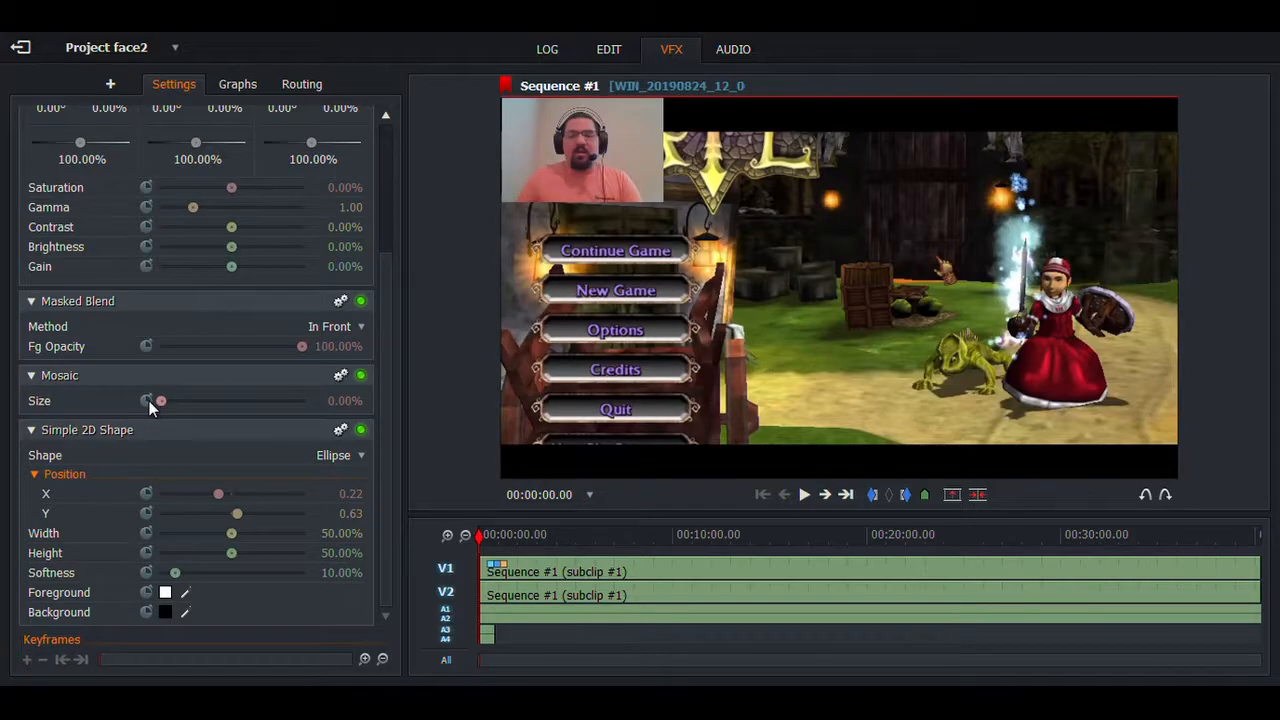
left_click_drag(160, 400, 176, 400)
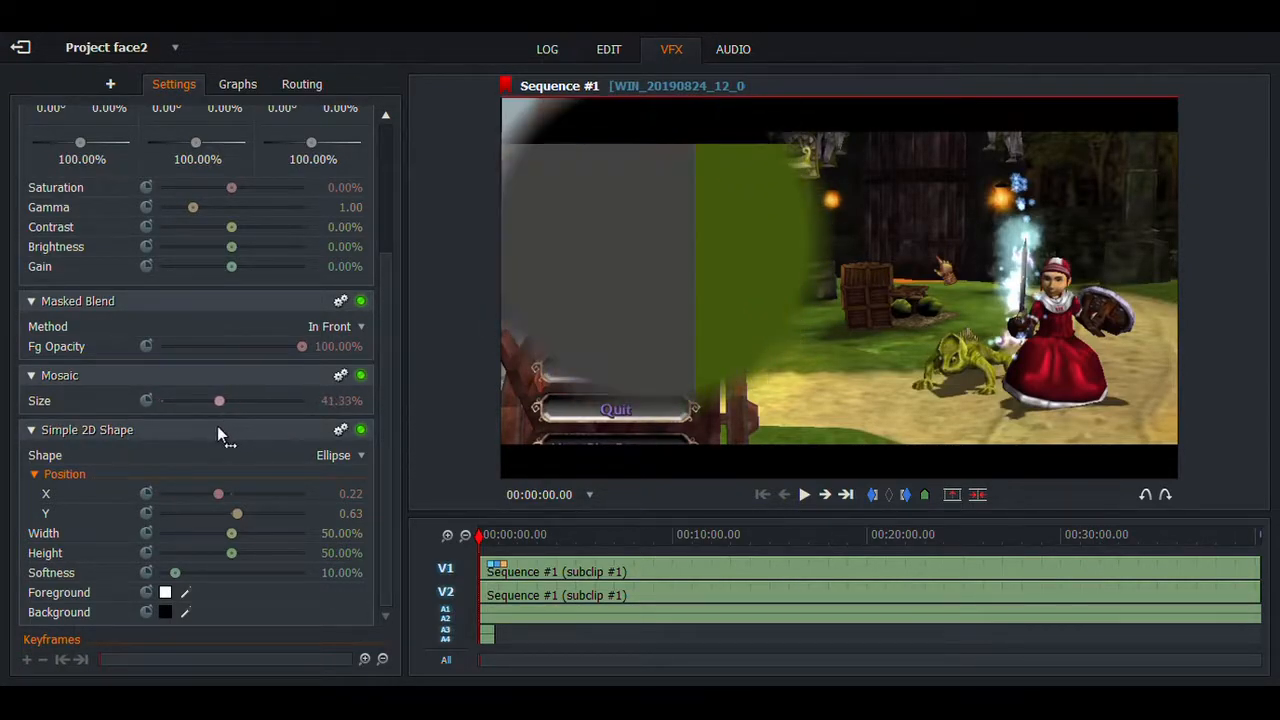
left_click_drag(220, 400, 164, 400)
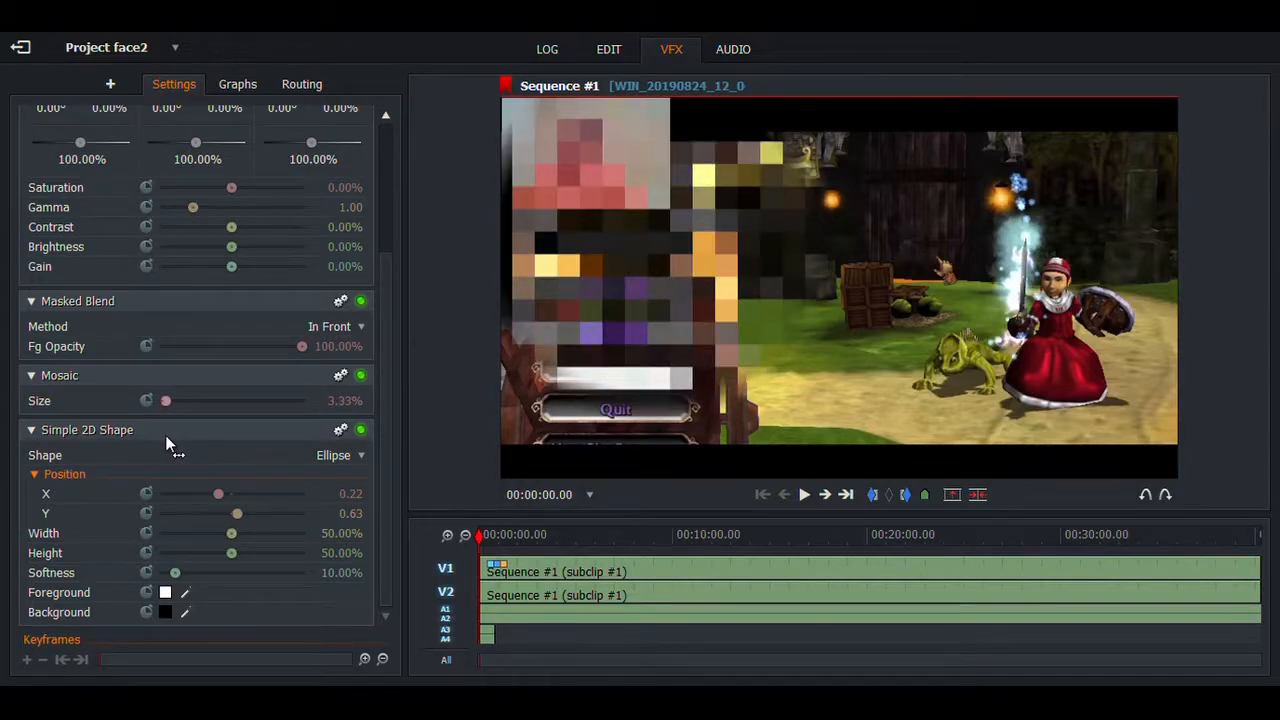
mouse_move(270, 410)
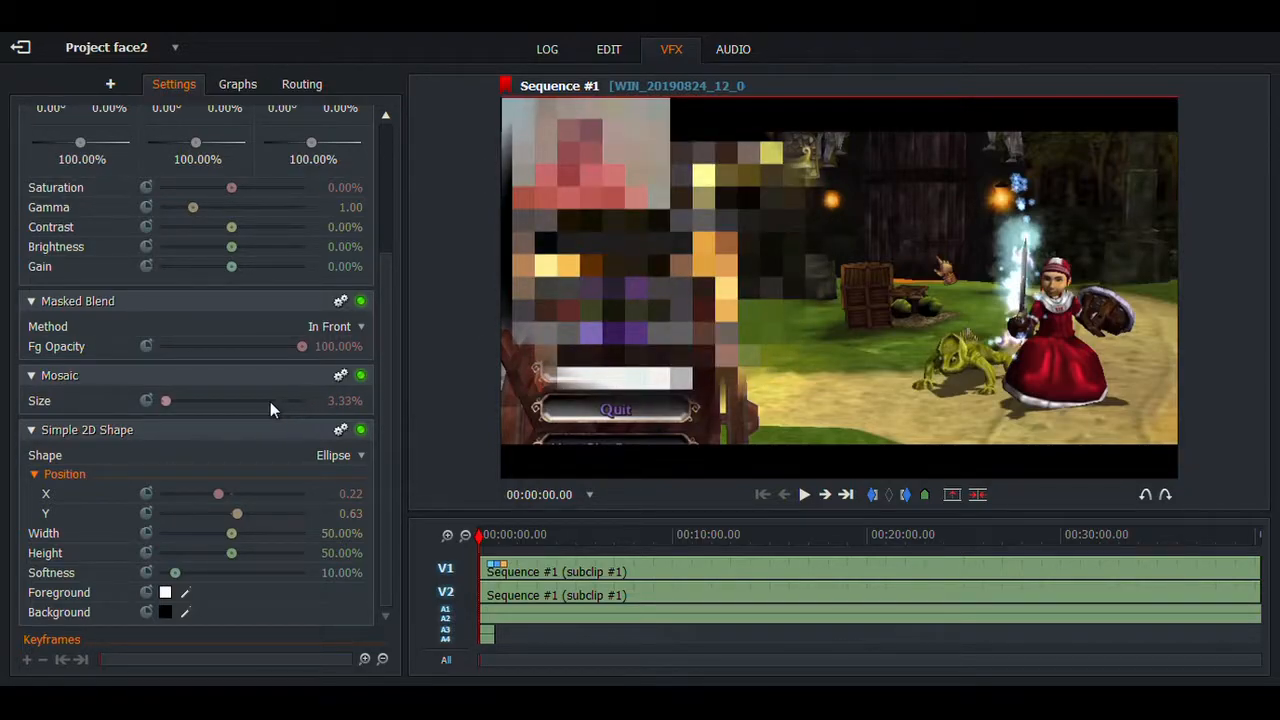
mouse_move(224, 490)
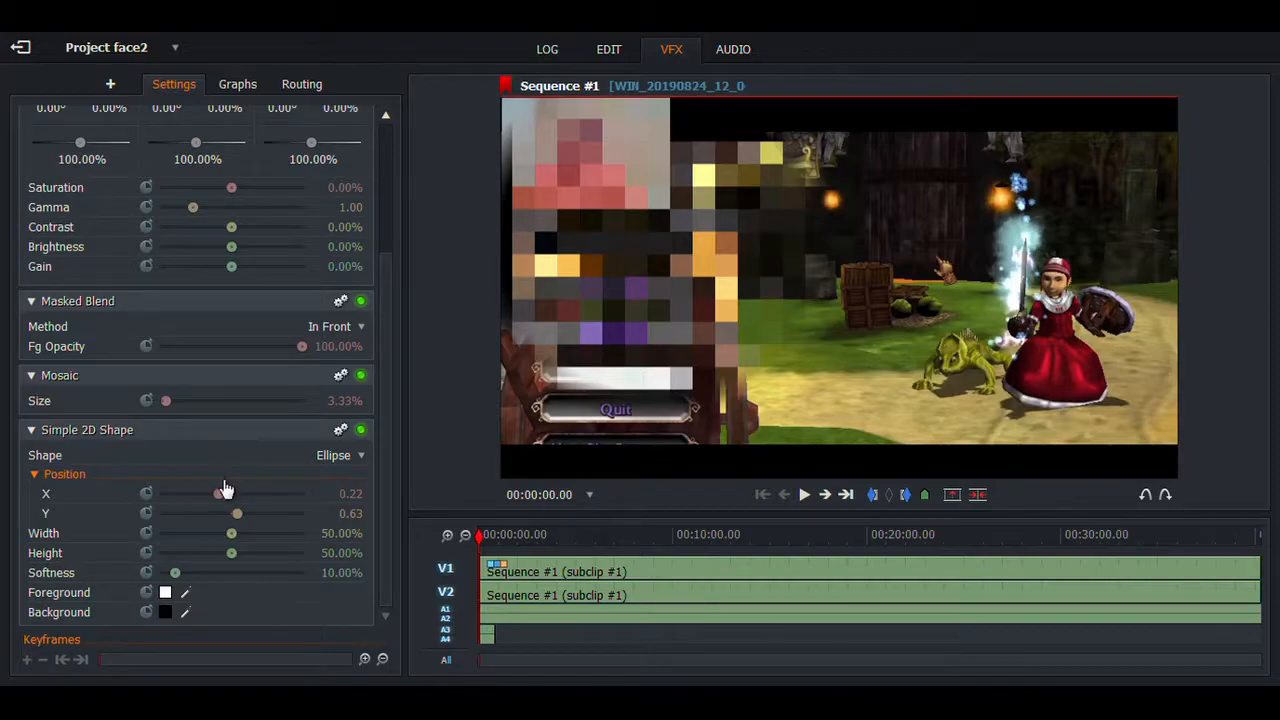
left_click_drag(220, 512, 240, 512)
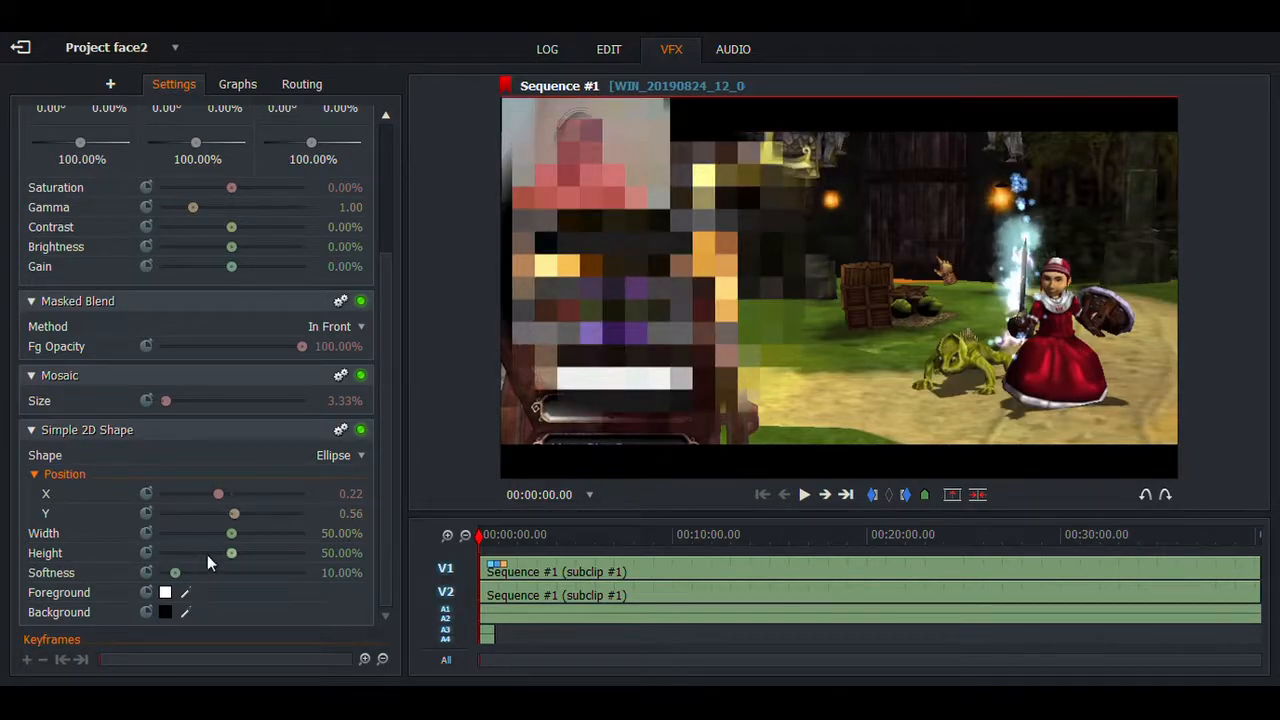
left_click_drag(232, 532, 194, 532)
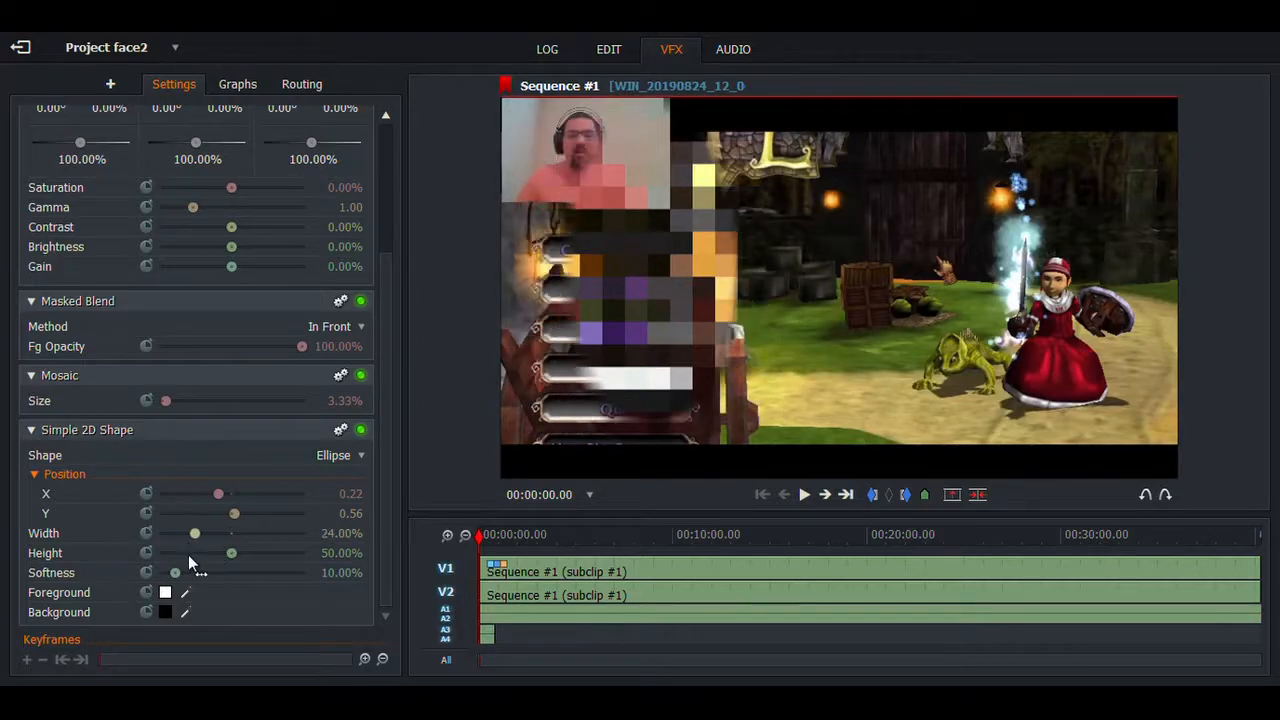
left_click_drag(196, 532, 186, 532)
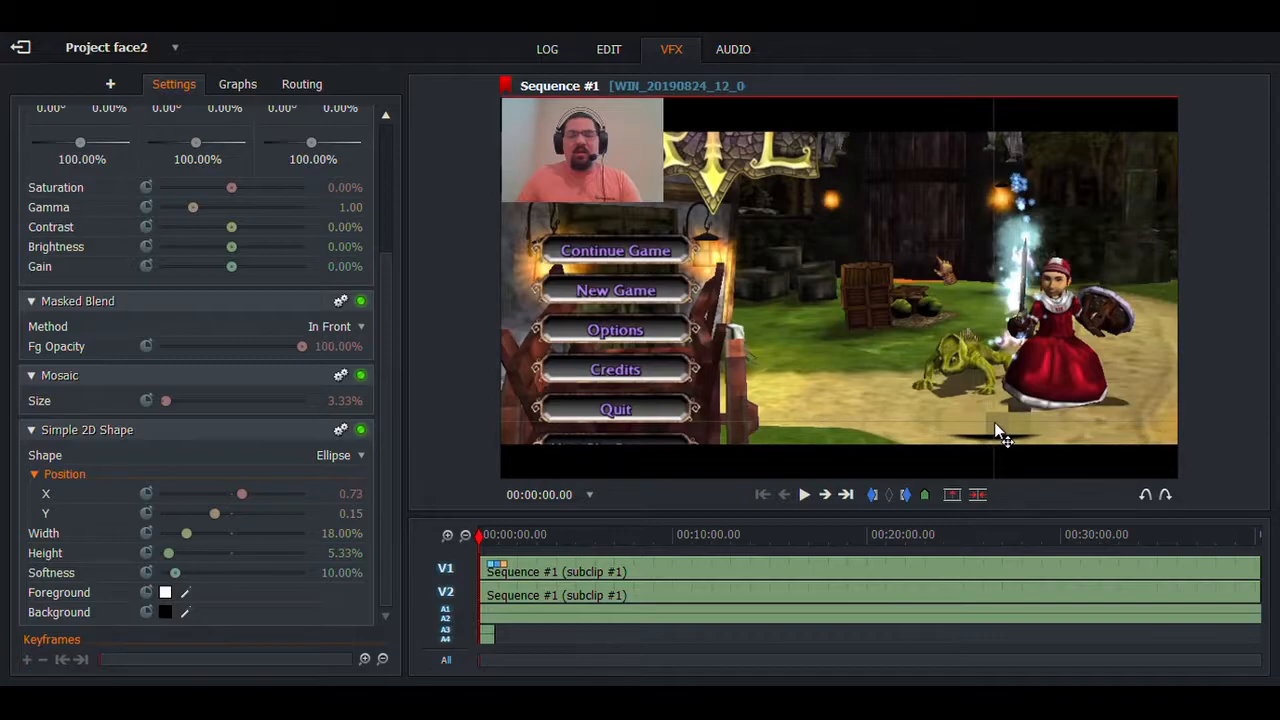
Step: Move the mosaic patch around the gameplay to X 0.31, Y 0.60 over Continue Game
left_click_drag(1004, 440, 964, 364)
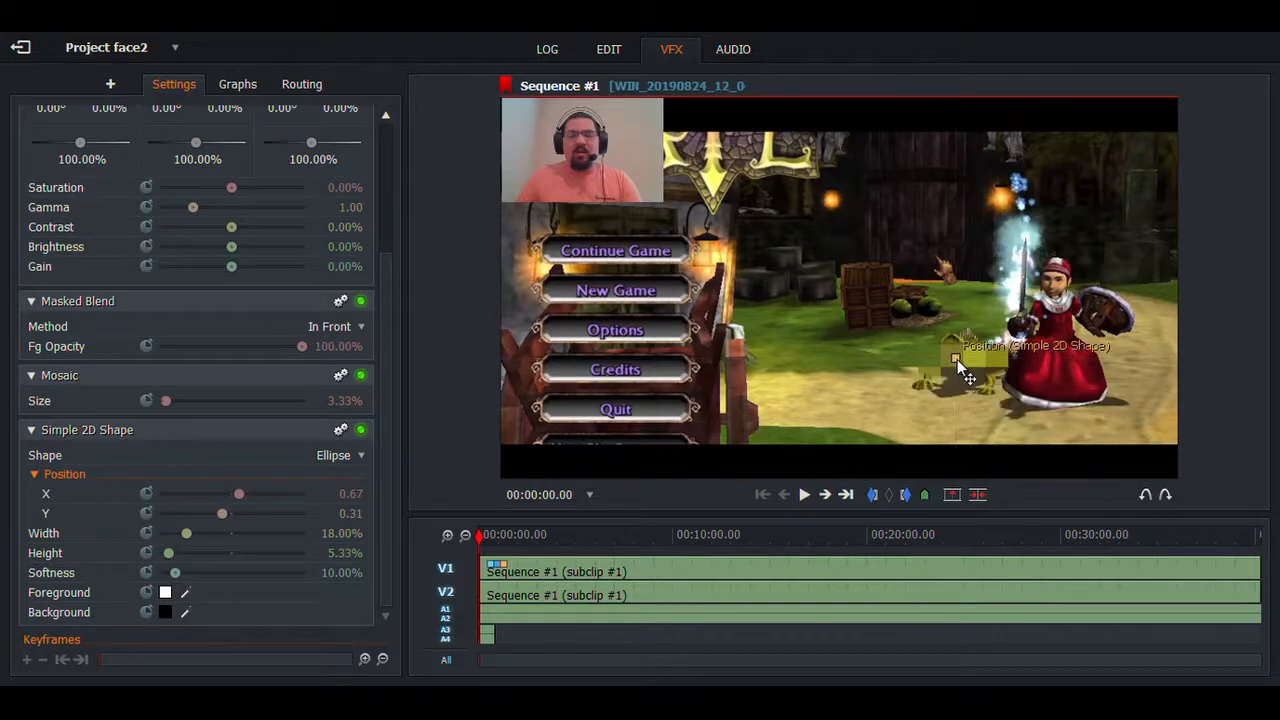
left_click_drag(956, 360, 770, 164)
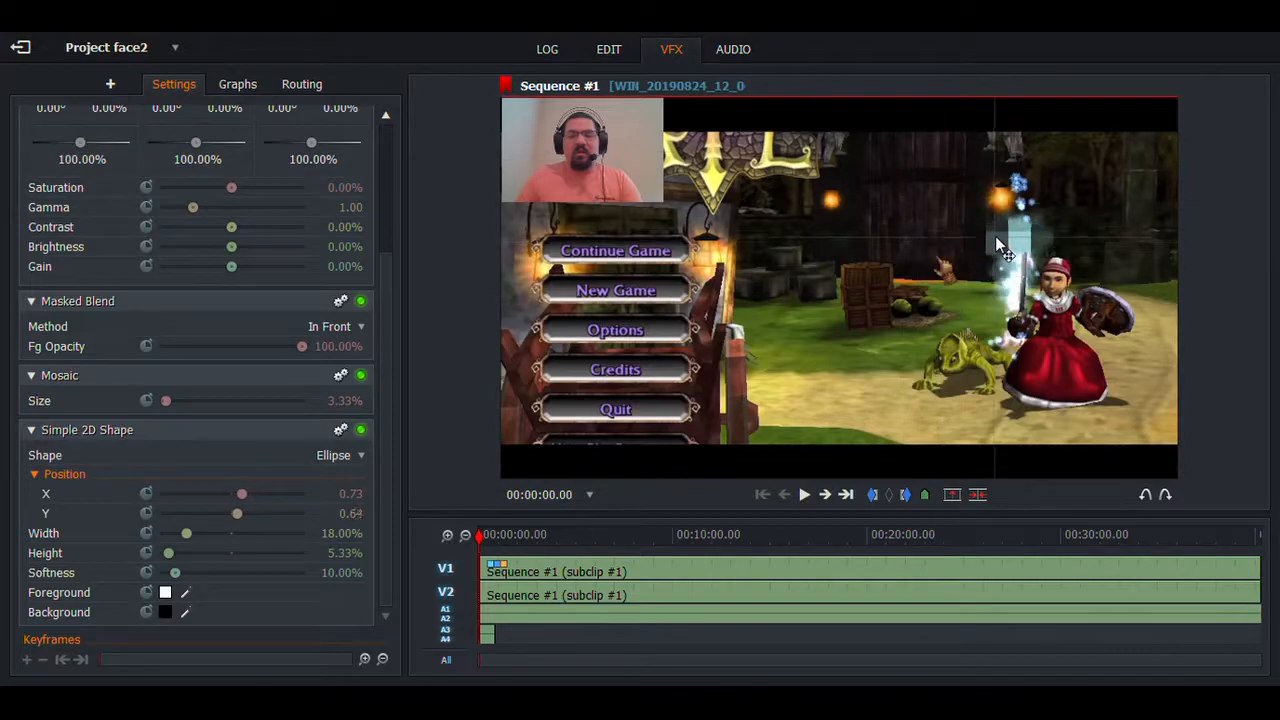
left_click_drag(1008, 250, 1050, 228)
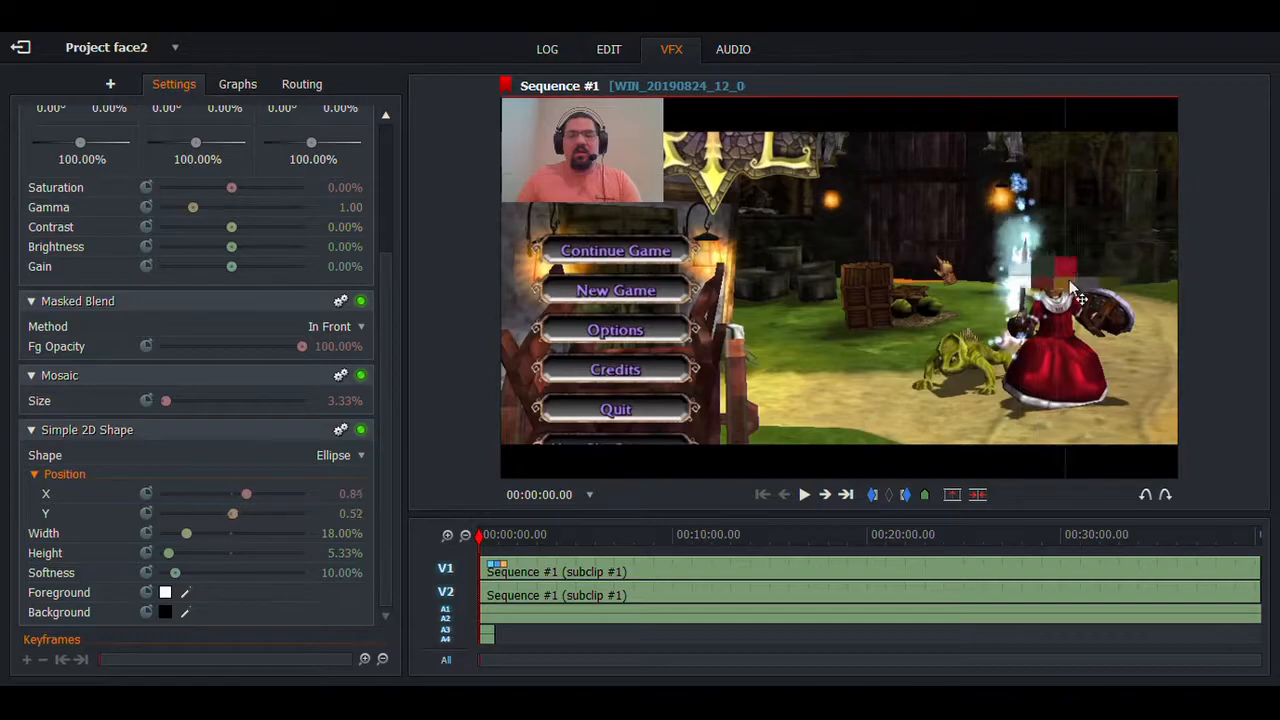
left_click_drag(1064, 270, 1064, 272)
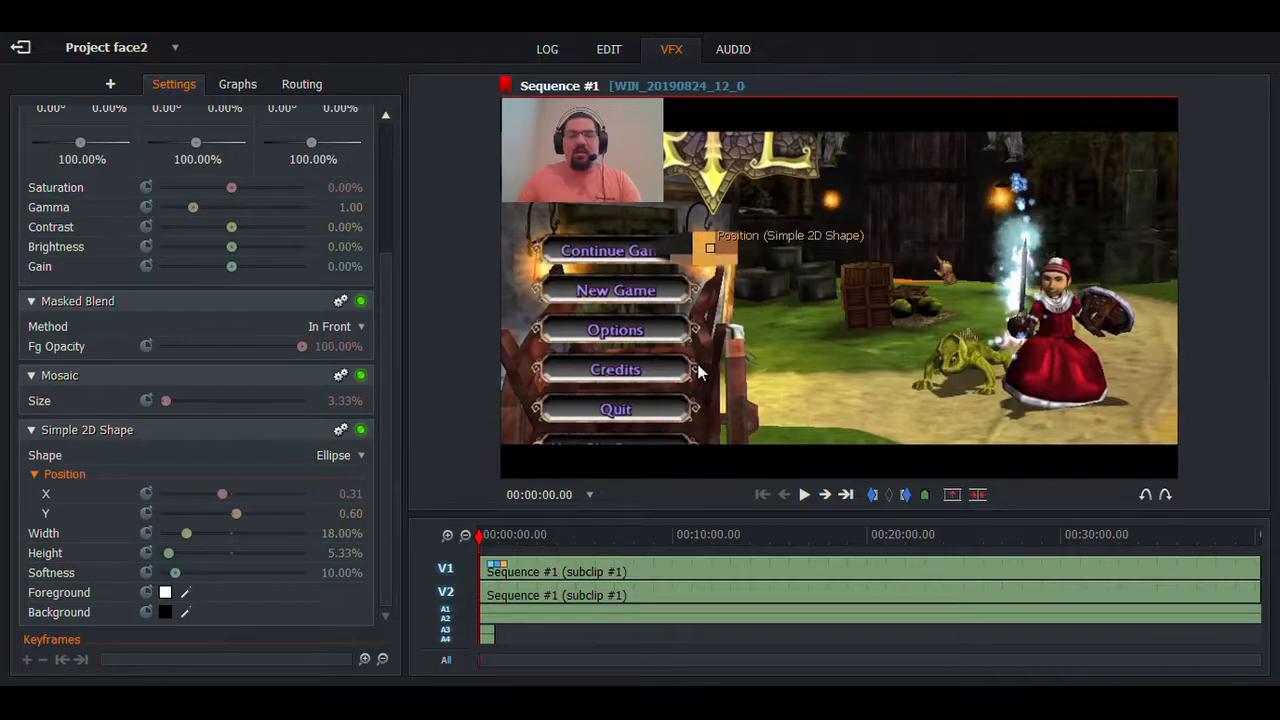
mouse_move(660, 168)
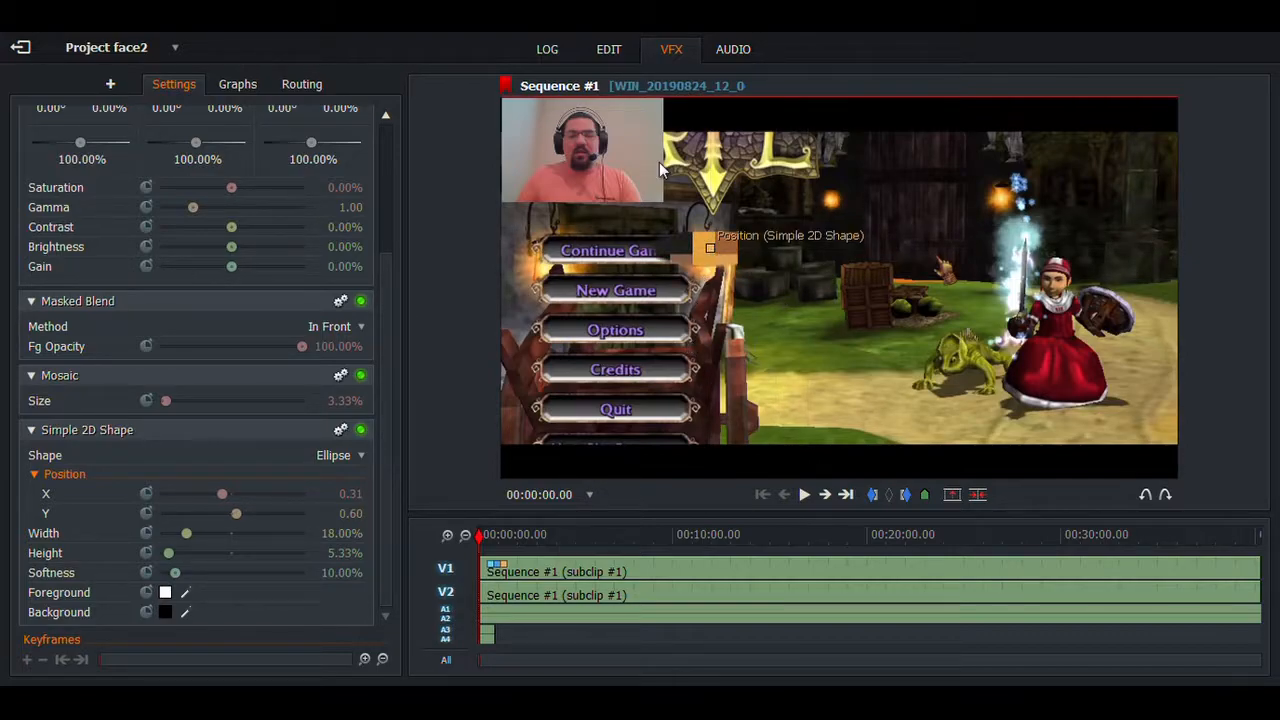
mouse_move(608, 48)
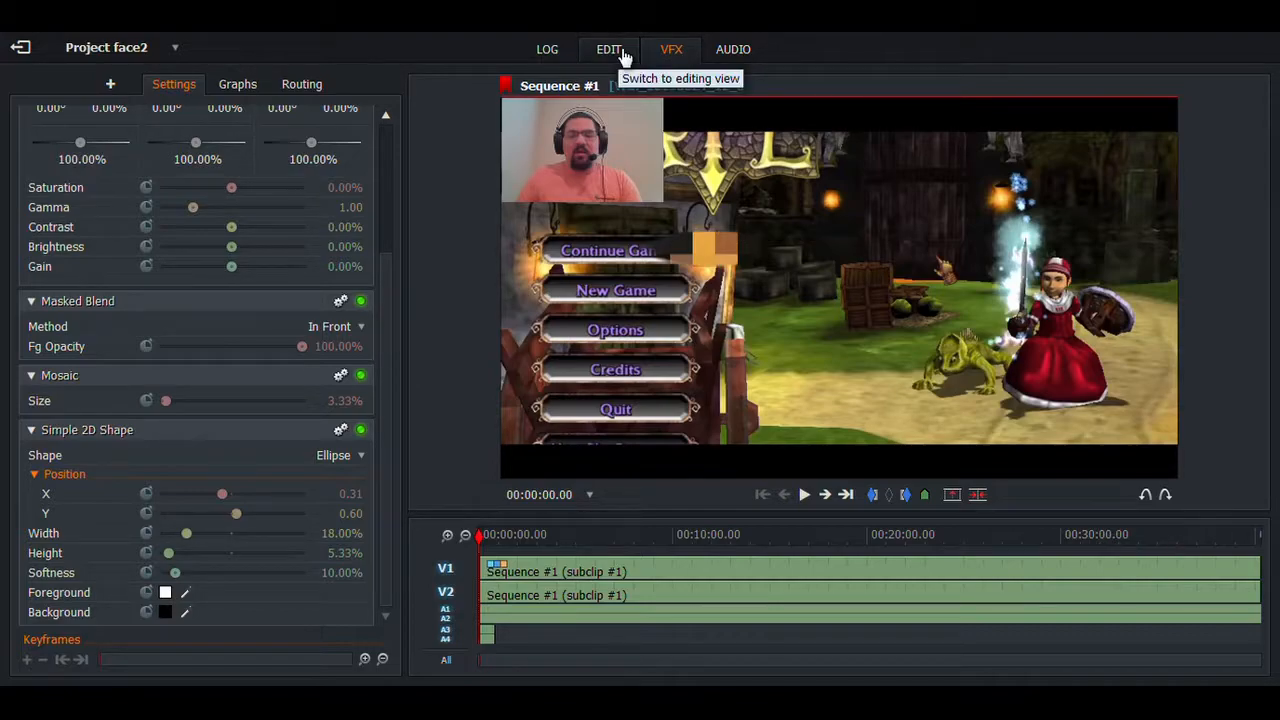
Step: Return to the EDIT workspace showing the clips and full sequence timeline
left_click(608, 48)
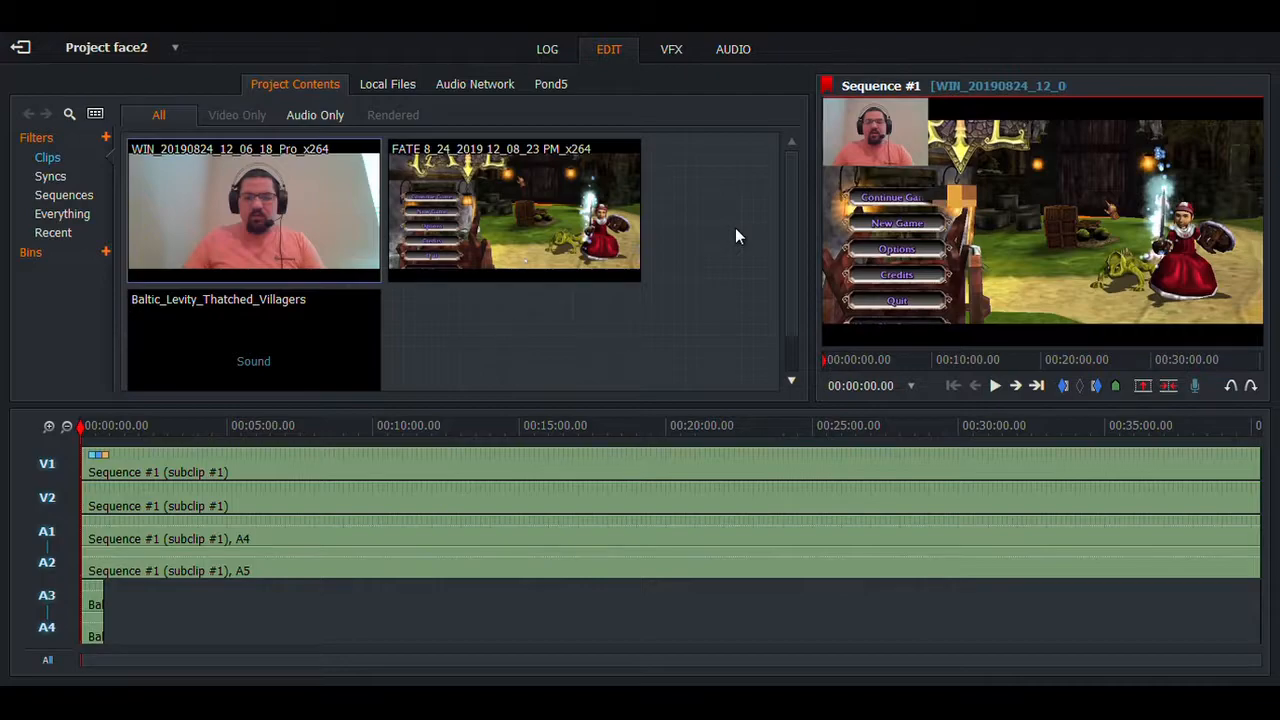
mouse_move(1044, 168)
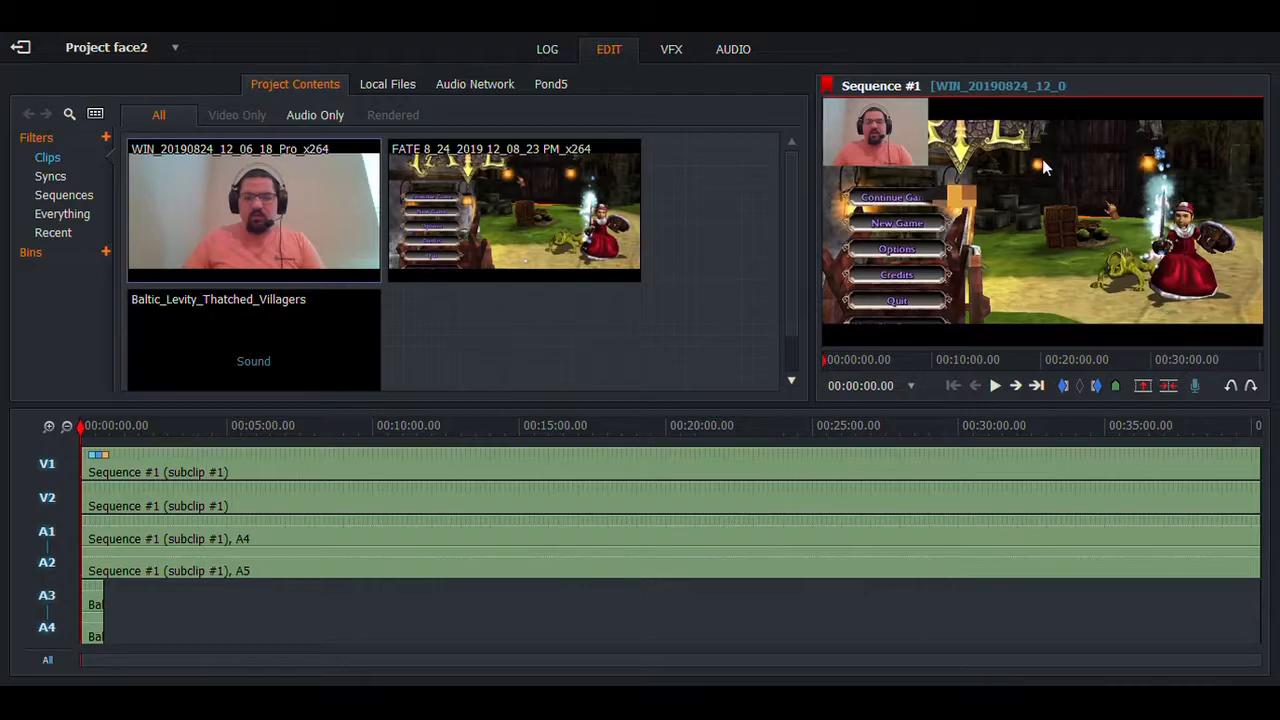